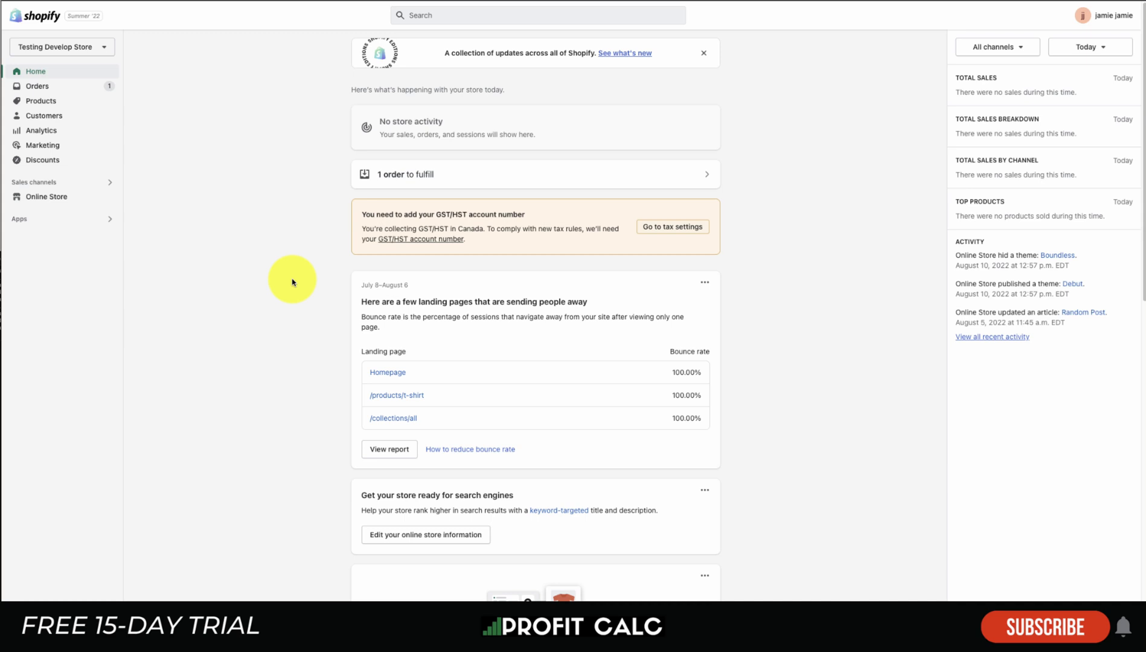
Step: Review the Home dashboard cards, including the GST/HST notice and landing-page bounce rates, and open store search
scroll(down, 3)
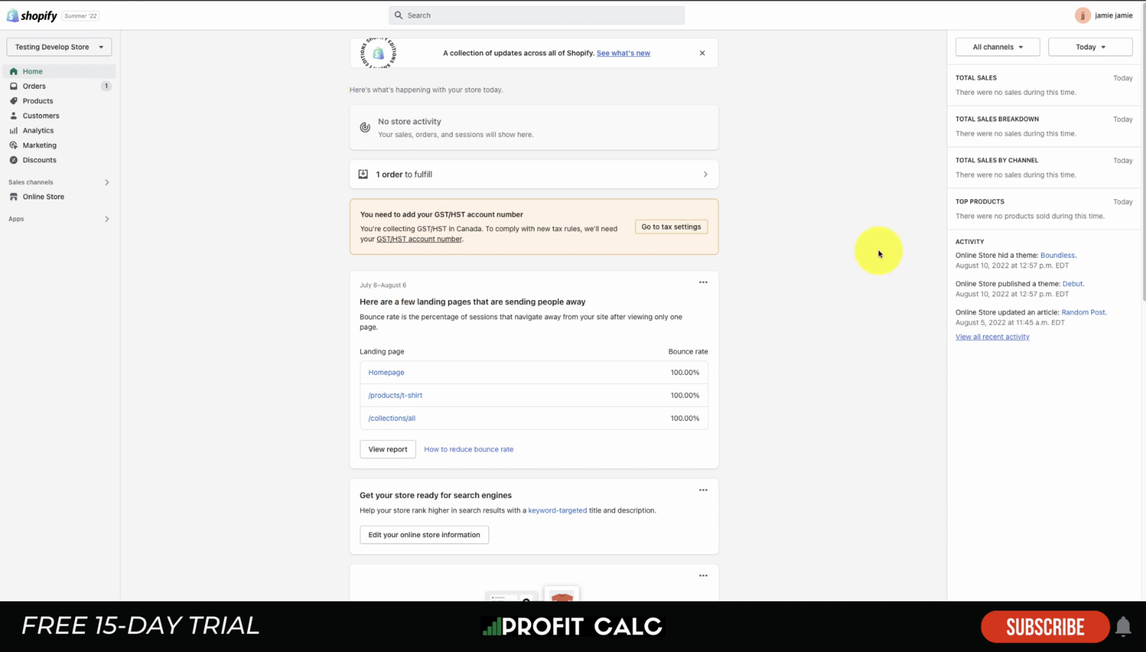
mouse_move(400, 264)
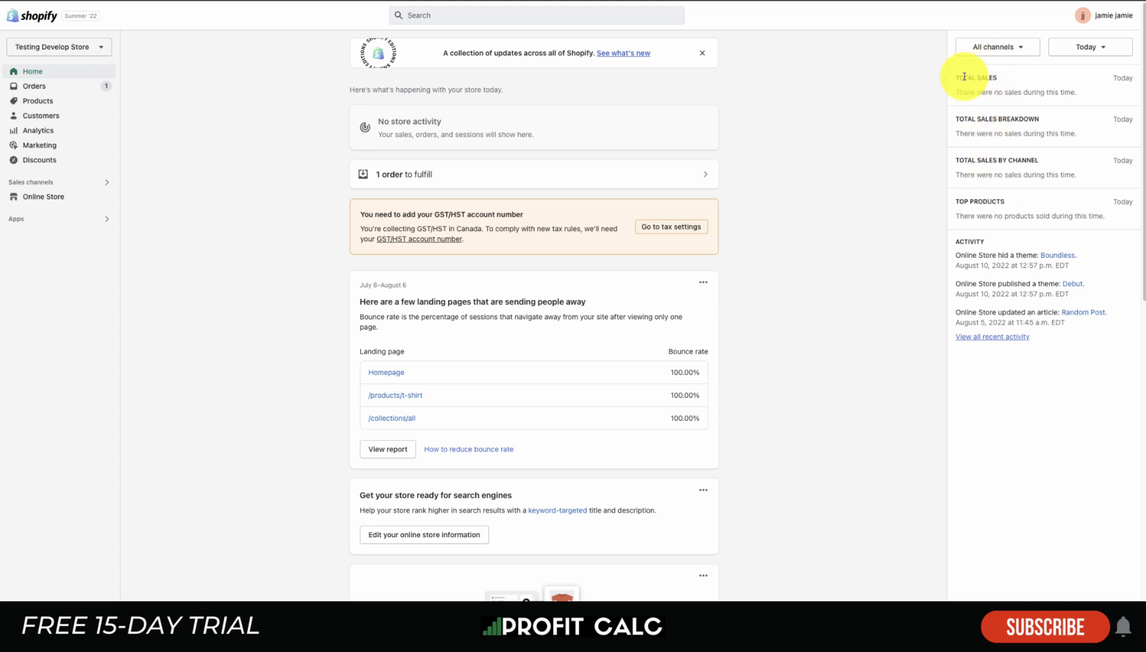
mouse_move(979, 181)
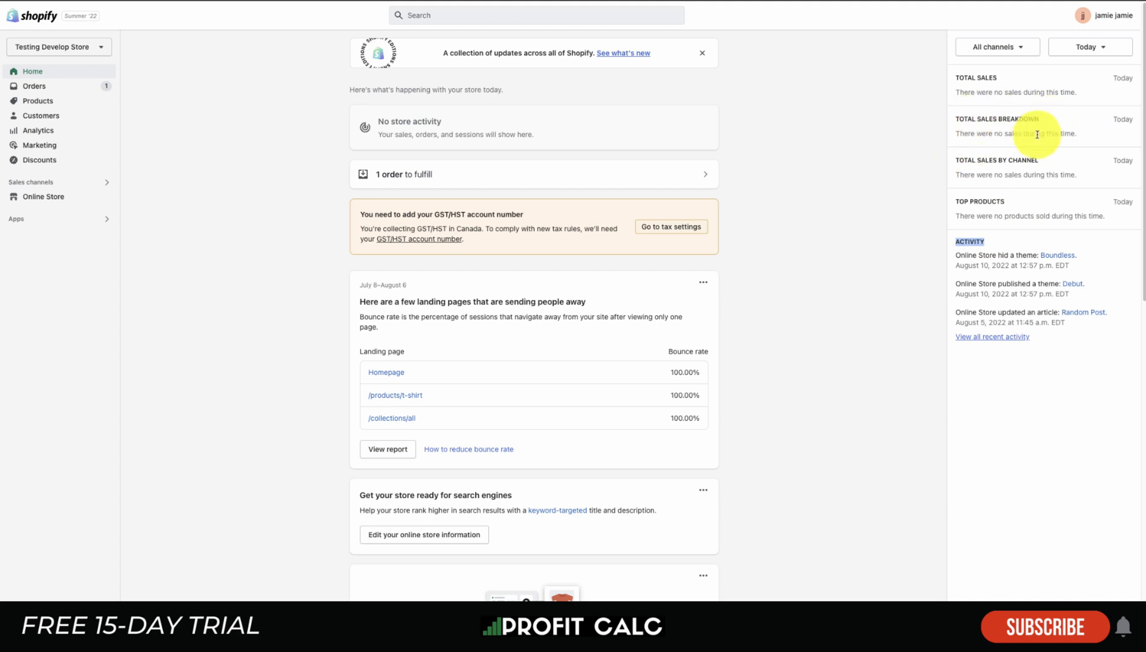
click(1087, 47)
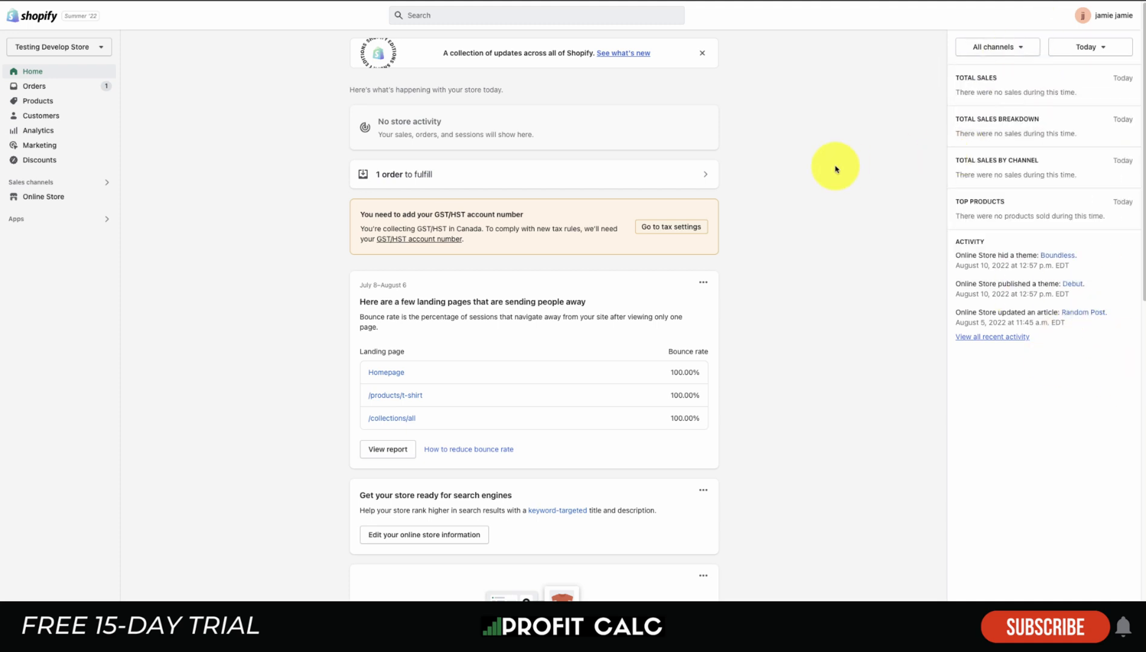
mouse_move(1031, 196)
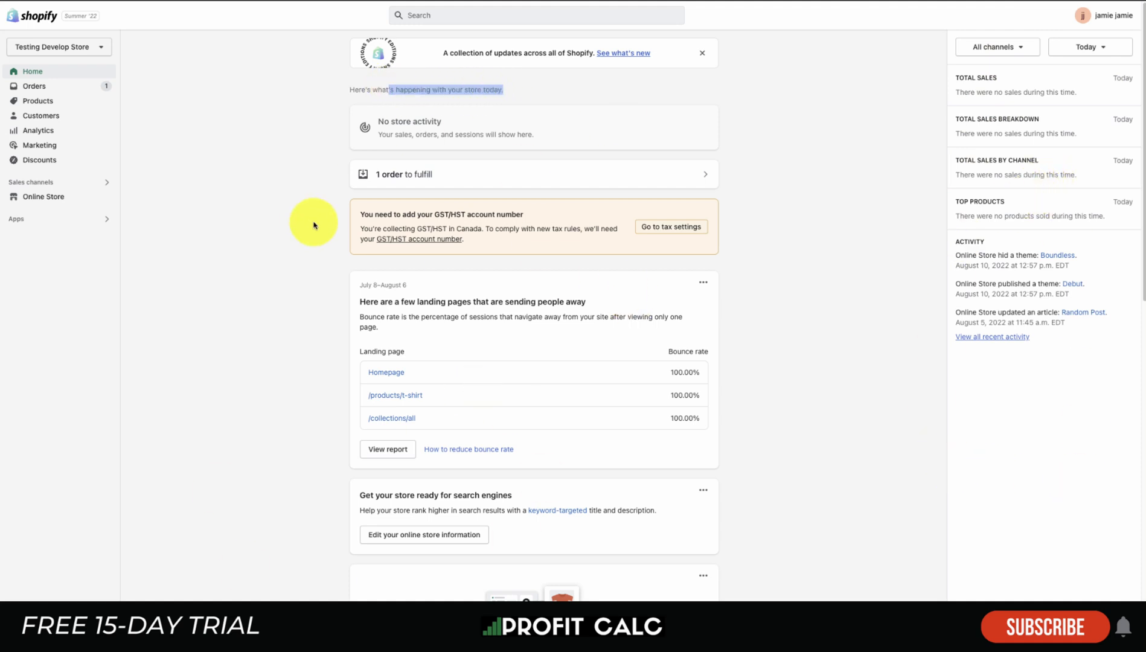
scroll(down, 3)
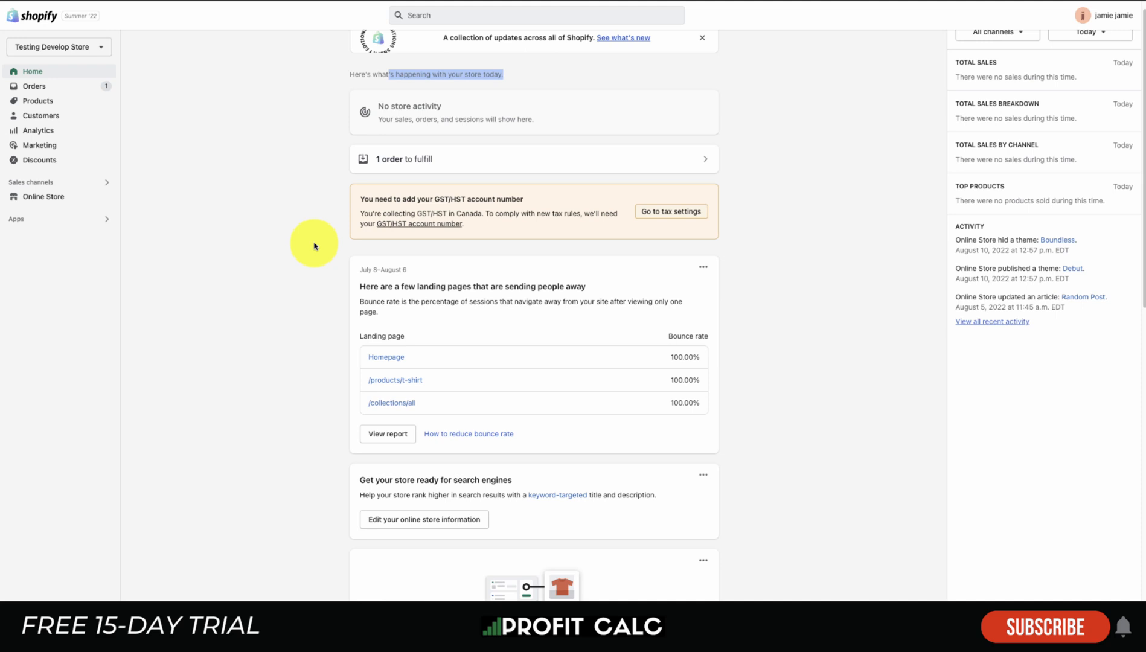
mouse_move(316, 236)
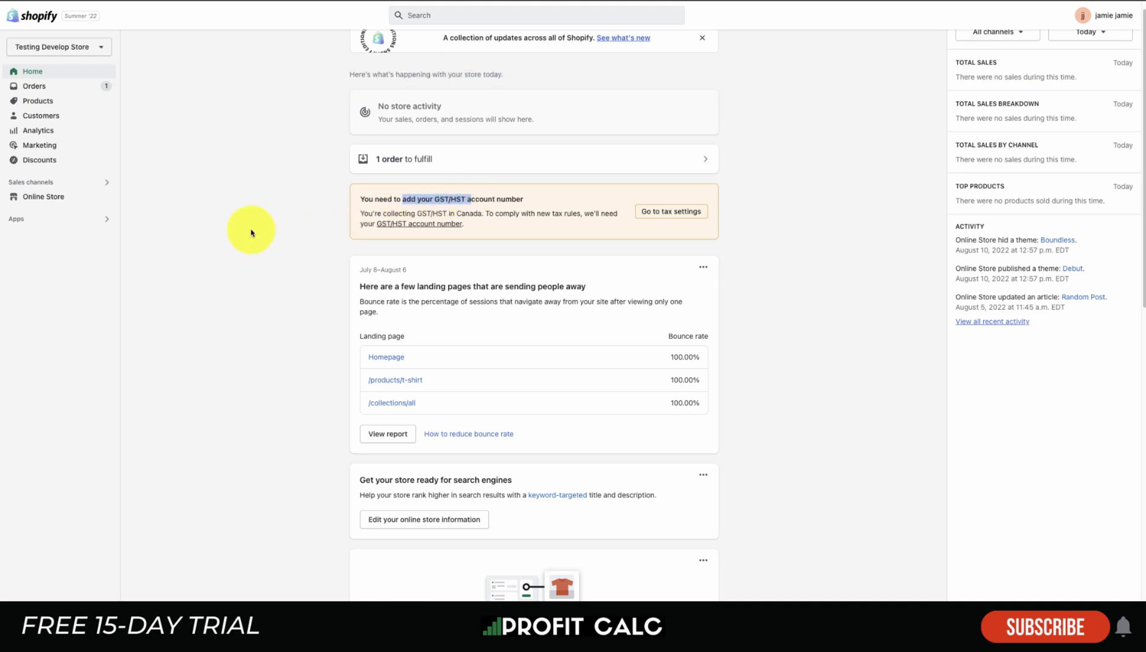
mouse_move(655, 211)
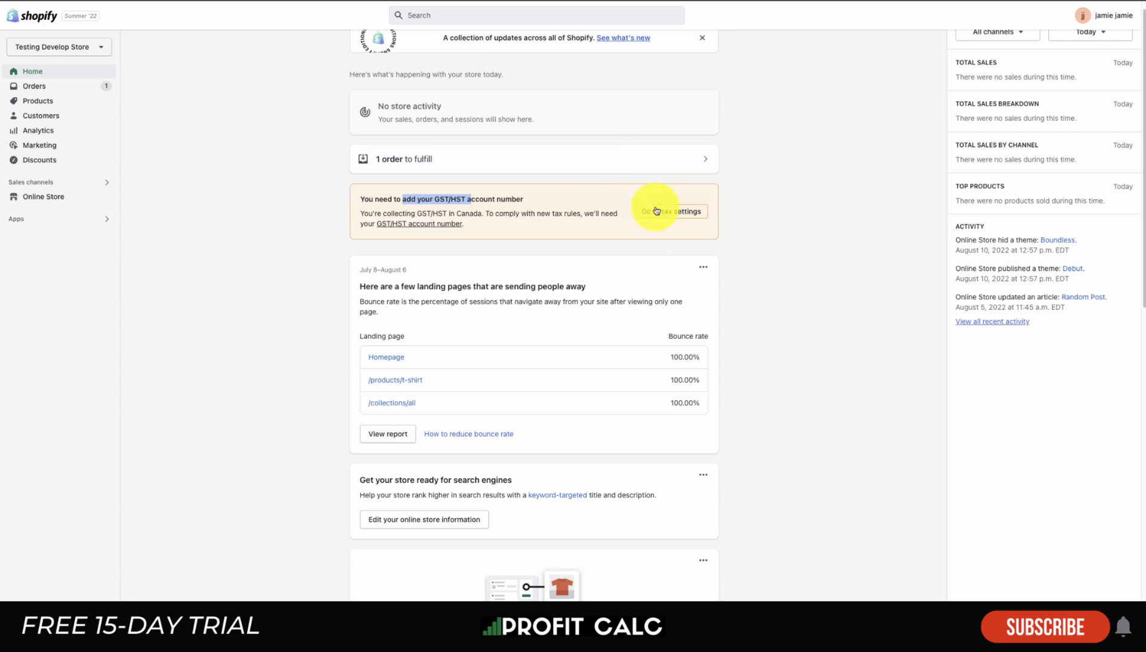
scroll(down, 3)
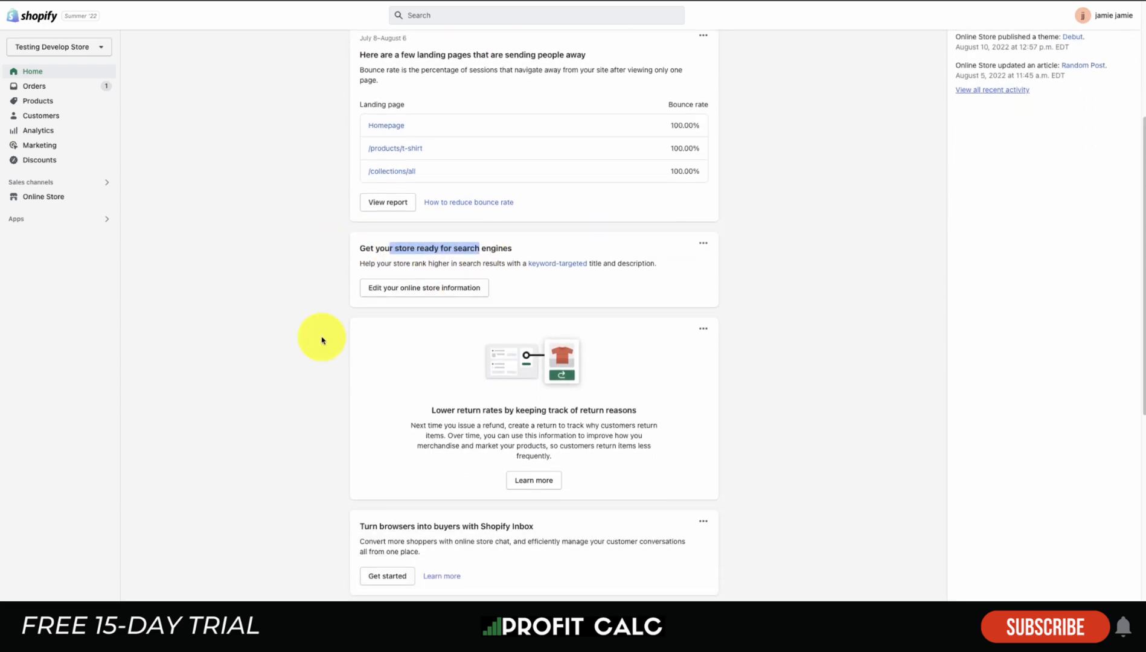
scroll(down, 3)
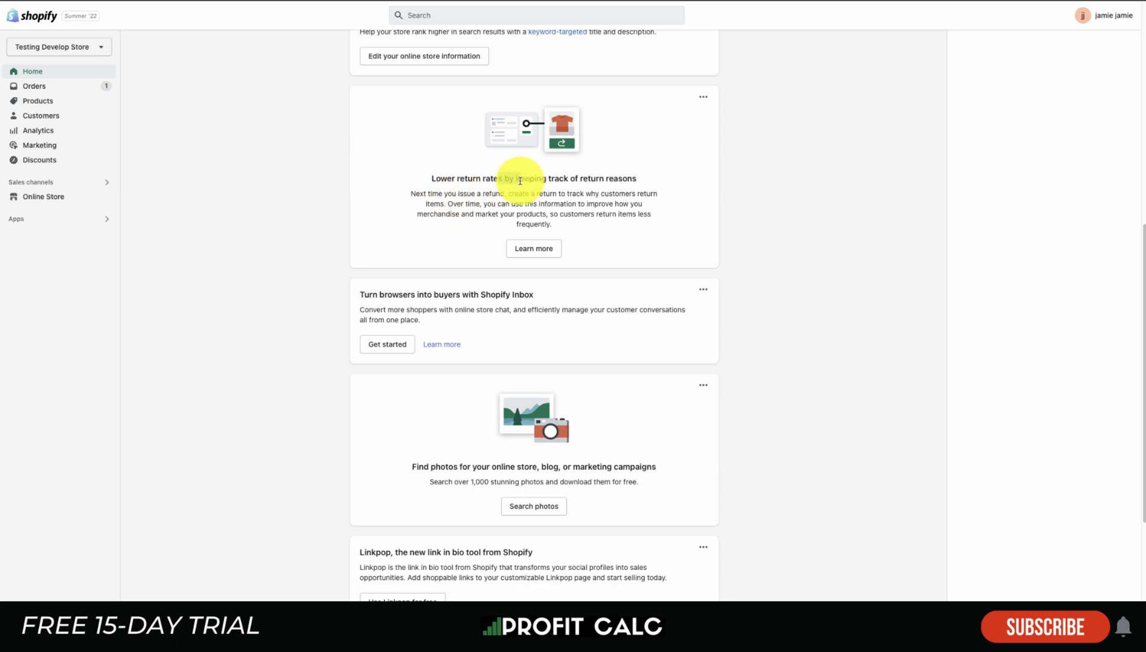
scroll(down, 3)
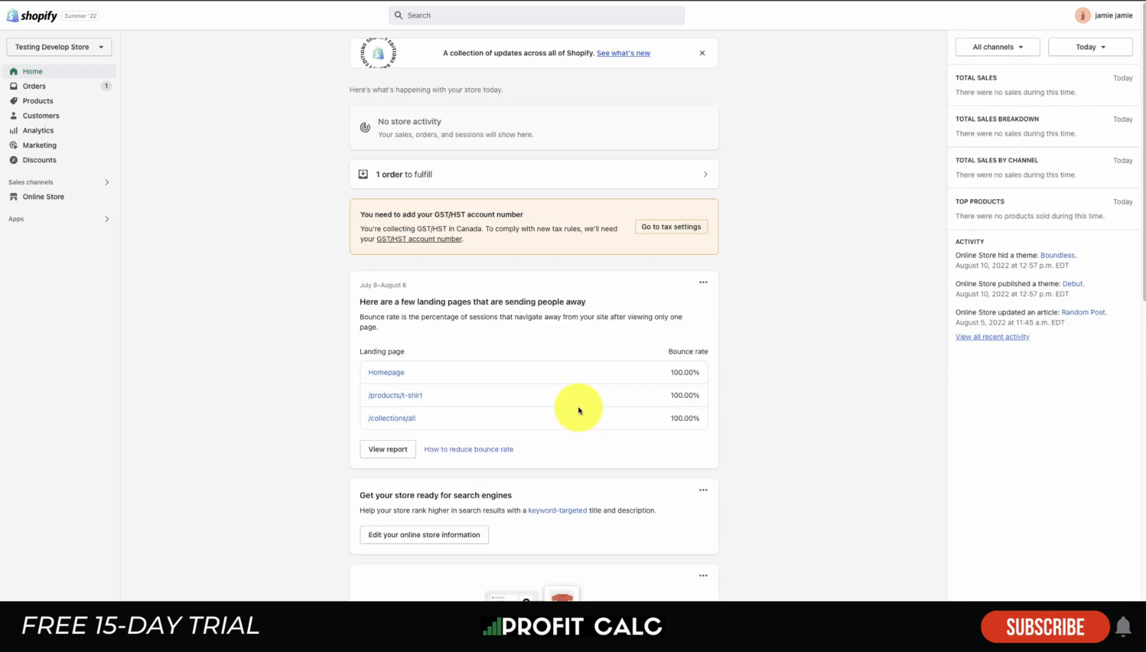
scroll(down, 3)
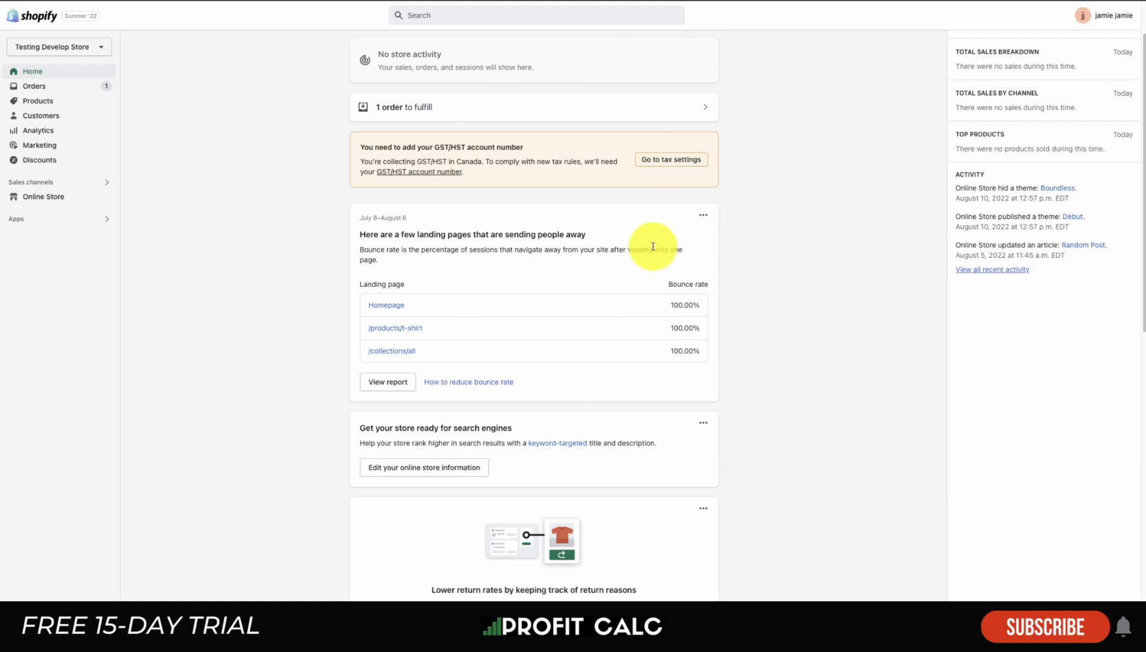
mouse_move(331, 489)
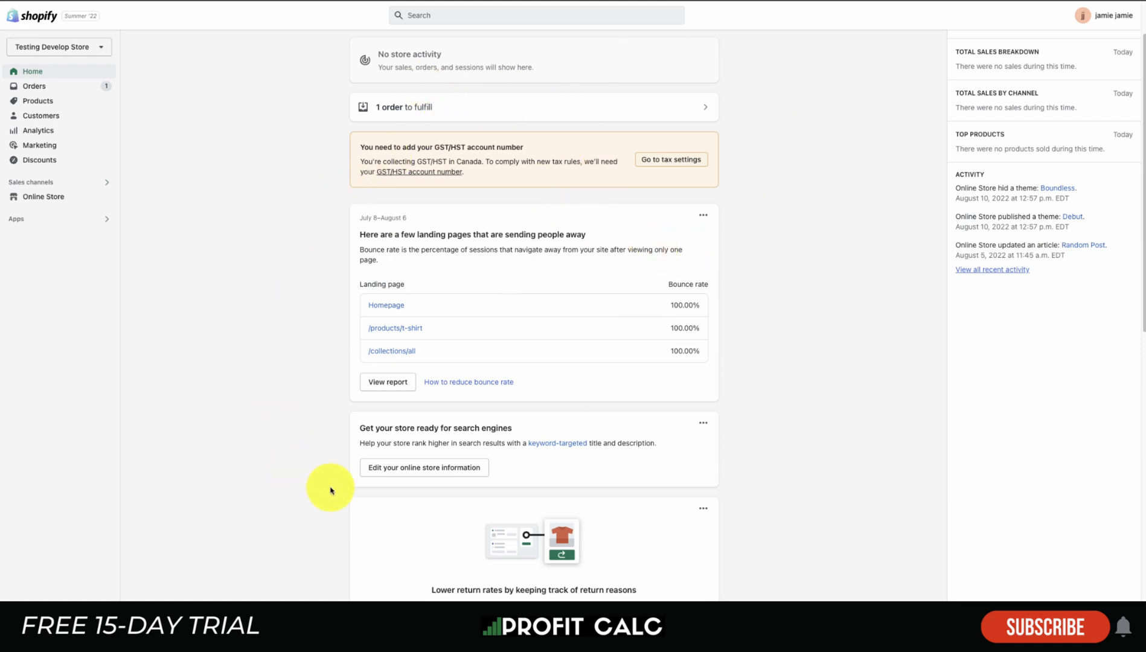
mouse_move(422, 24)
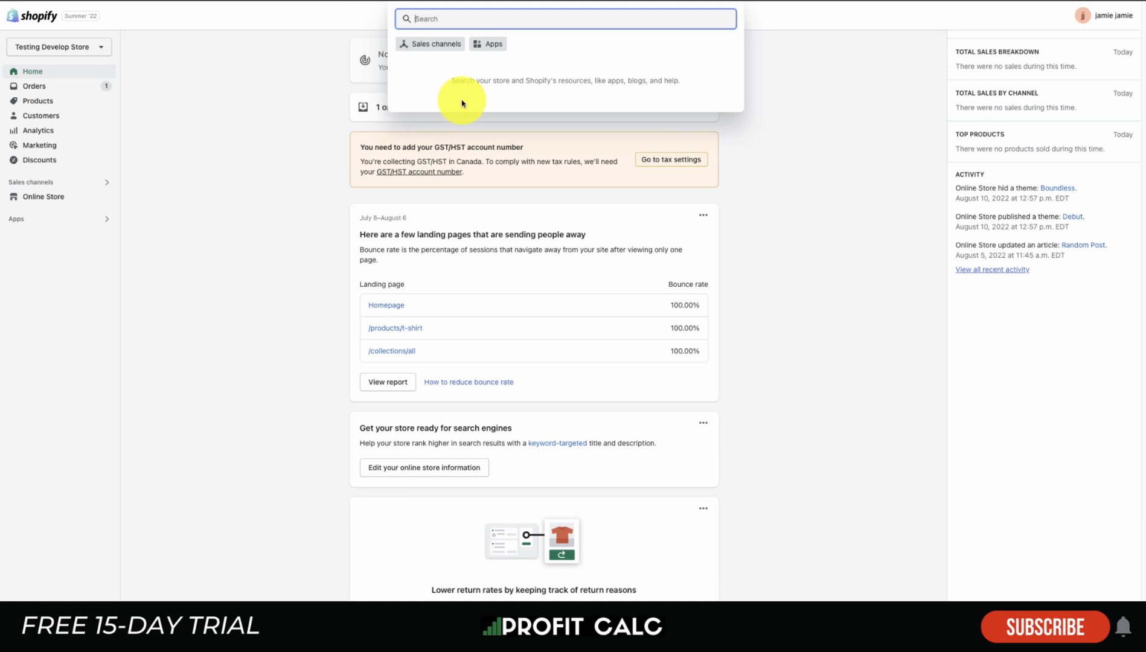
Step: Dismiss the store search panel and go to the Orders list
click(233, 140)
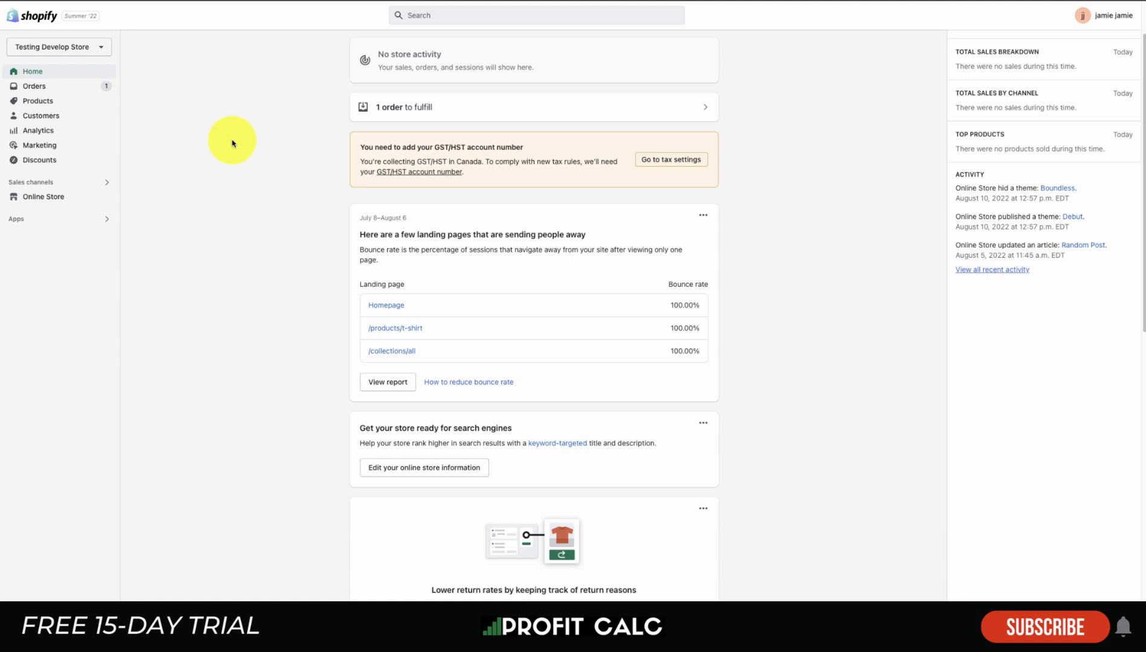
mouse_move(309, 89)
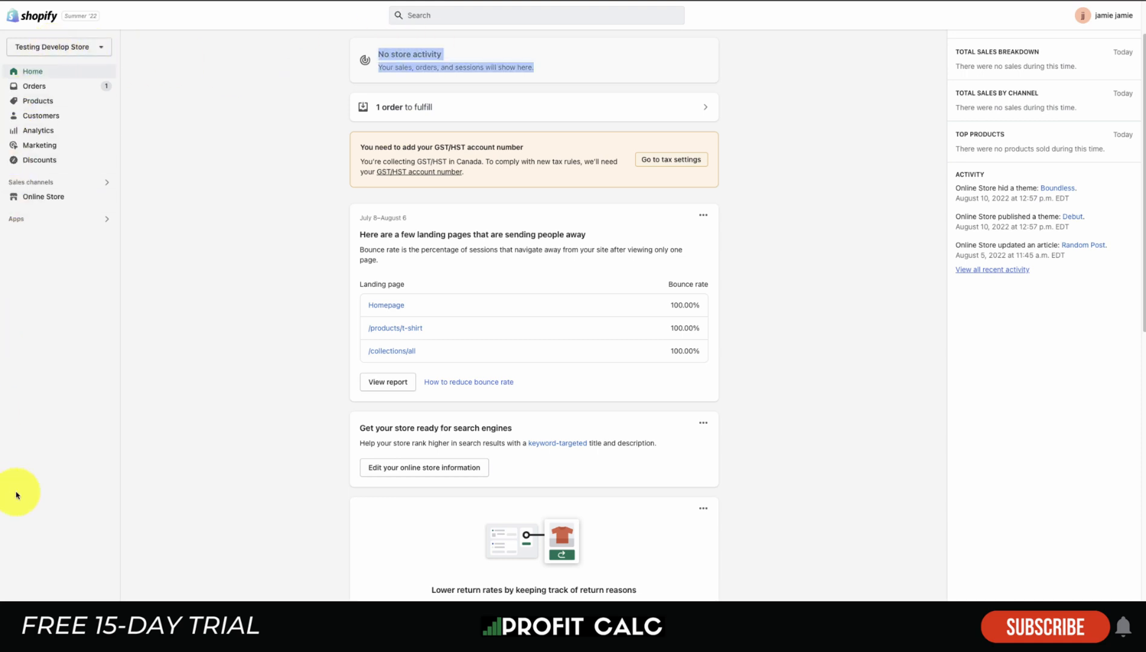
mouse_move(127, 106)
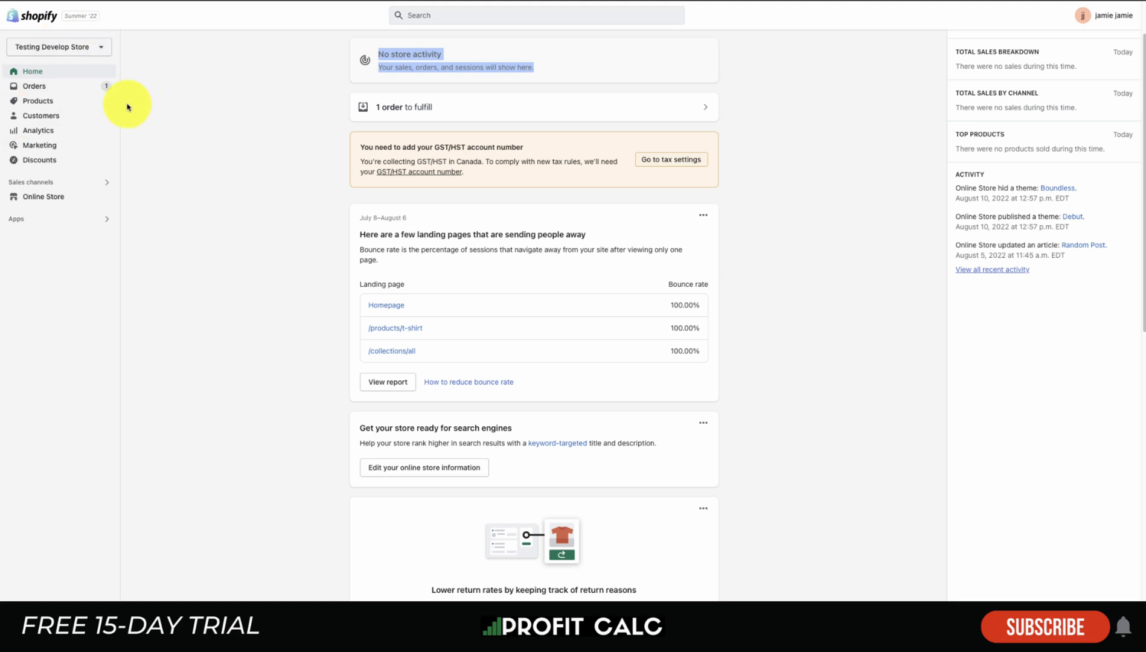
mouse_move(89, 174)
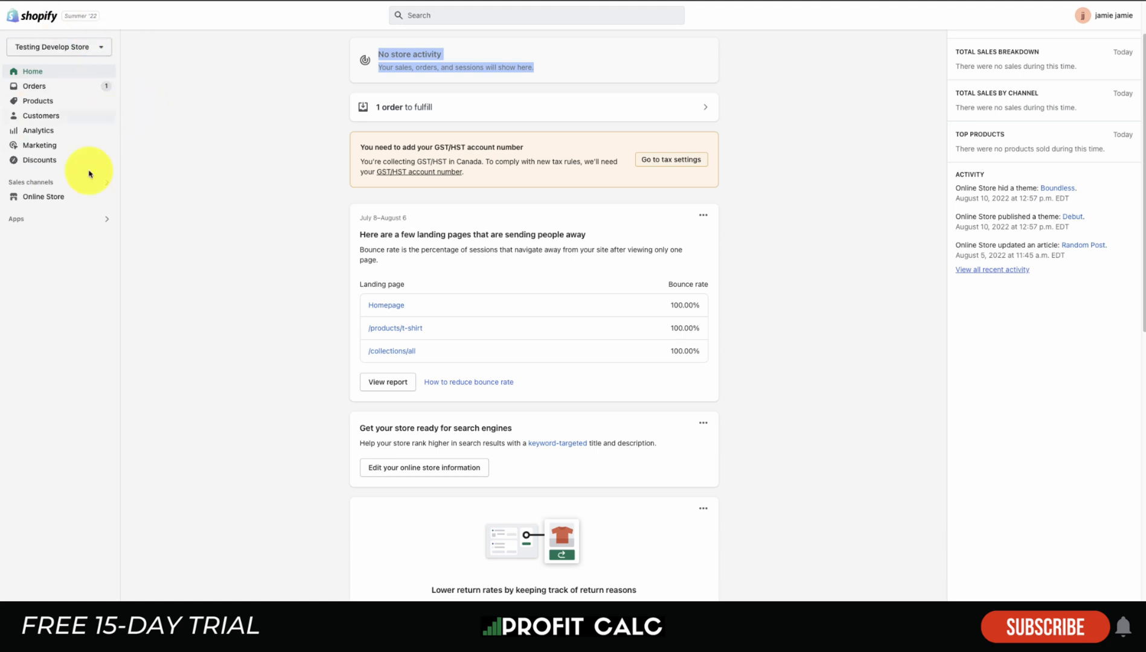
mouse_move(72, 117)
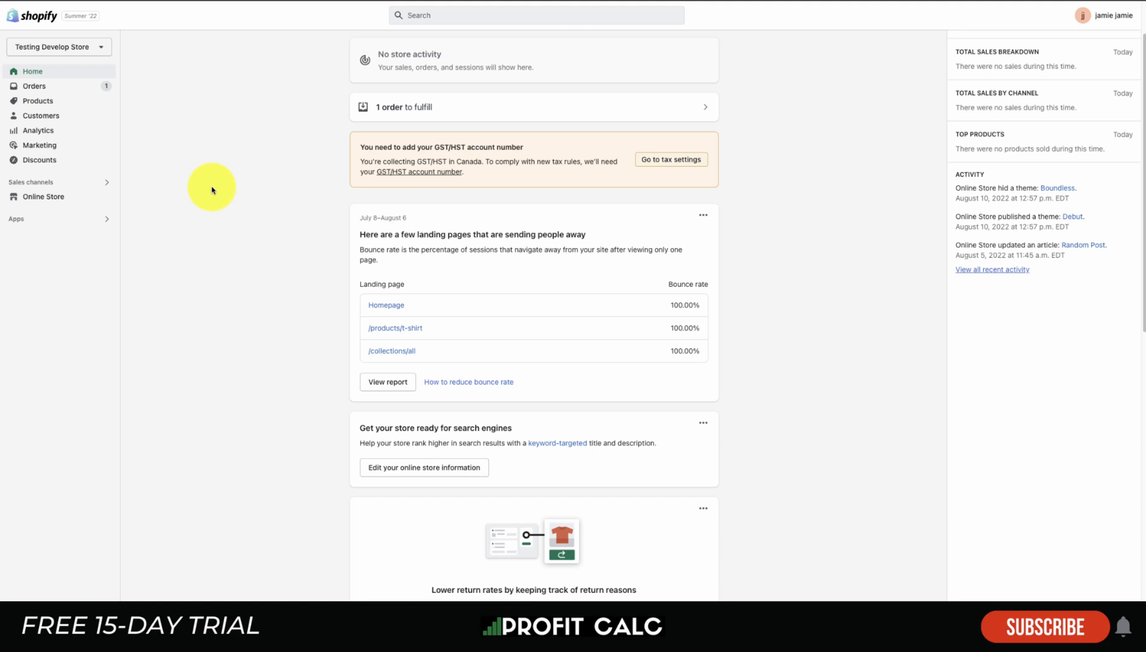
click(33, 86)
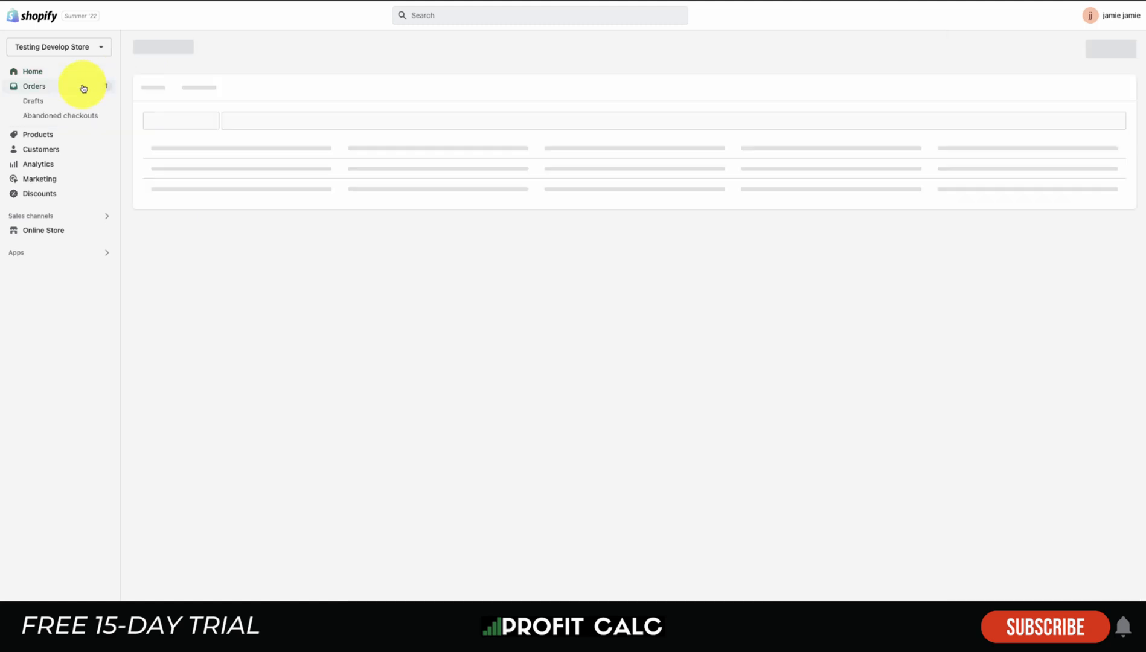
click(33, 86)
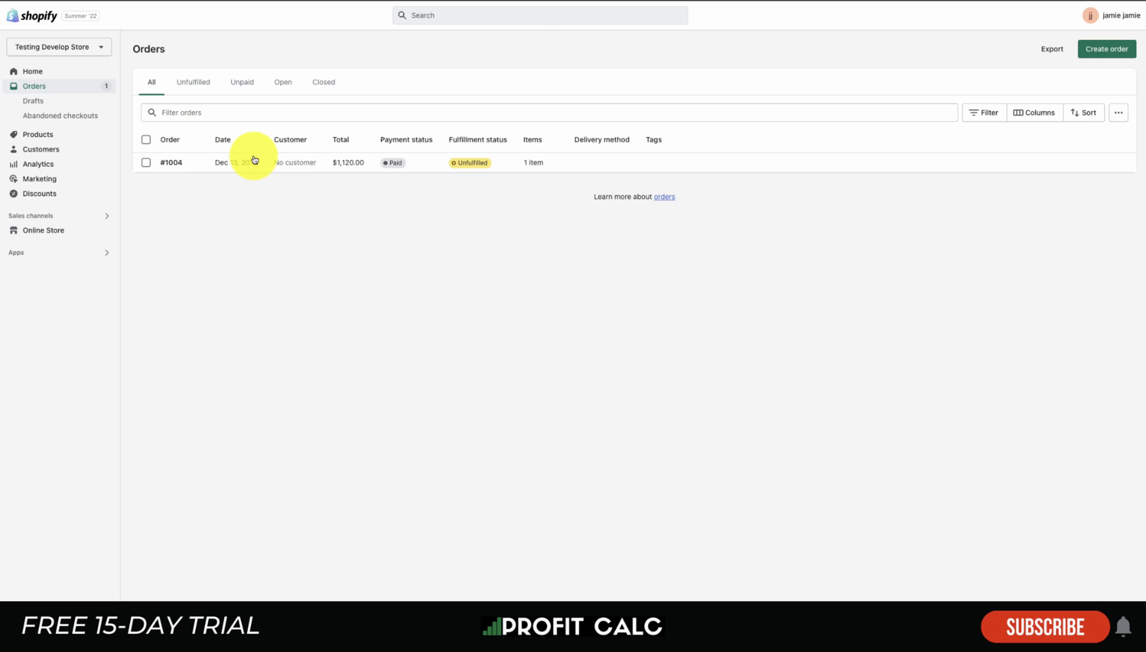
mouse_move(393, 306)
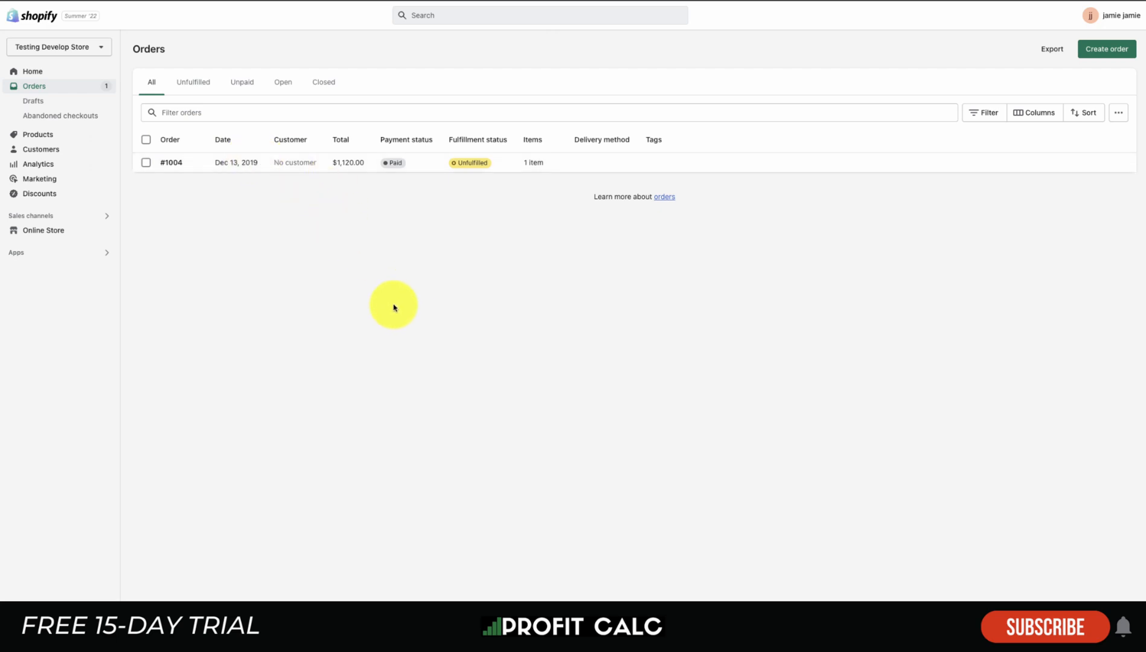
click(548, 111)
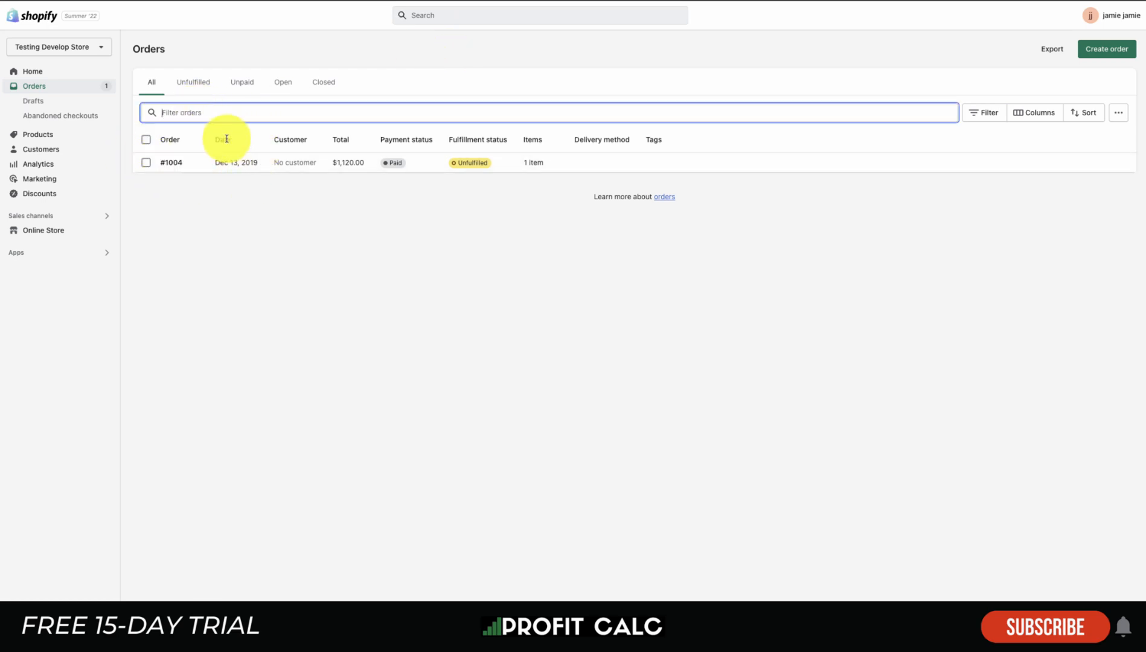
text(1004)
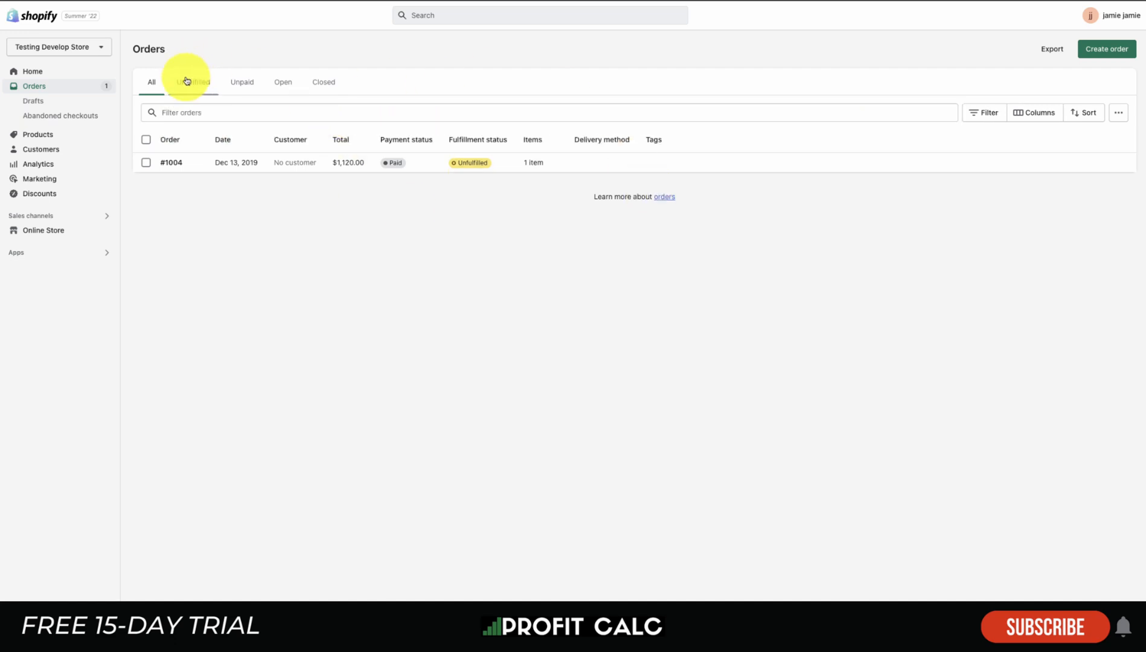
mouse_move(283, 80)
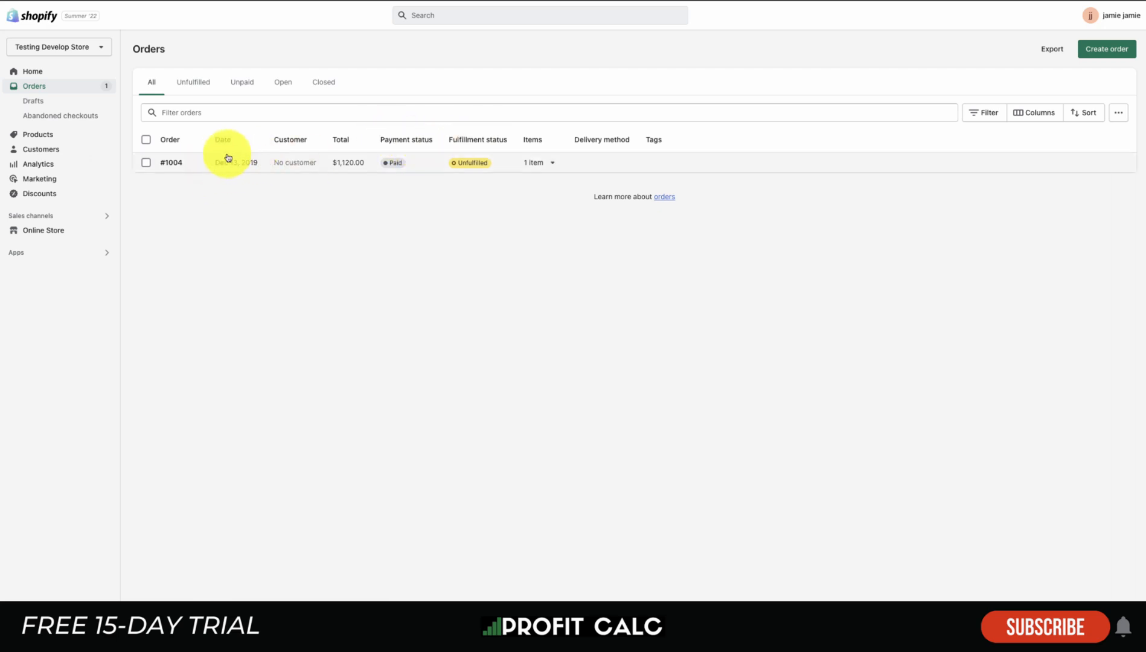
click(983, 112)
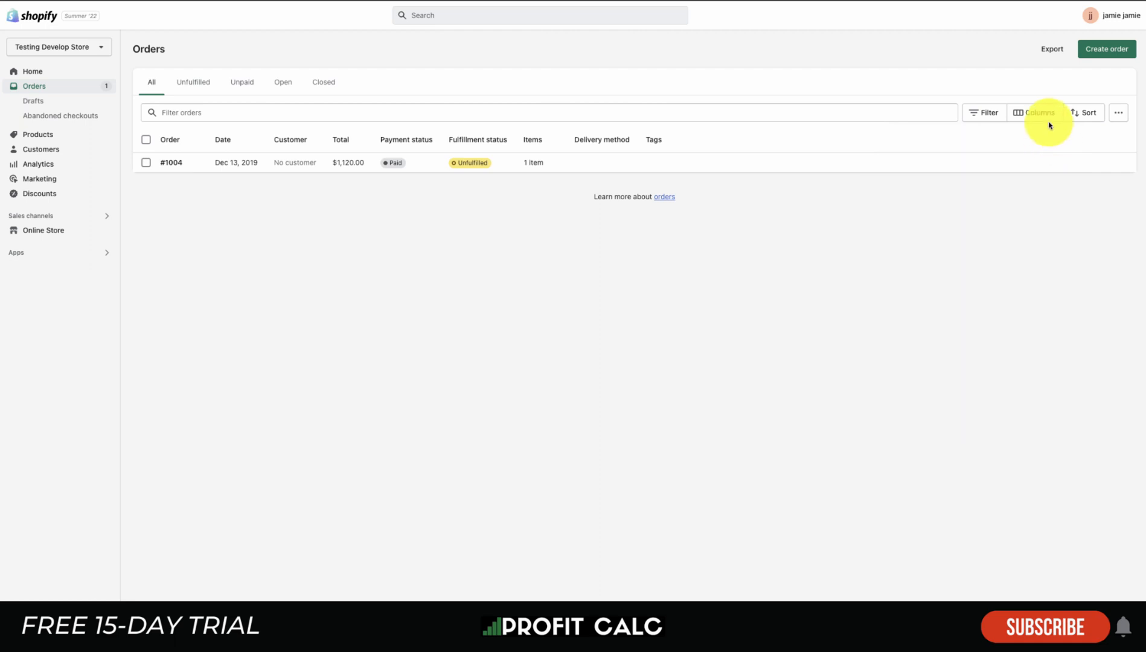
click(1037, 112)
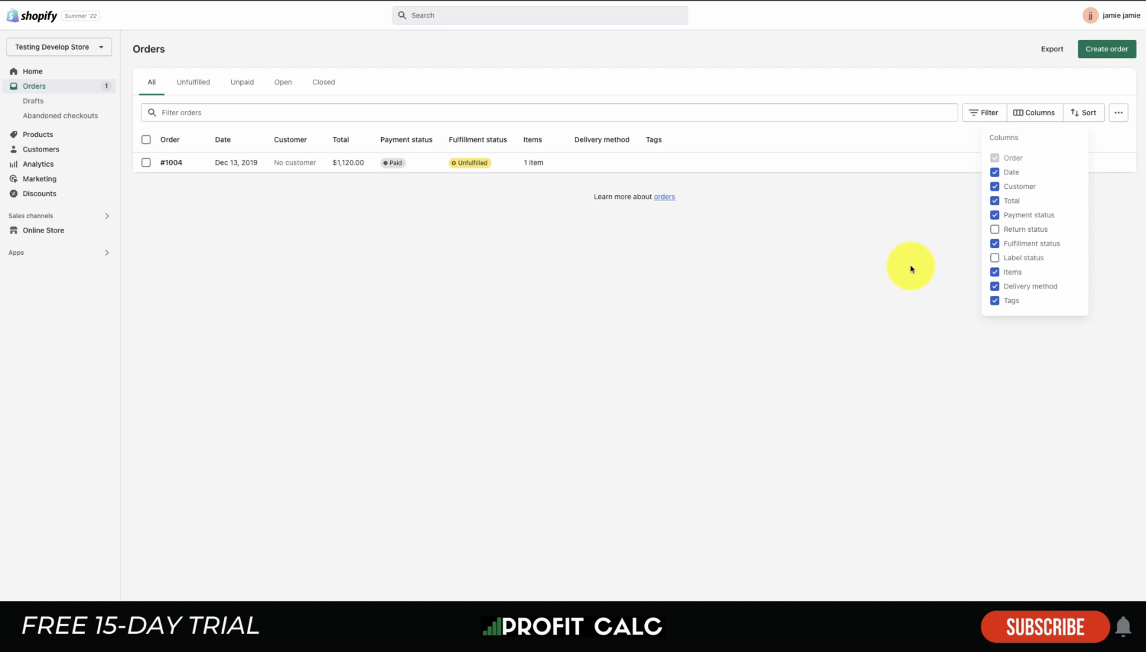
click(1084, 112)
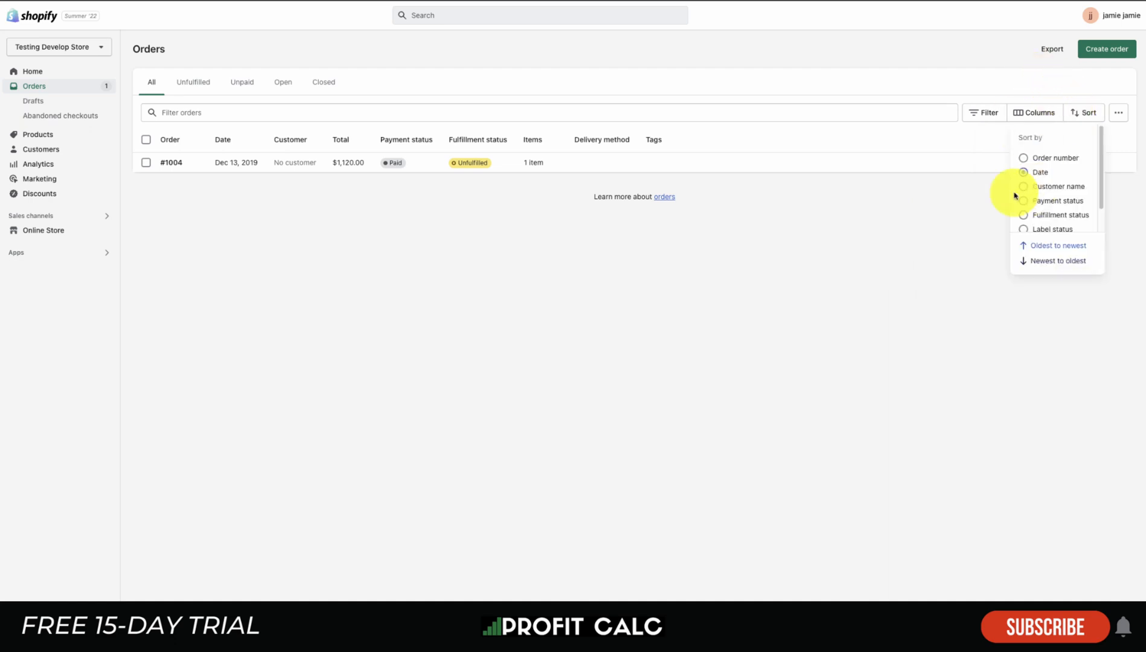
click(998, 201)
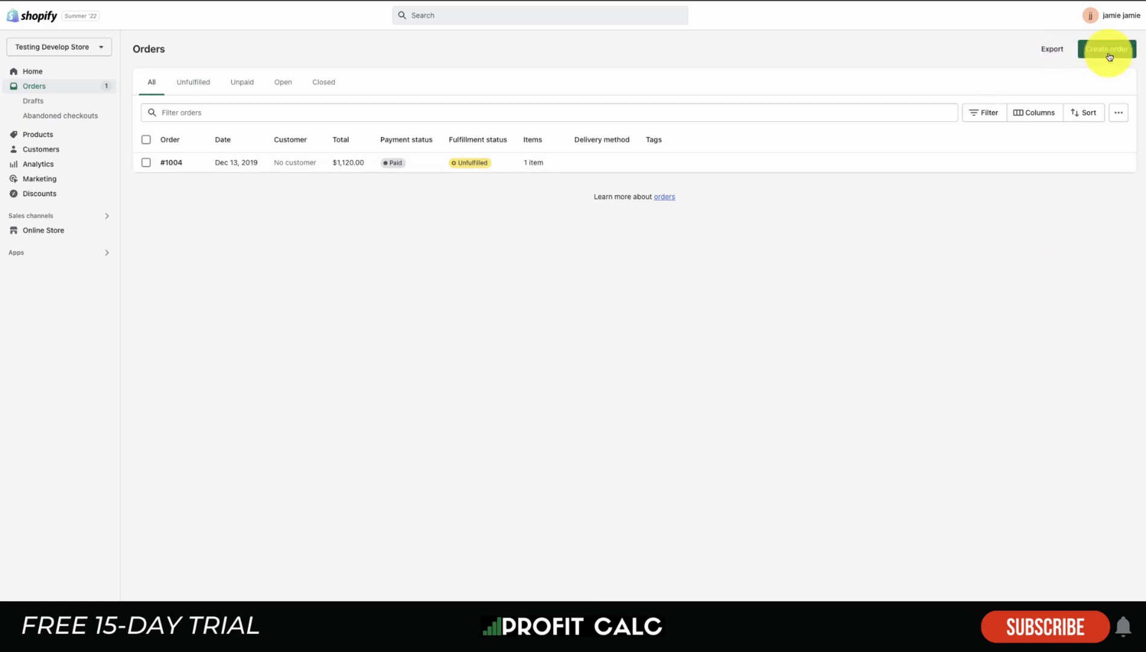
click(1105, 48)
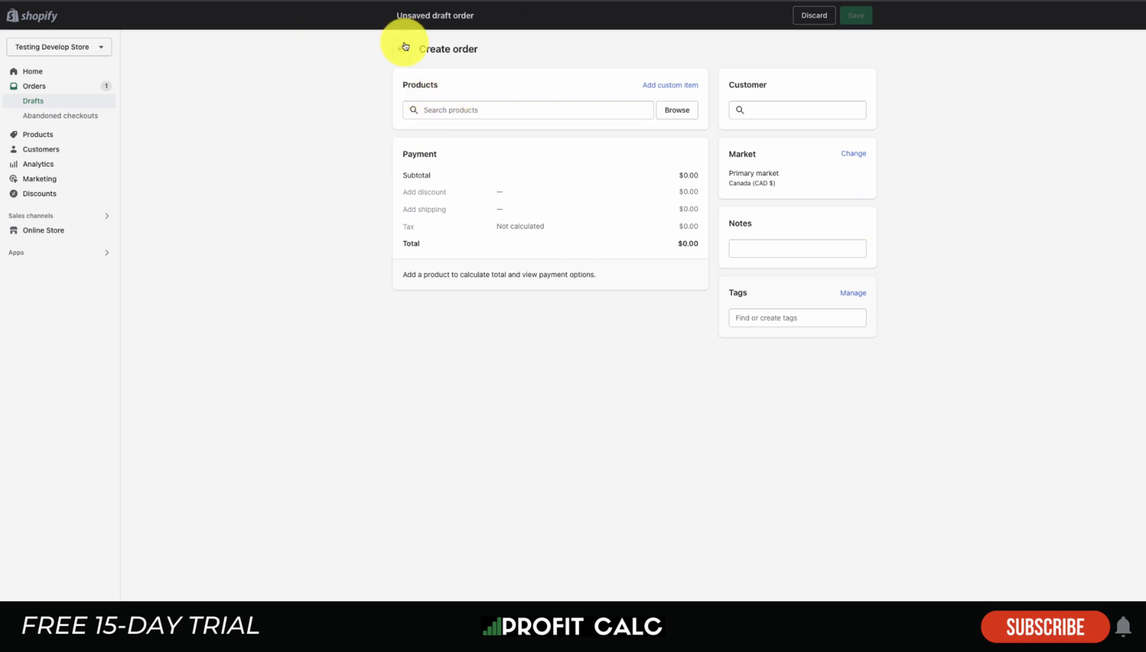
click(34, 86)
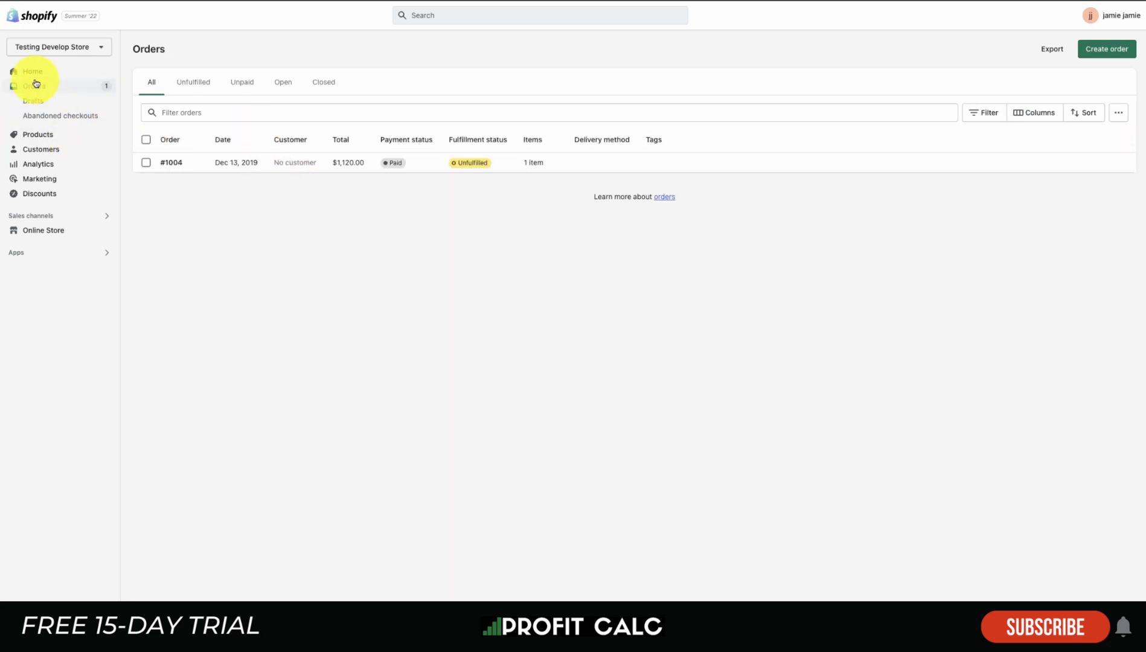
click(33, 100)
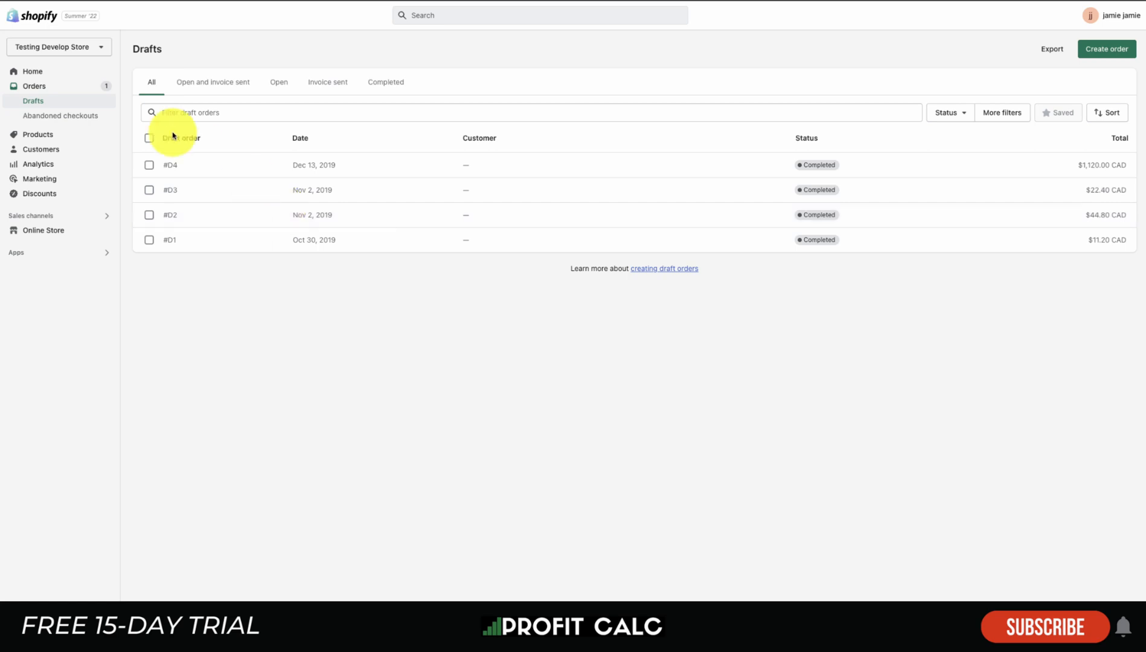
click(60, 116)
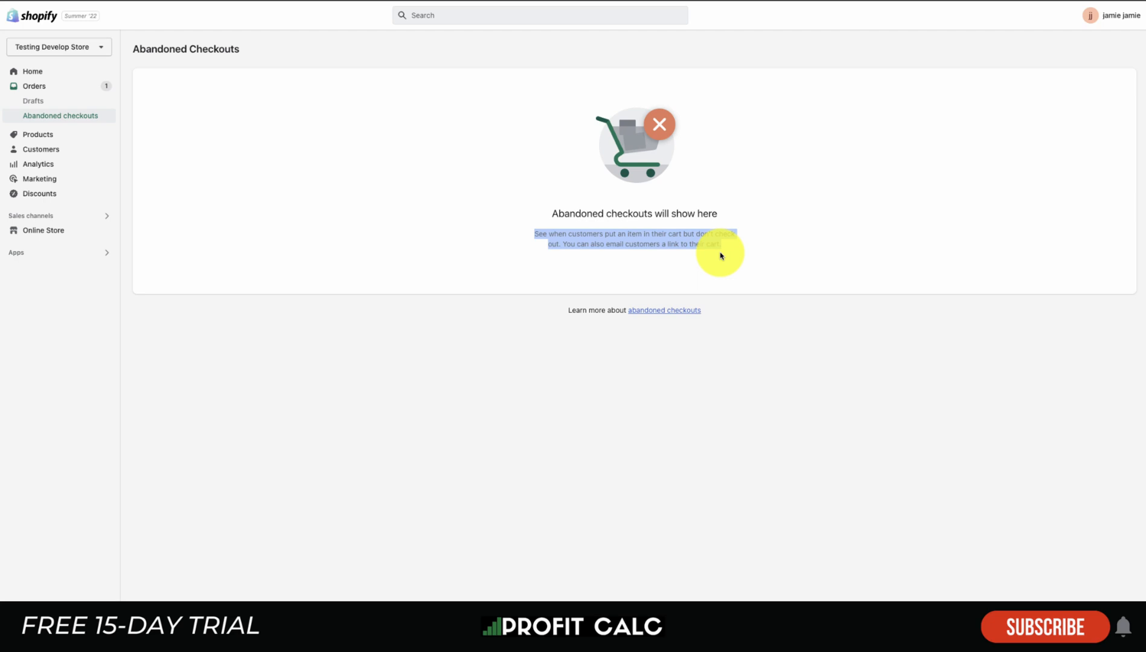
click(34, 86)
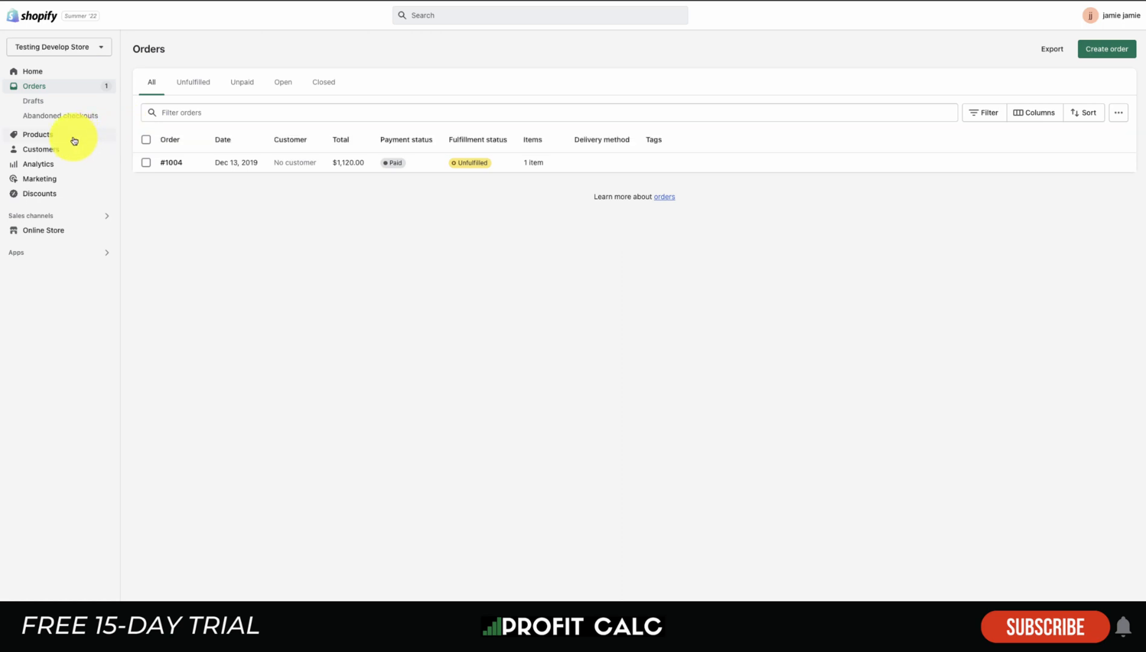
Step: Review order #1004, its More actions options and staff comment box, then return to Products
click(171, 162)
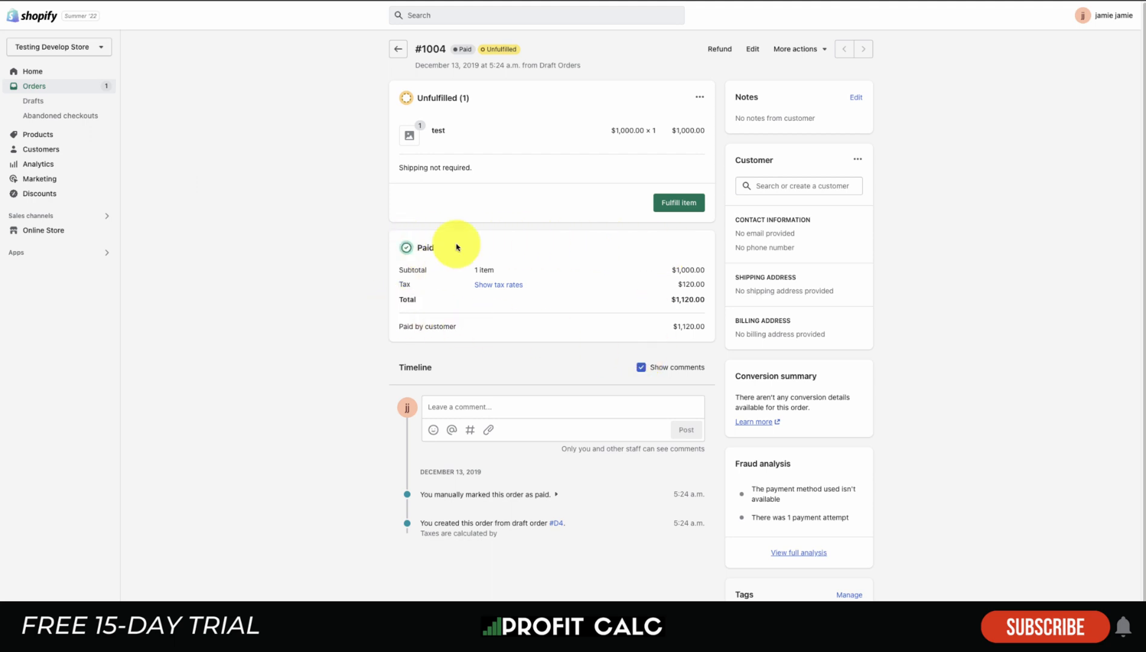
mouse_move(597, 270)
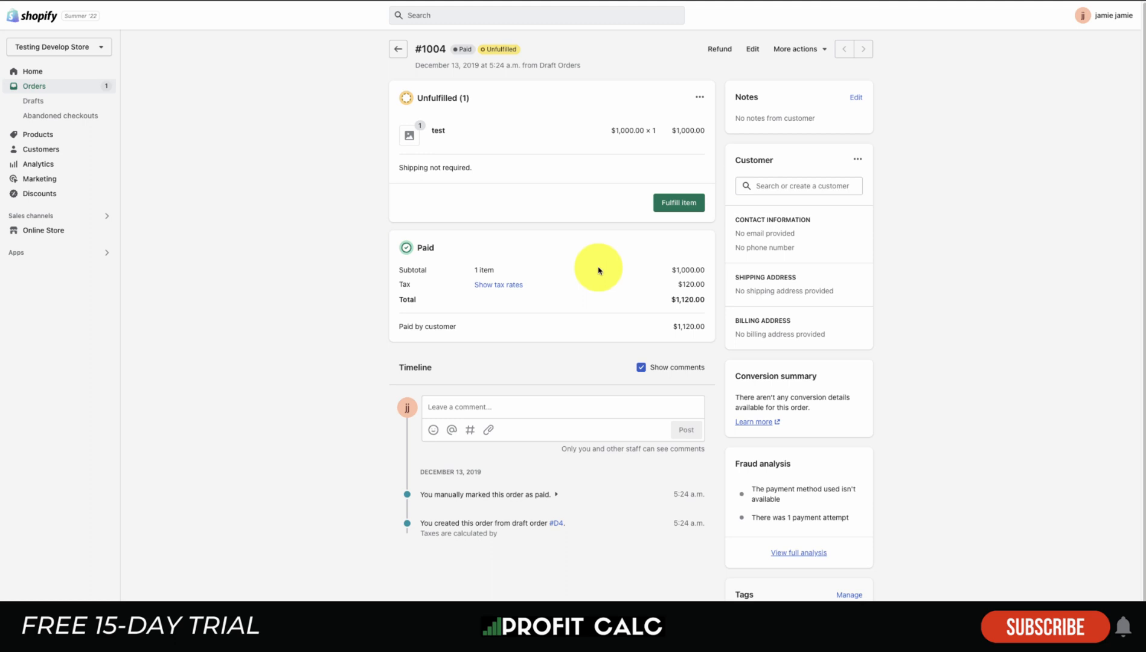
mouse_move(747, 171)
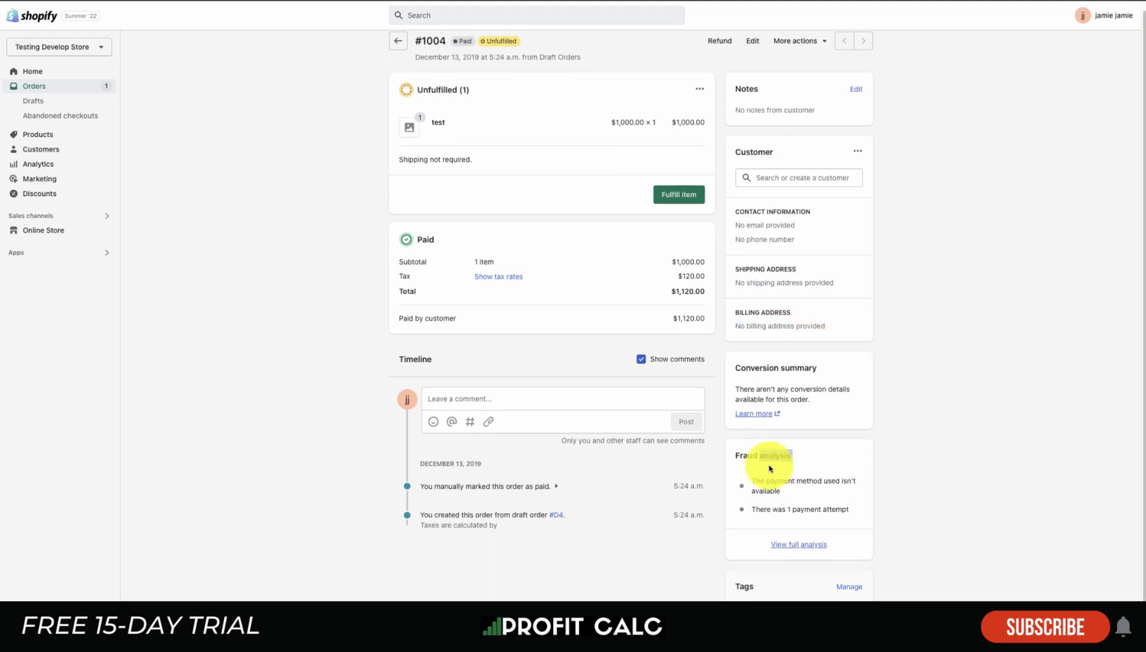
mouse_move(935, 498)
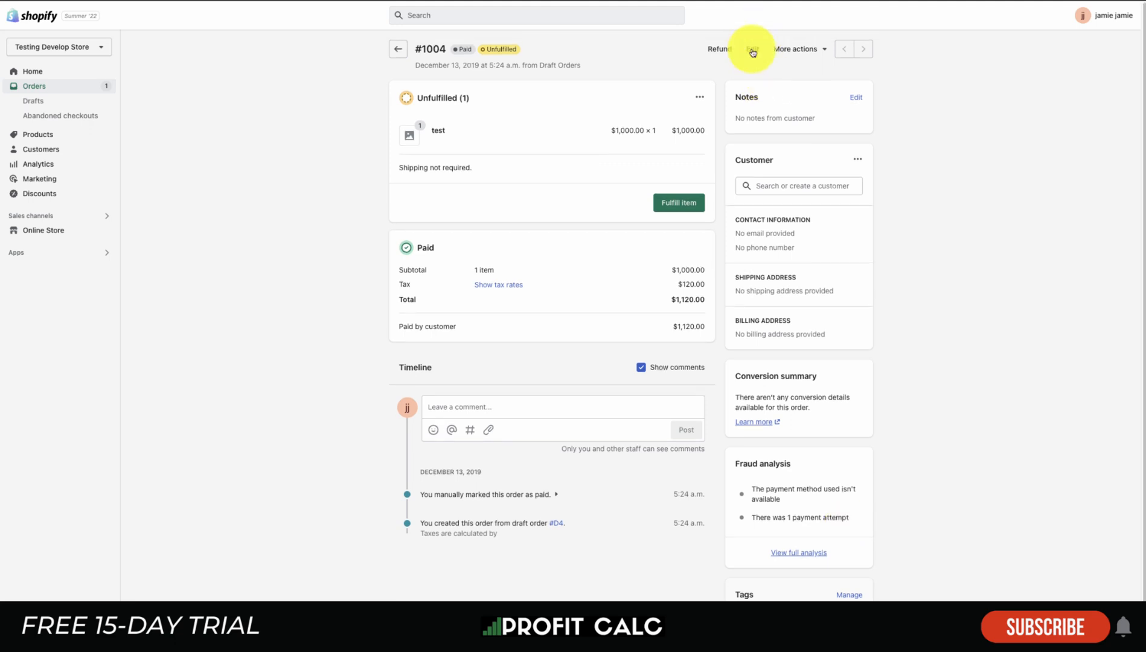
click(796, 48)
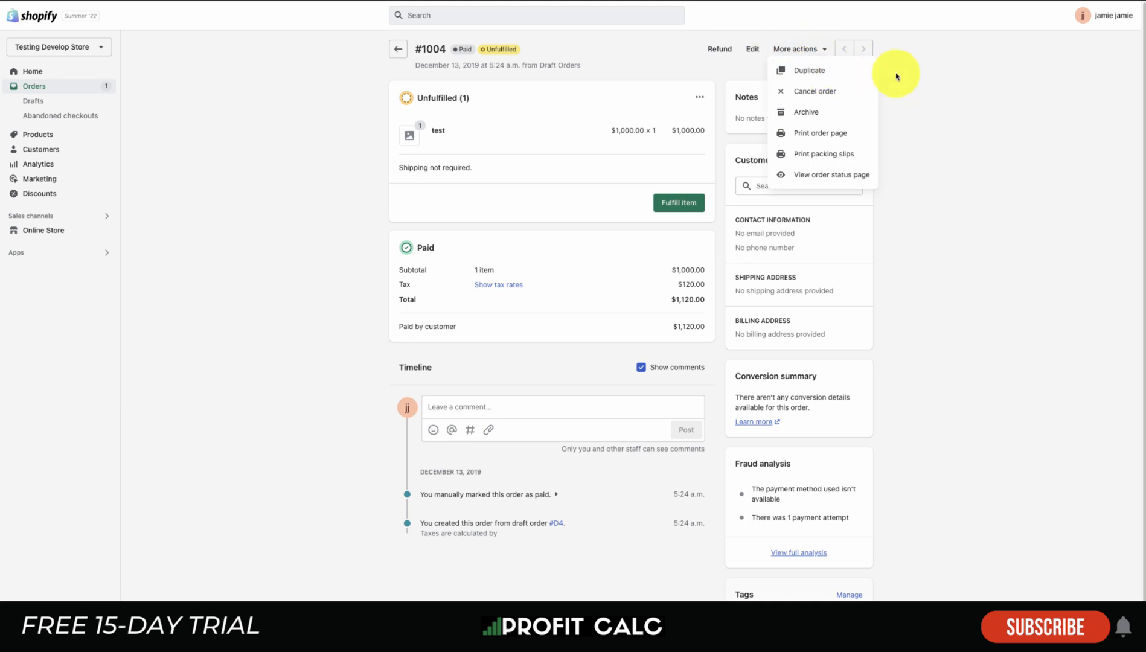
click(795, 49)
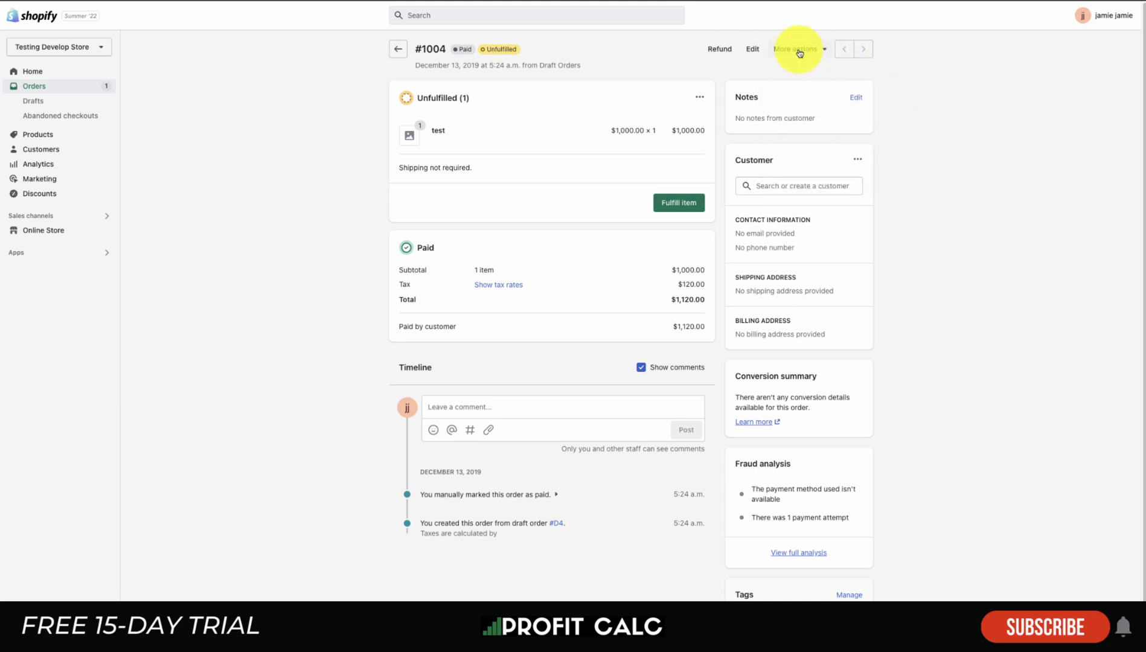
click(795, 48)
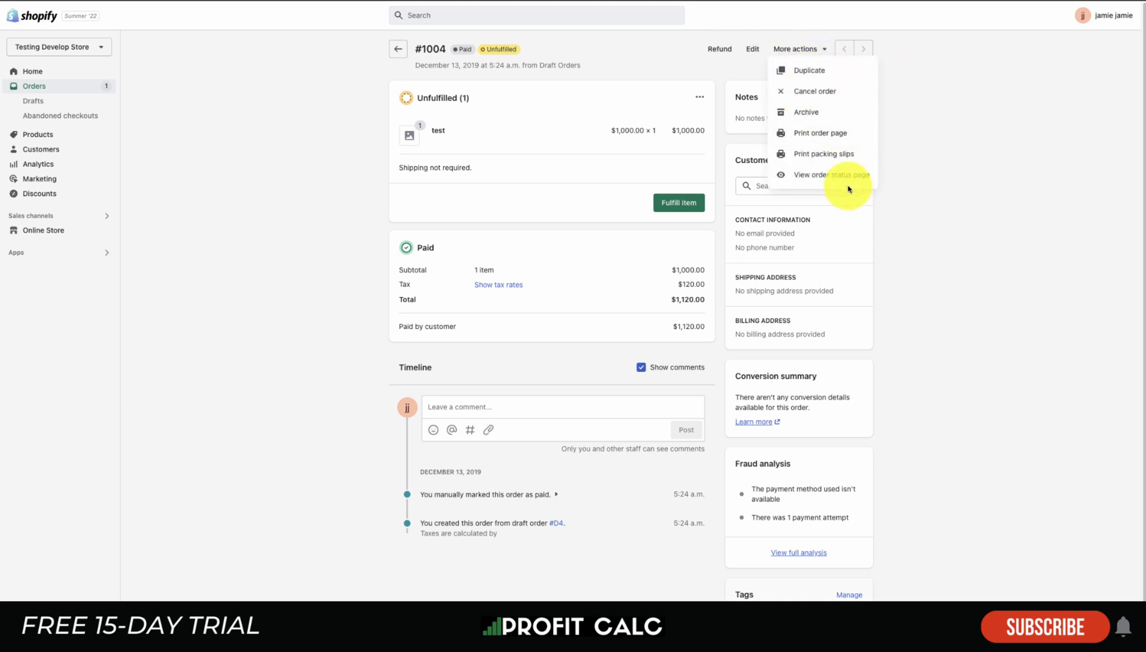
mouse_move(914, 239)
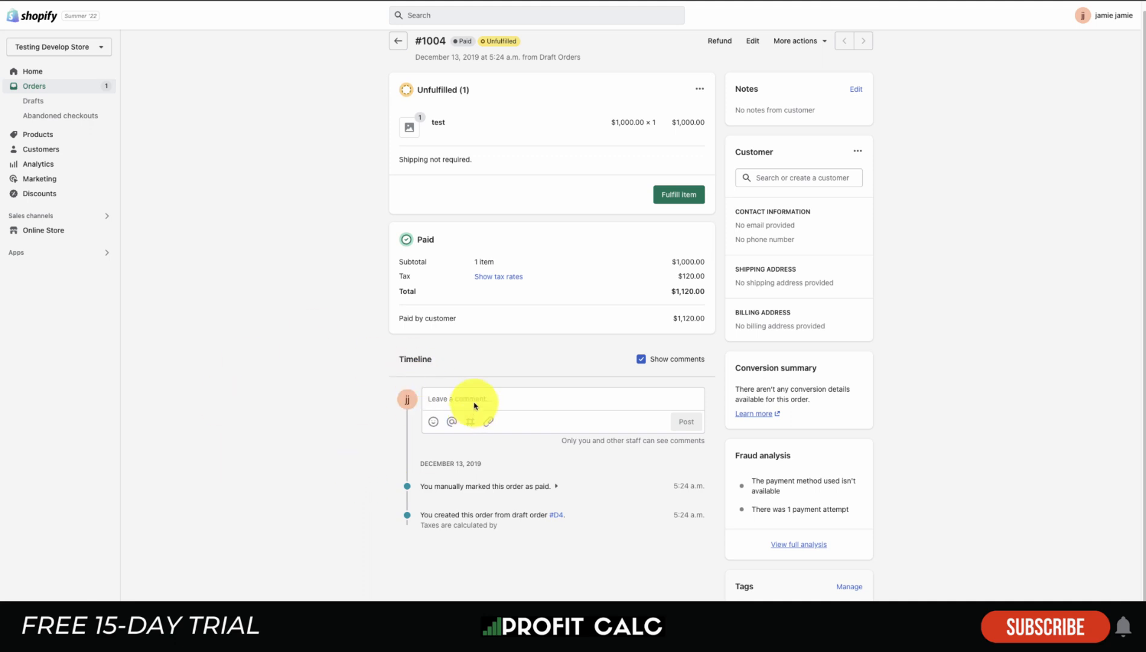
click(561, 398)
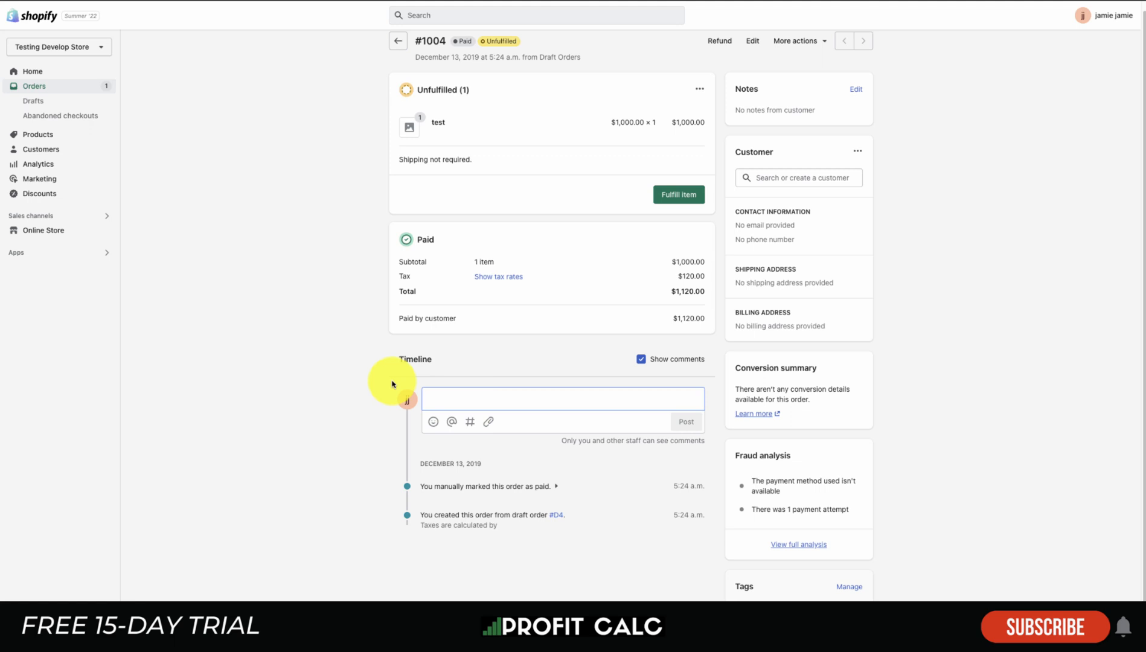
click(38, 100)
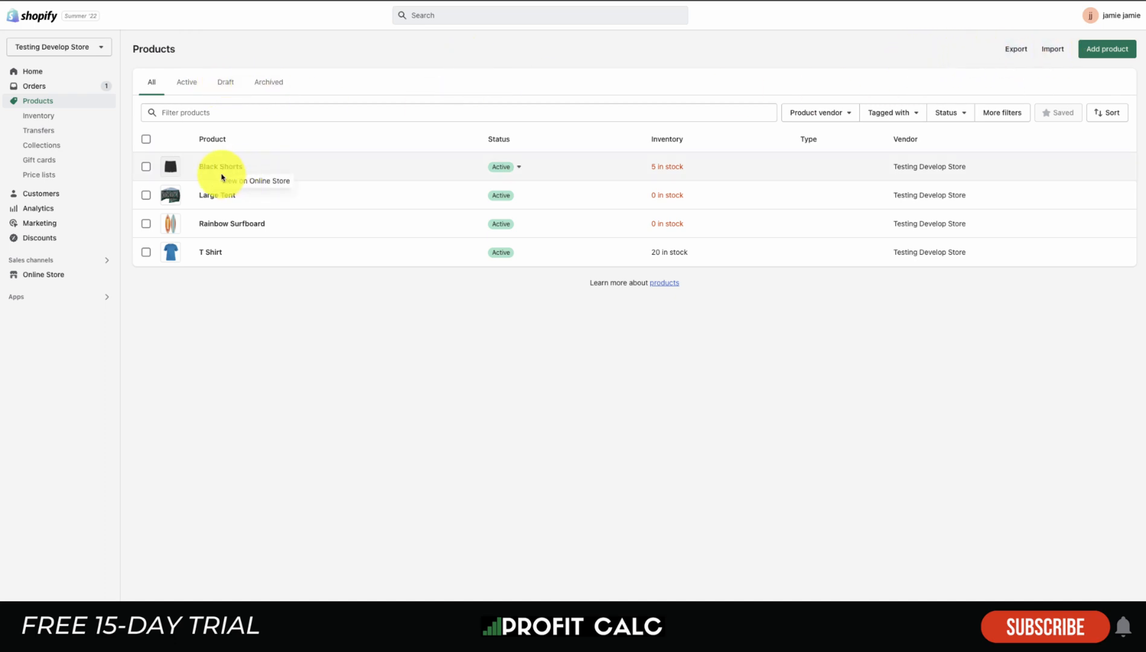
Step: Inspect the Black Shorts product: $20.00 price, summer tag and 5 units available
click(220, 166)
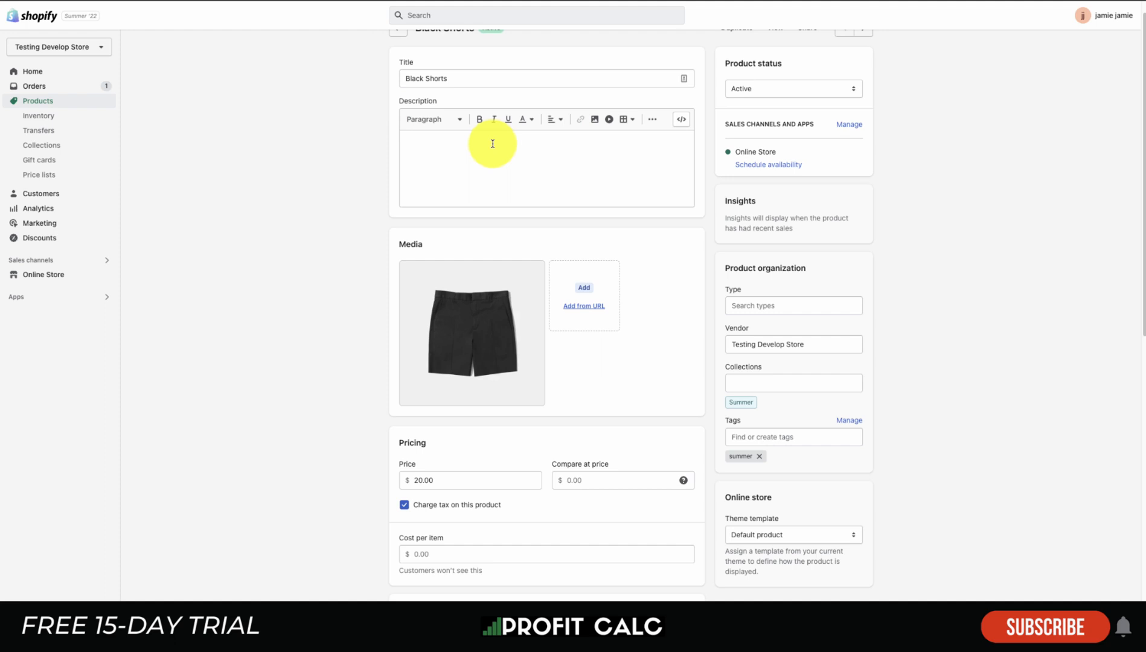
scroll(down, 3)
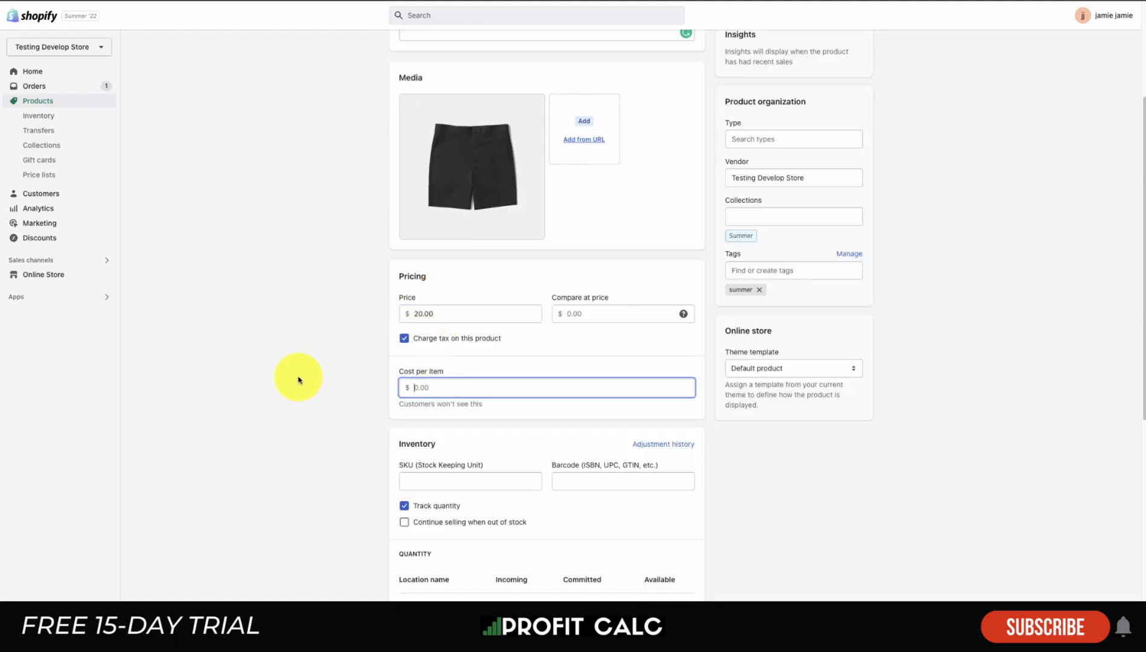
scroll(down, 3)
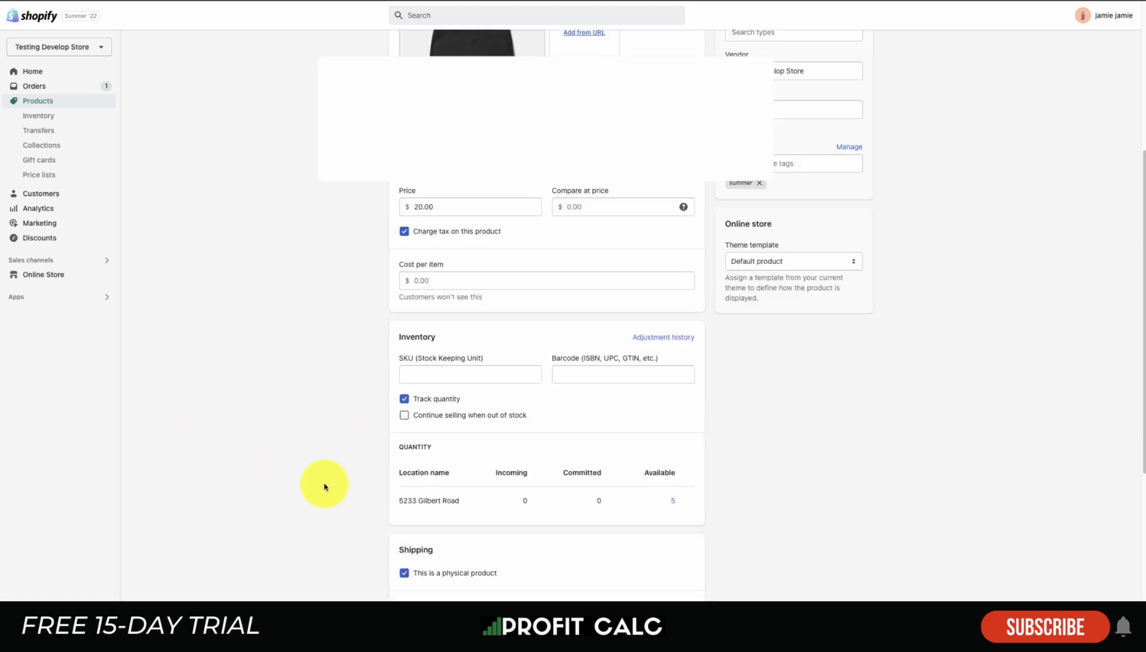
scroll(down, 3)
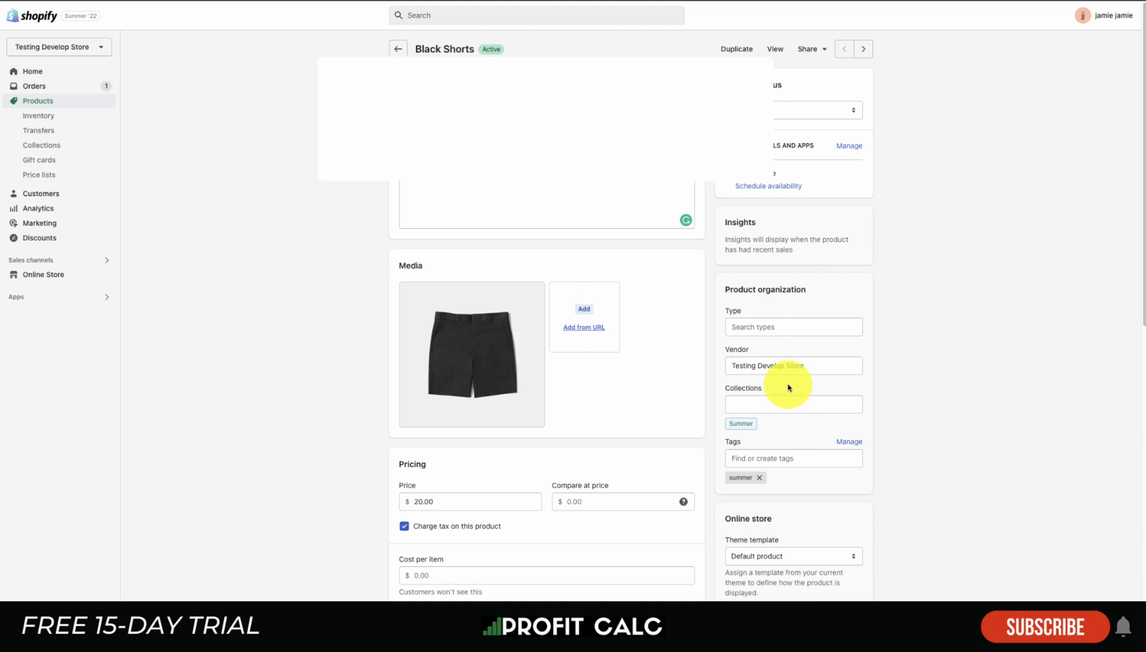
mouse_move(663, 345)
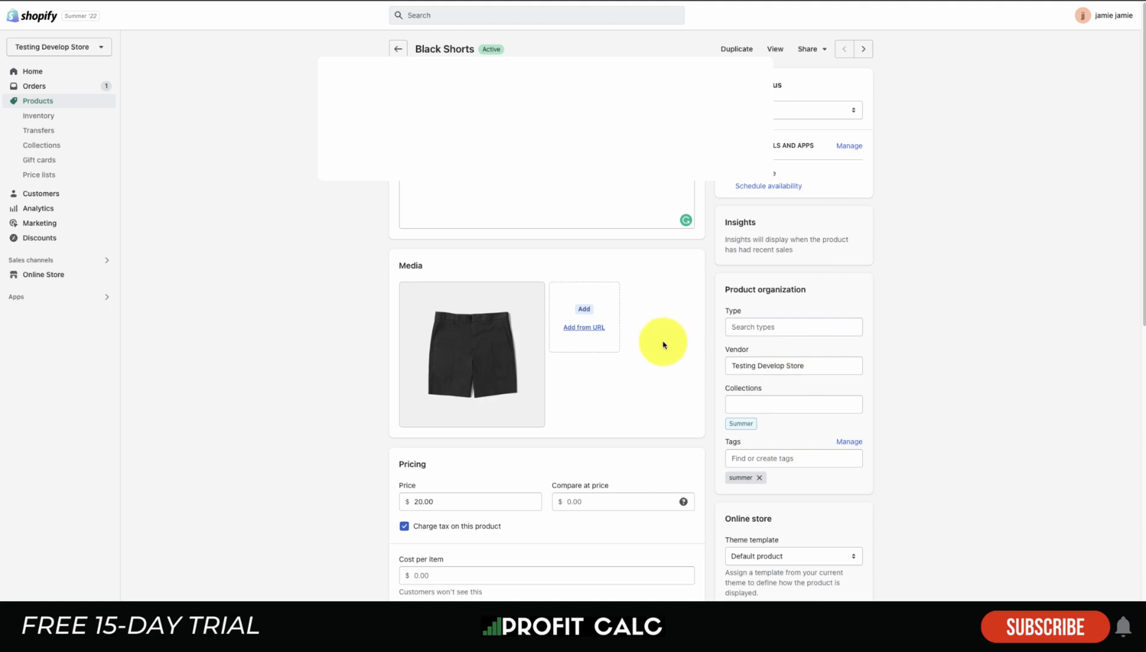
Step: Browse the Inventory, Collections, Gift cards and Price lists pages, then return to Products
click(38, 115)
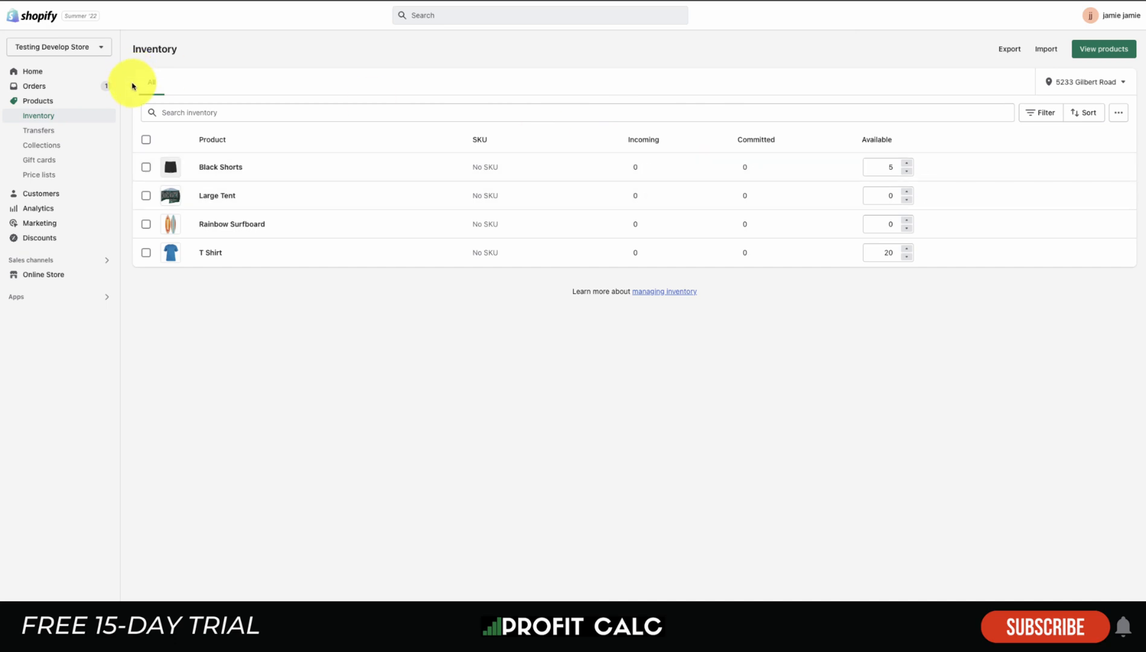
click(41, 145)
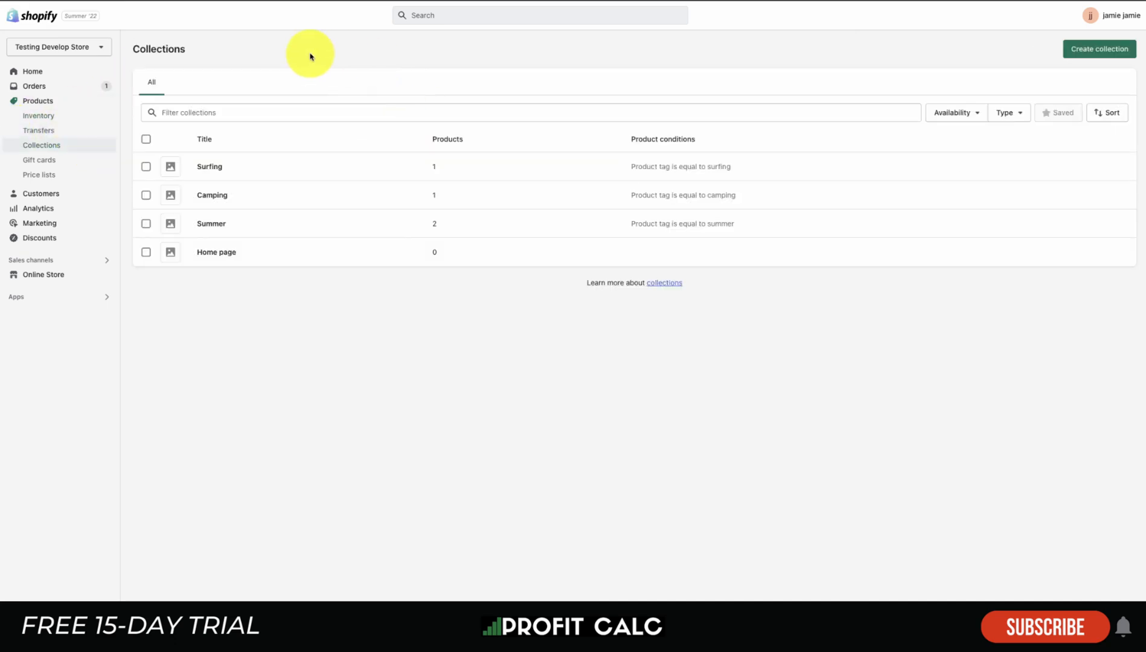
mouse_move(438, 174)
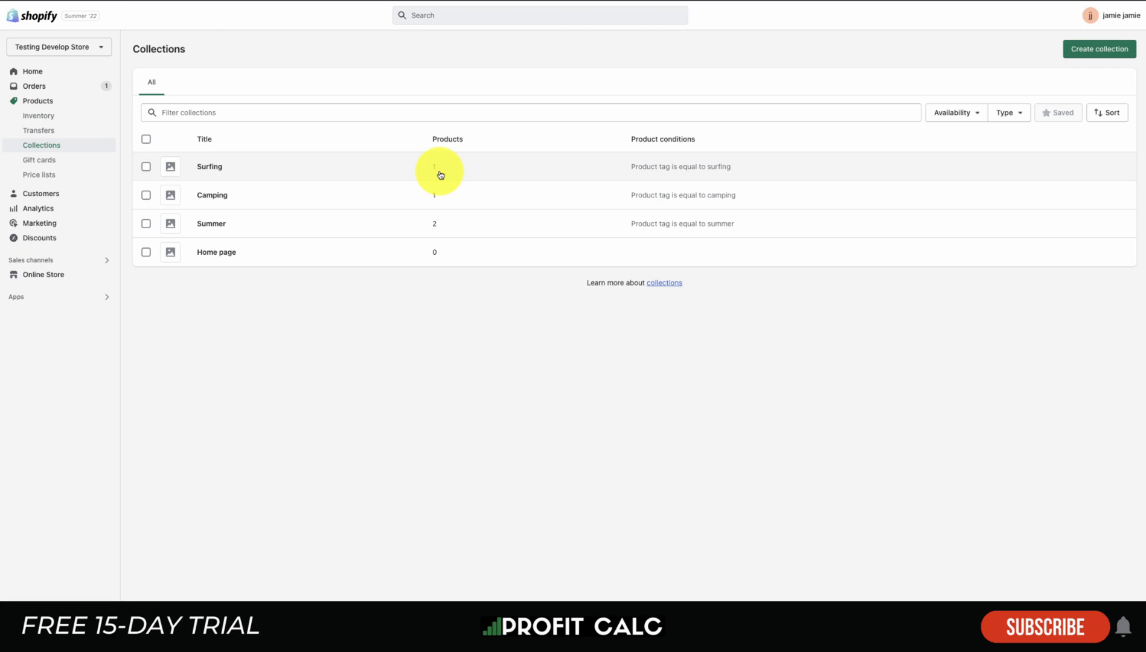
click(39, 159)
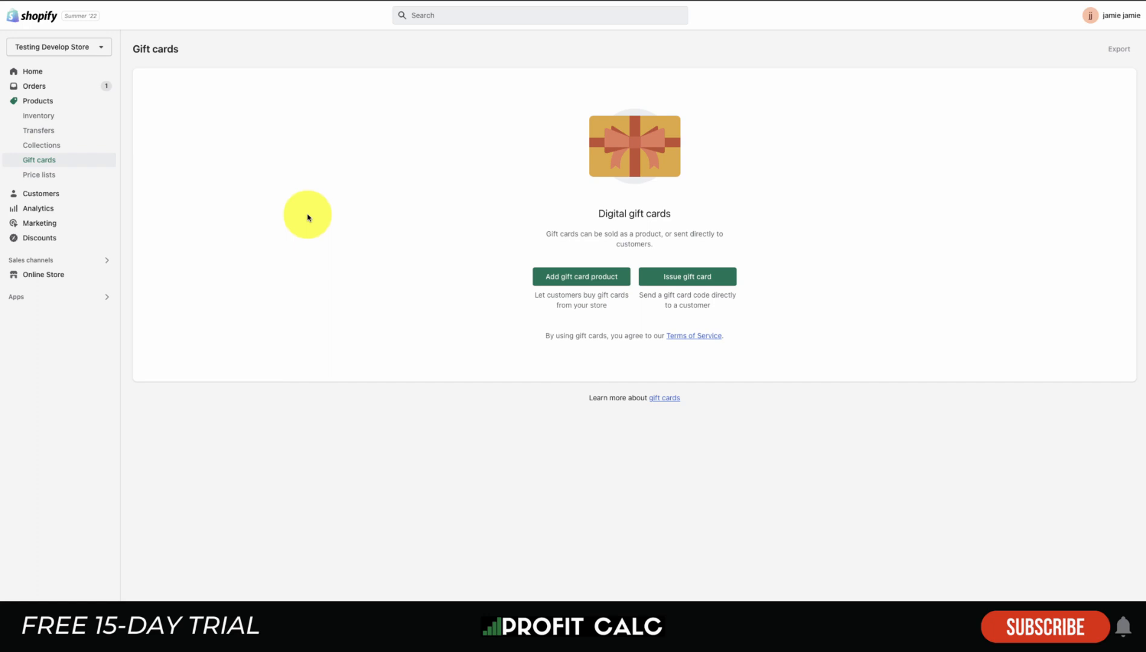
click(39, 174)
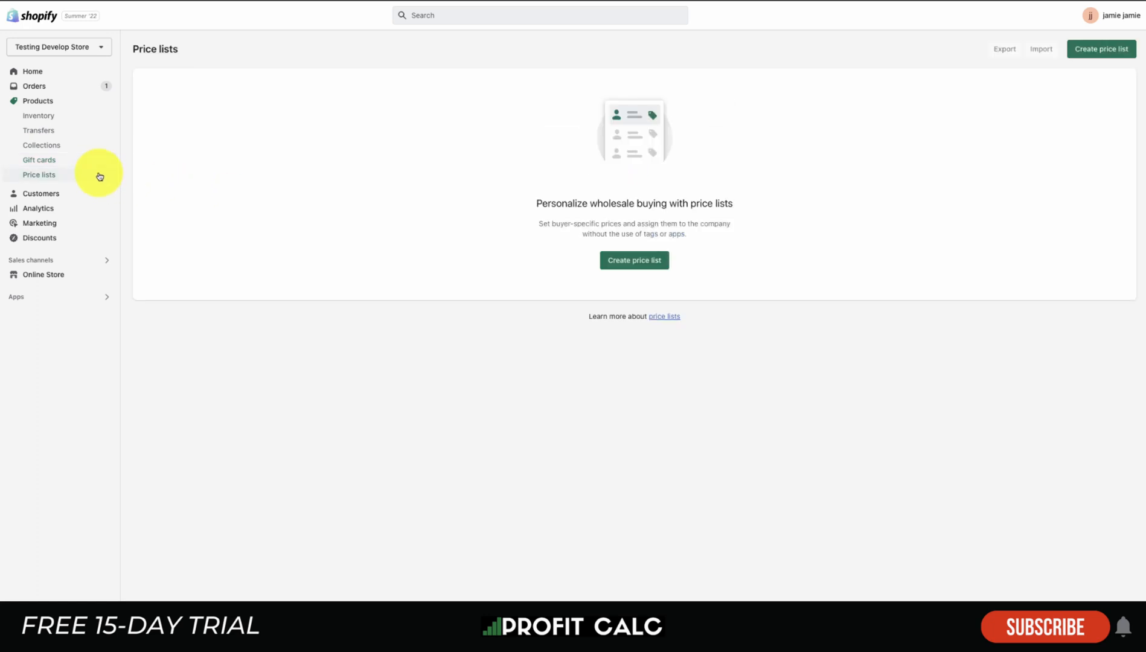
mouse_move(540, 205)
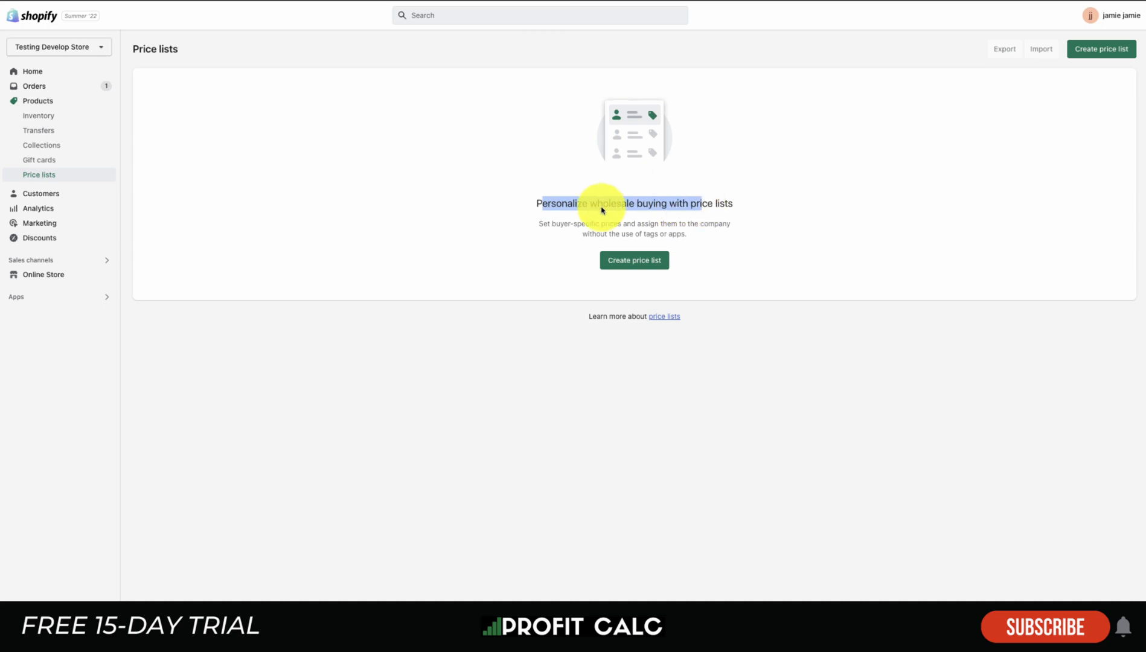
click(38, 101)
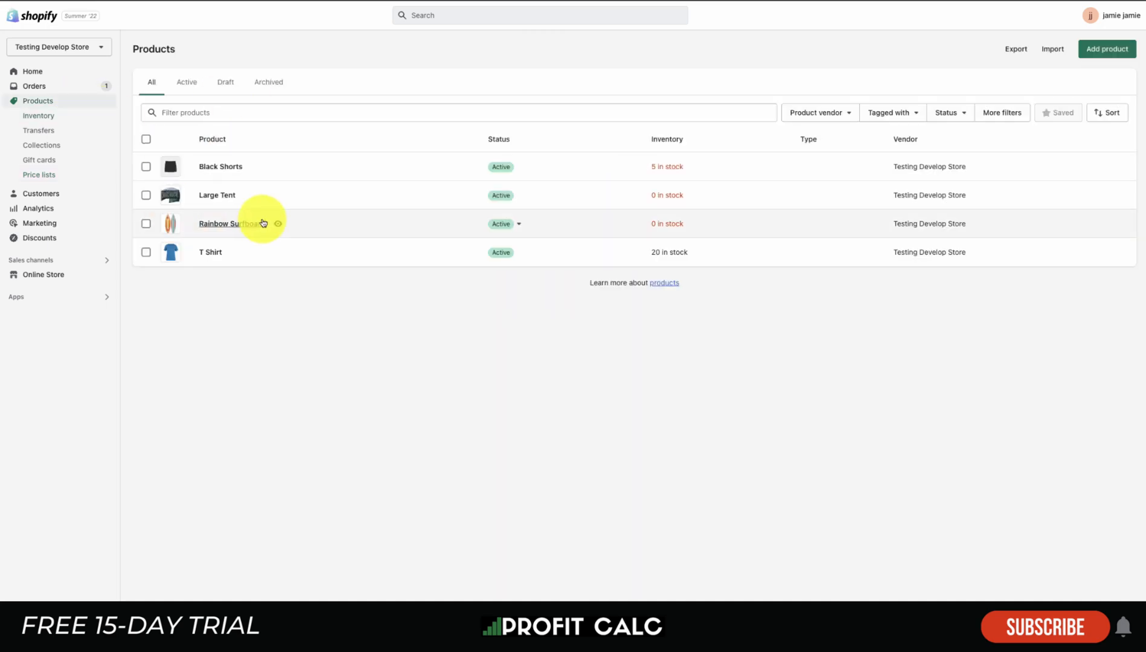
mouse_move(65, 197)
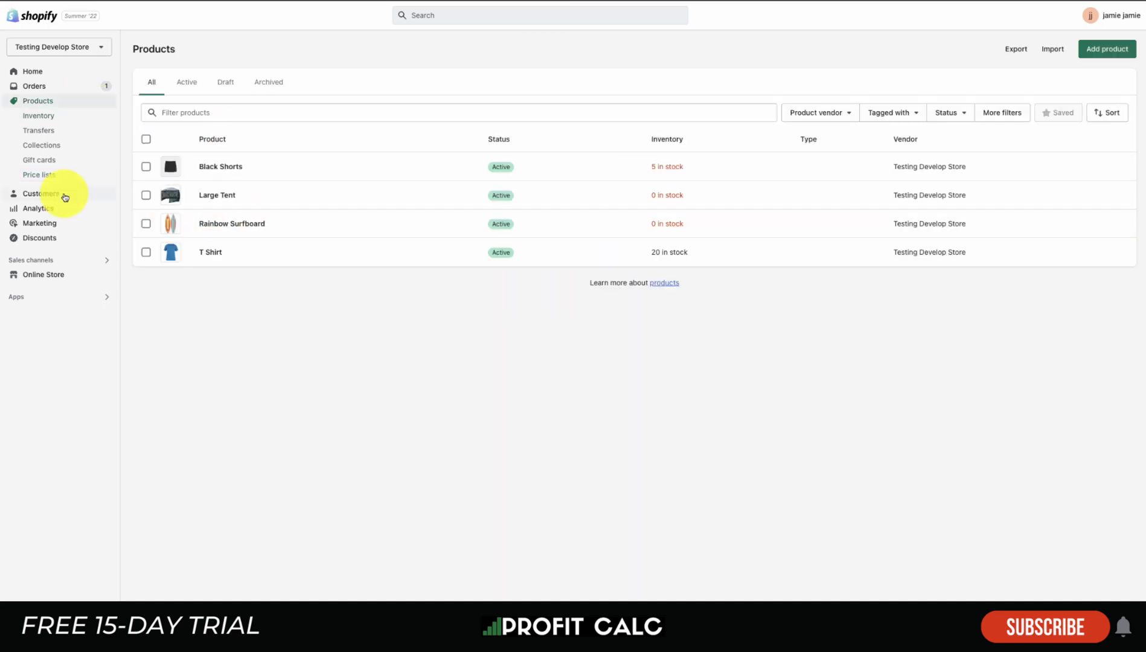
Step: View the empty Customers page and a blank new customer form without saving
click(40, 115)
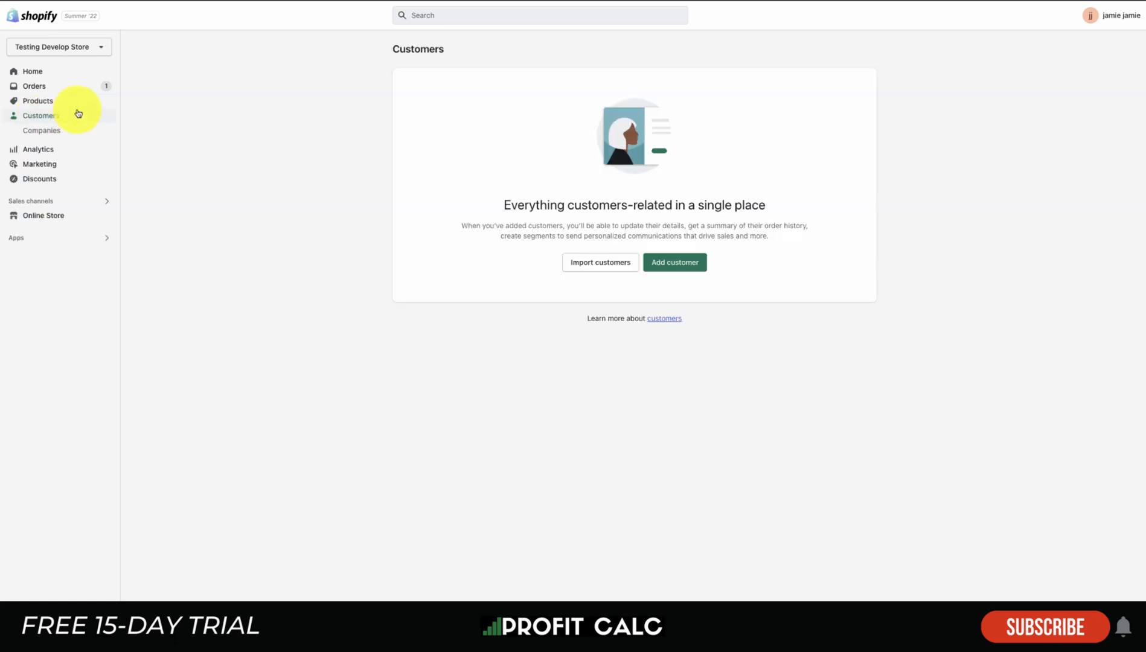
drag(557, 205, 764, 204)
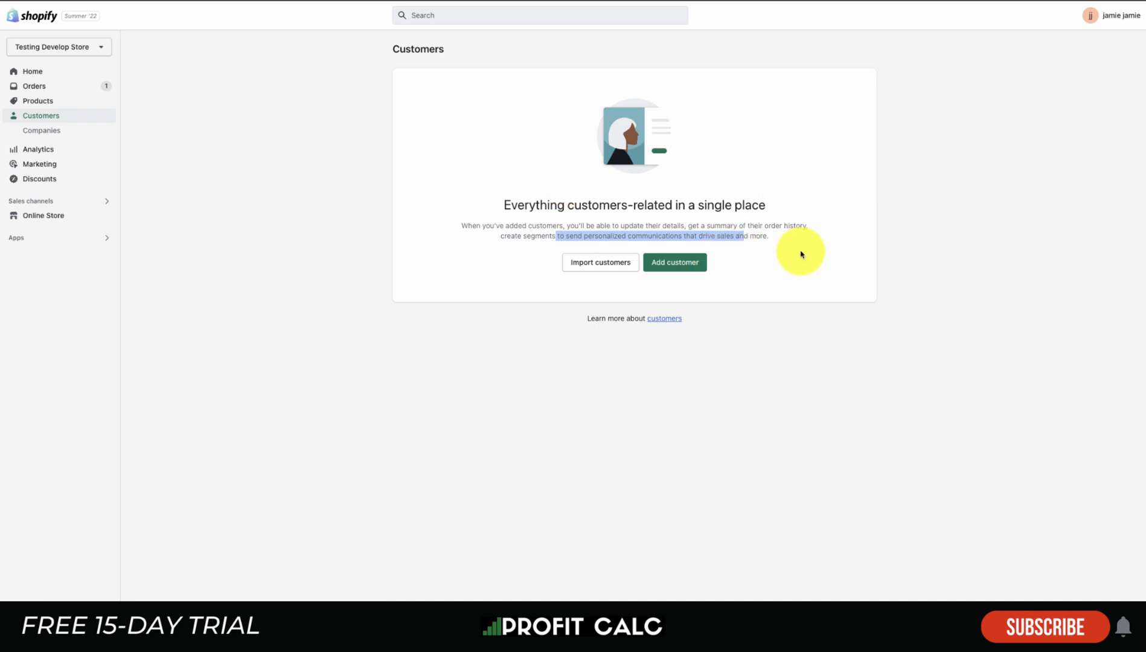
mouse_move(876, 230)
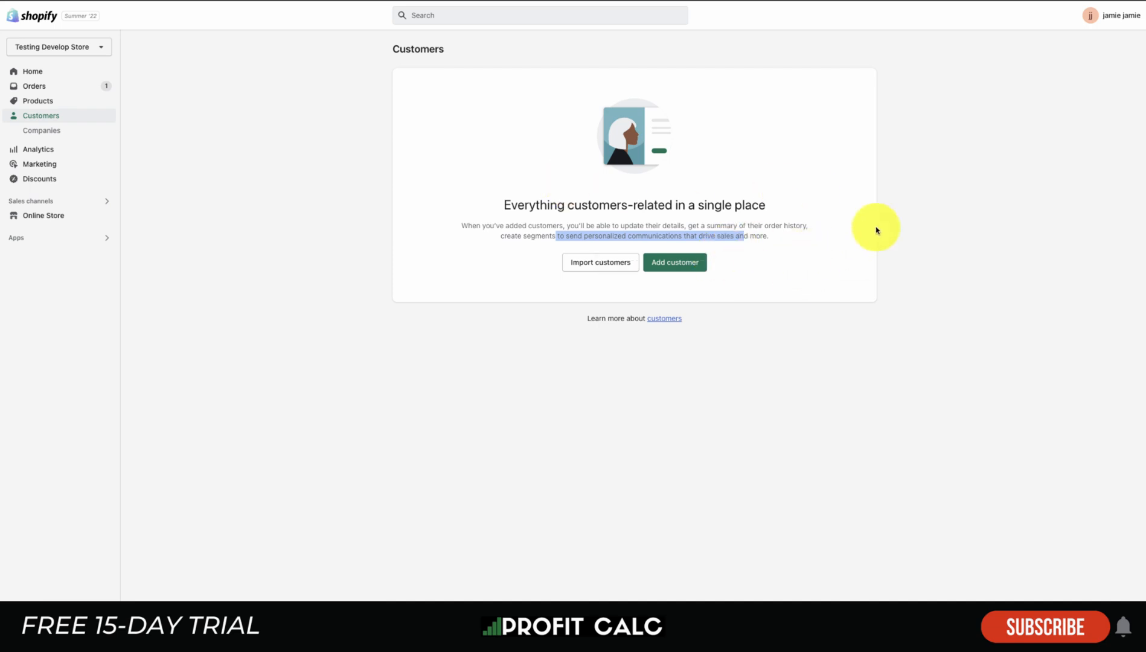
click(674, 263)
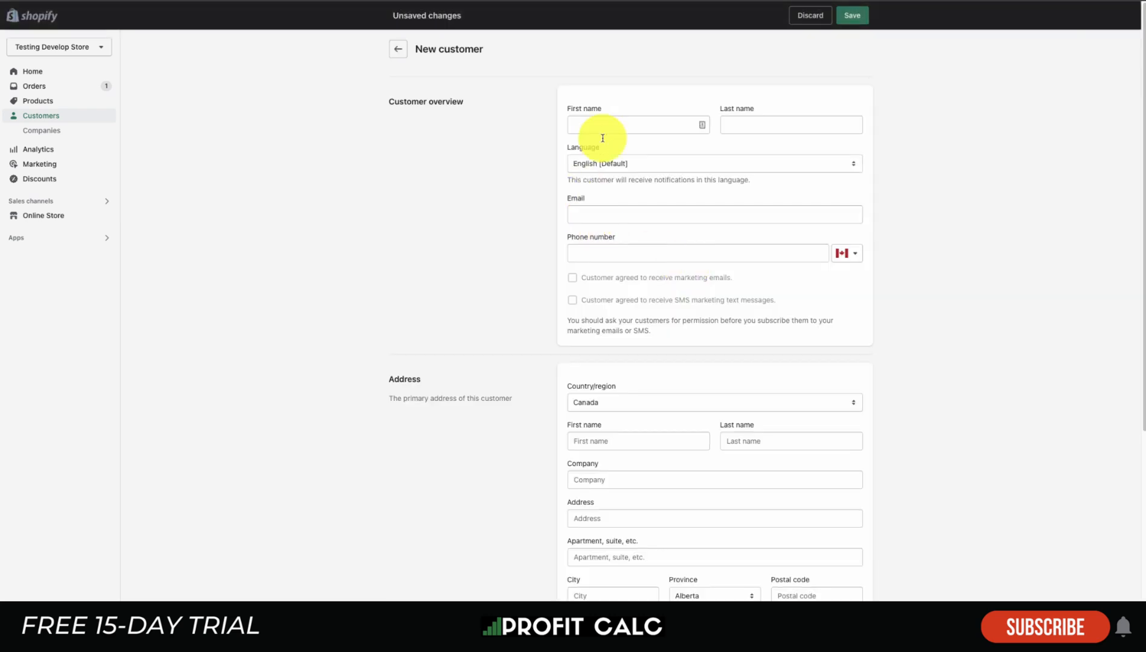
click(38, 149)
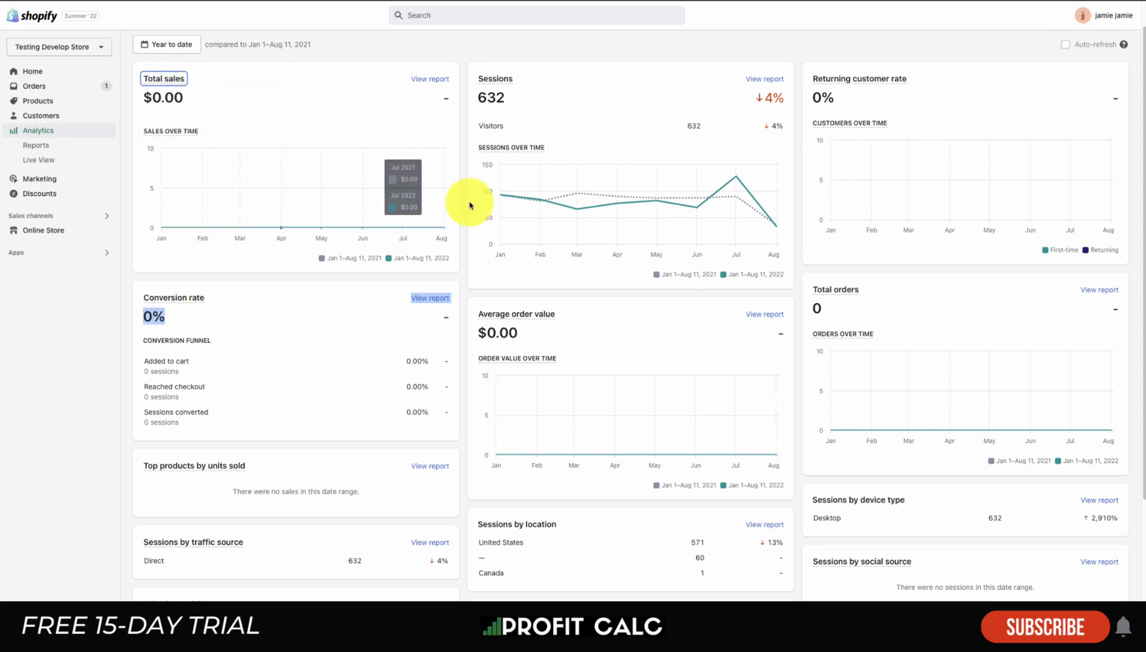
scroll(down, 3)
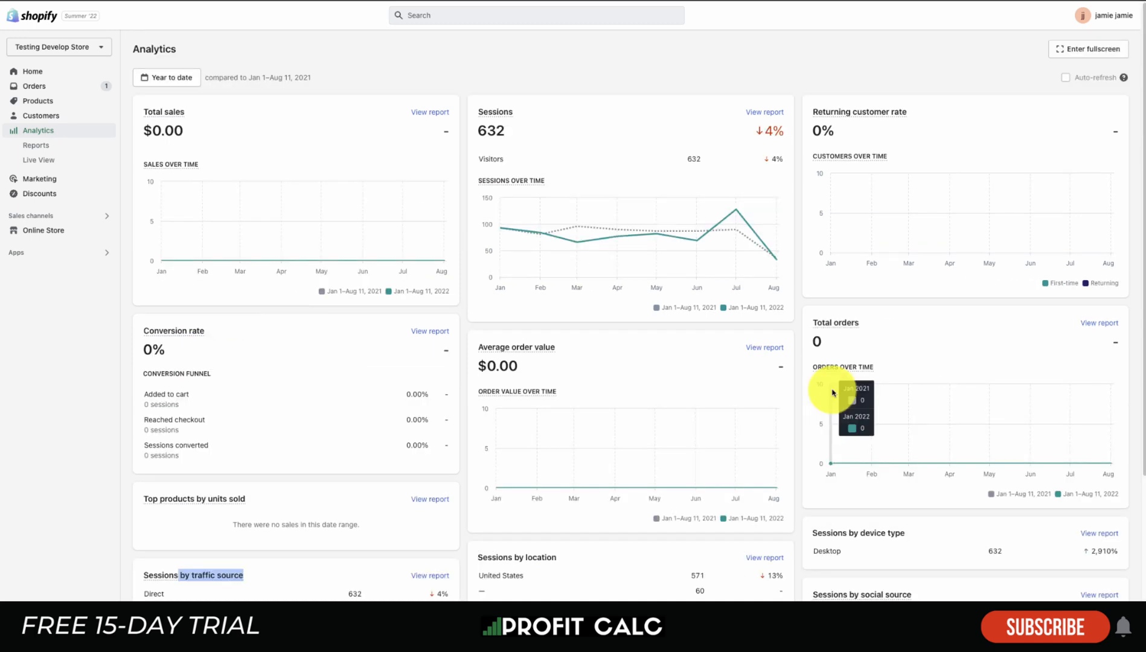
scroll(down, 3)
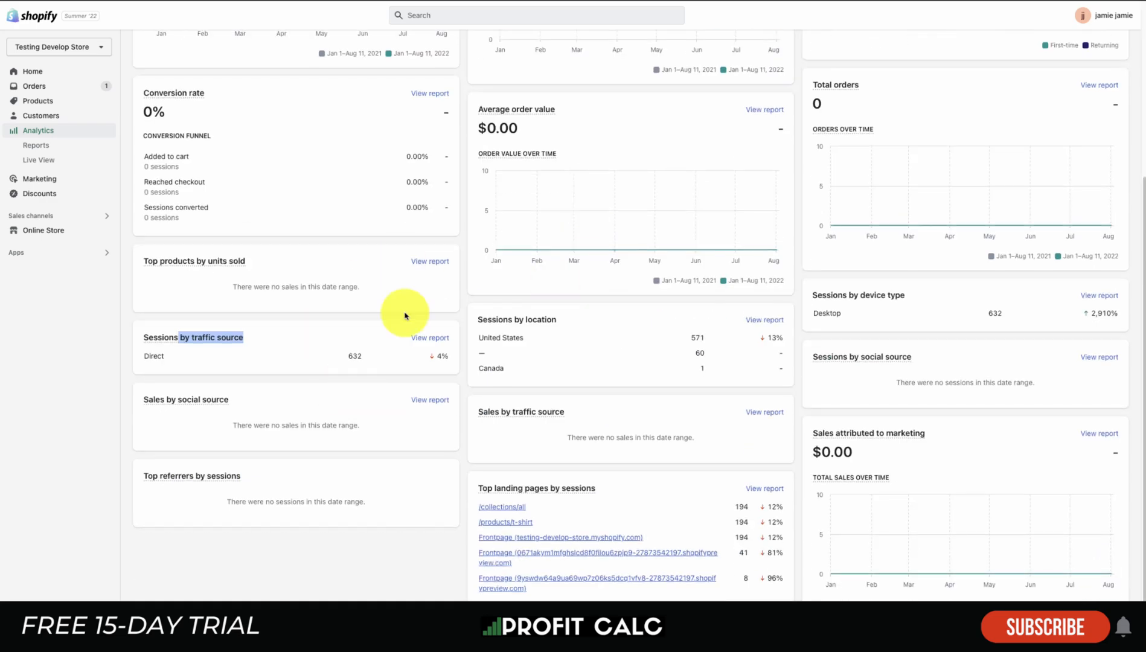
Step: Open Analytics Reports and scroll through the list of available reports
click(35, 145)
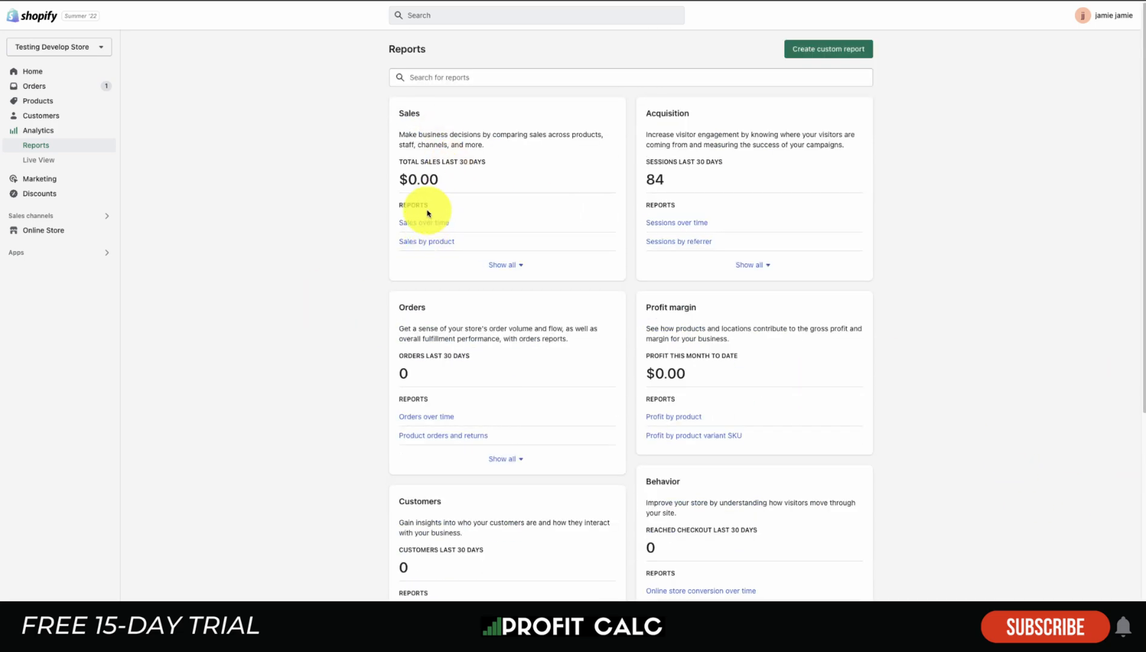
mouse_move(684, 216)
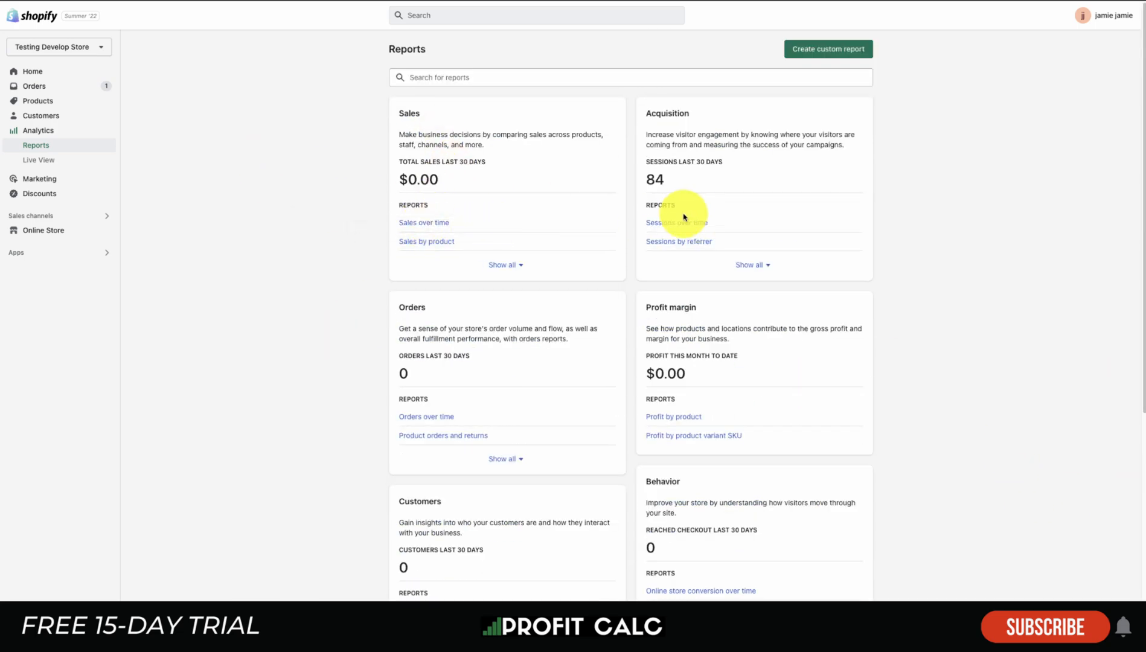
scroll(down, 3)
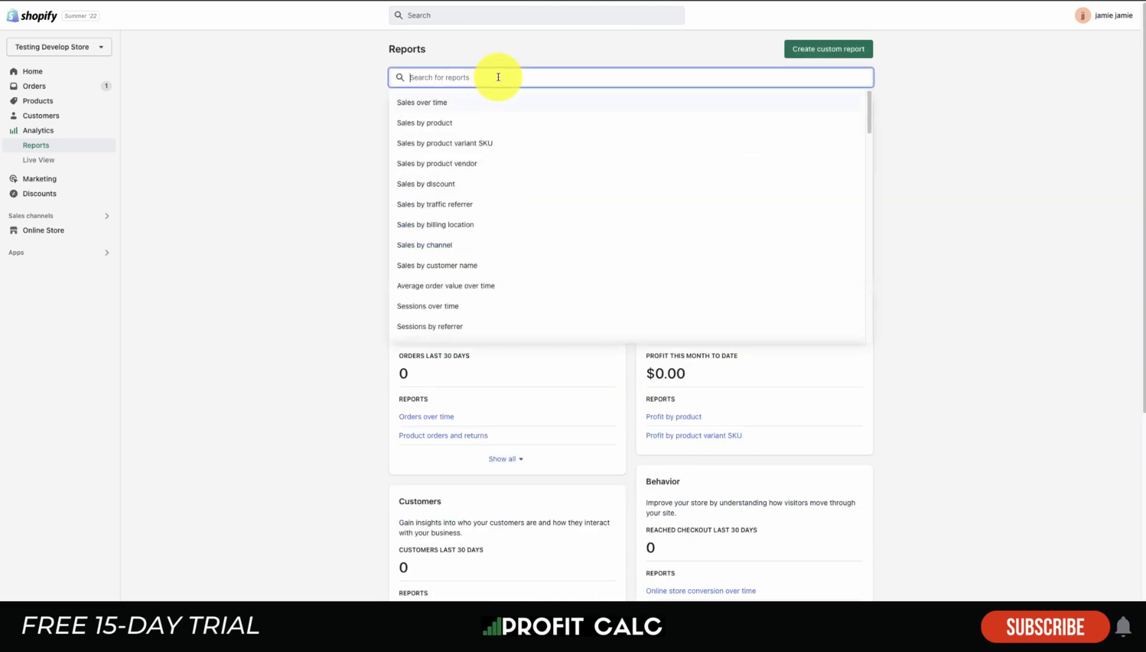
scroll(down, 3)
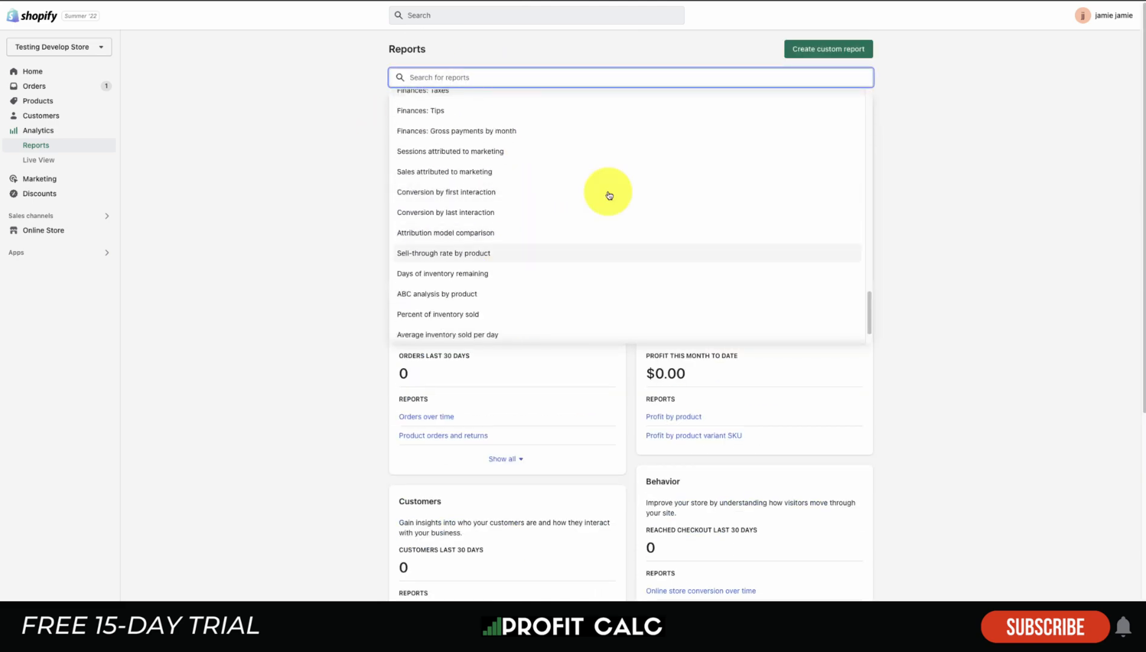
click(827, 48)
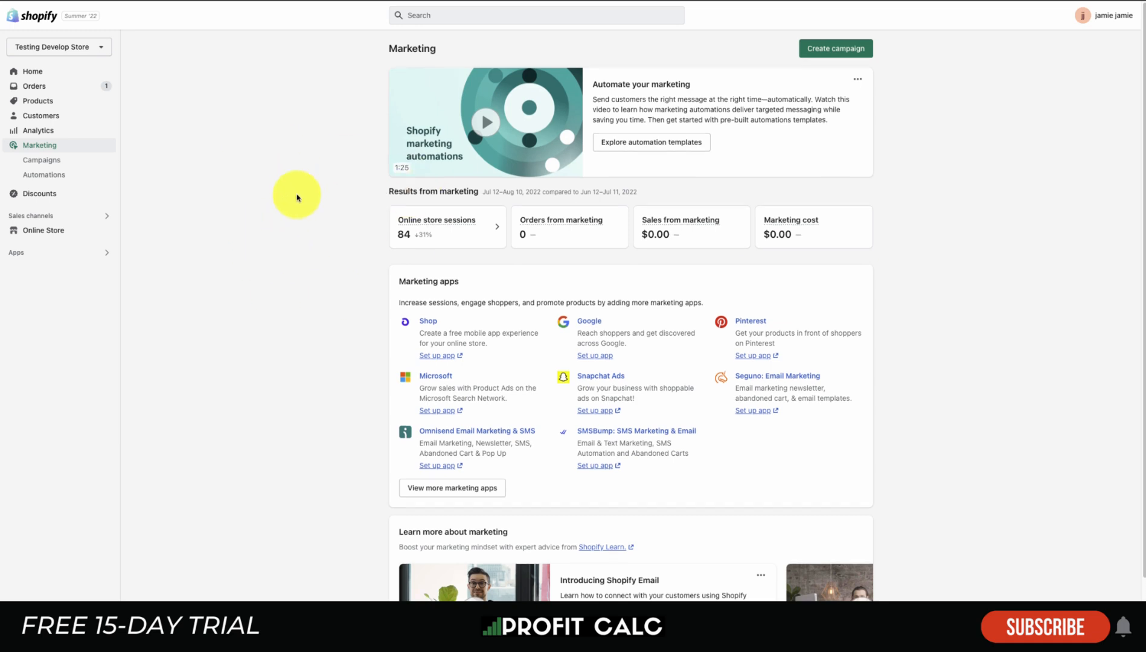
Step: Start a new campaign and preview the Ads, SMS and Social Post activity types
click(835, 48)
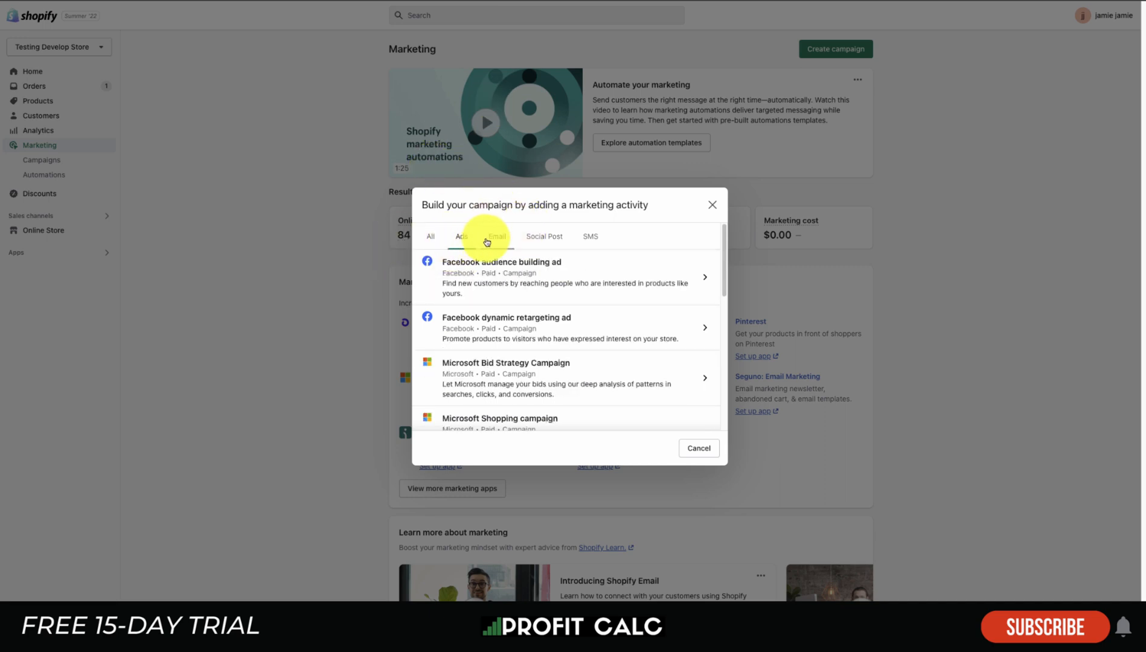
click(544, 236)
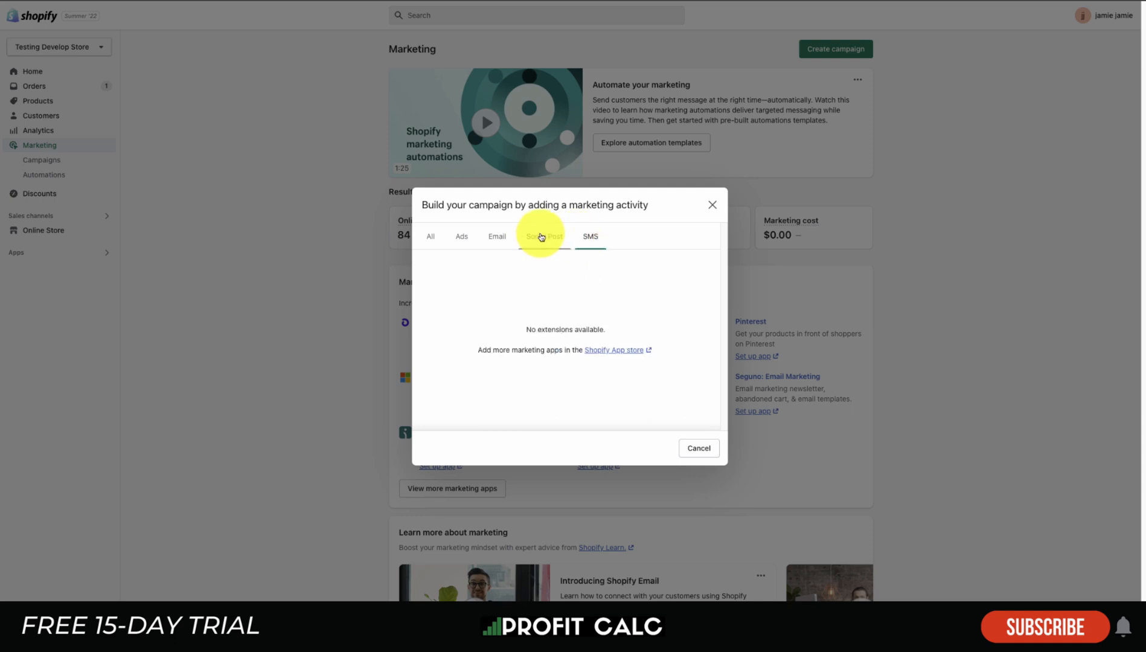
click(461, 236)
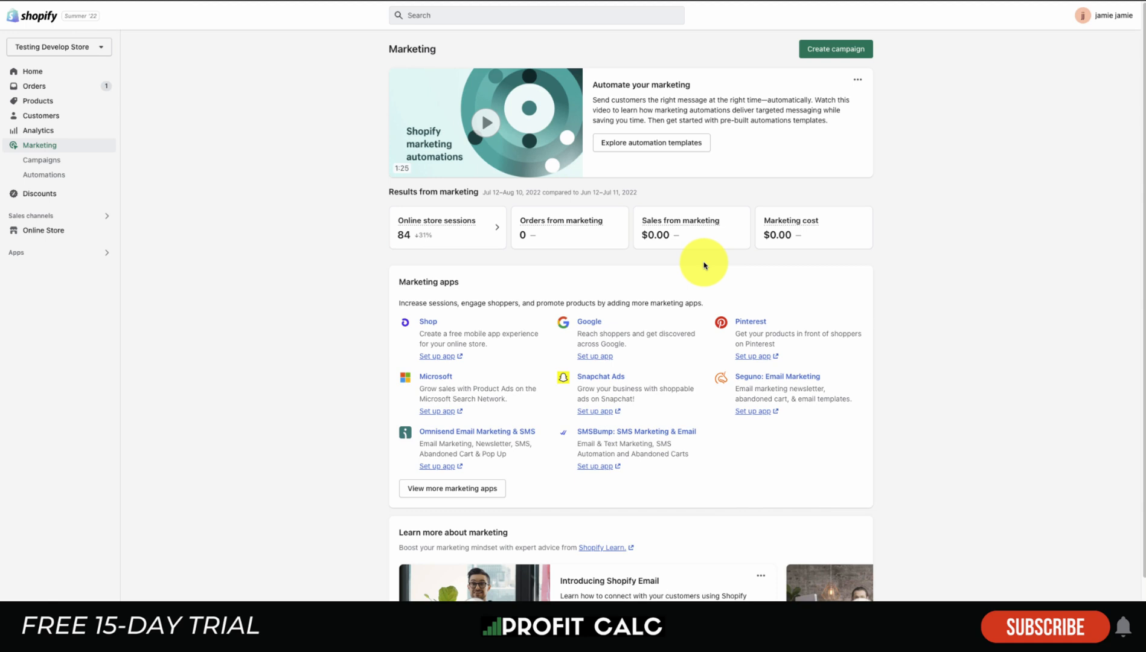
mouse_move(93, 197)
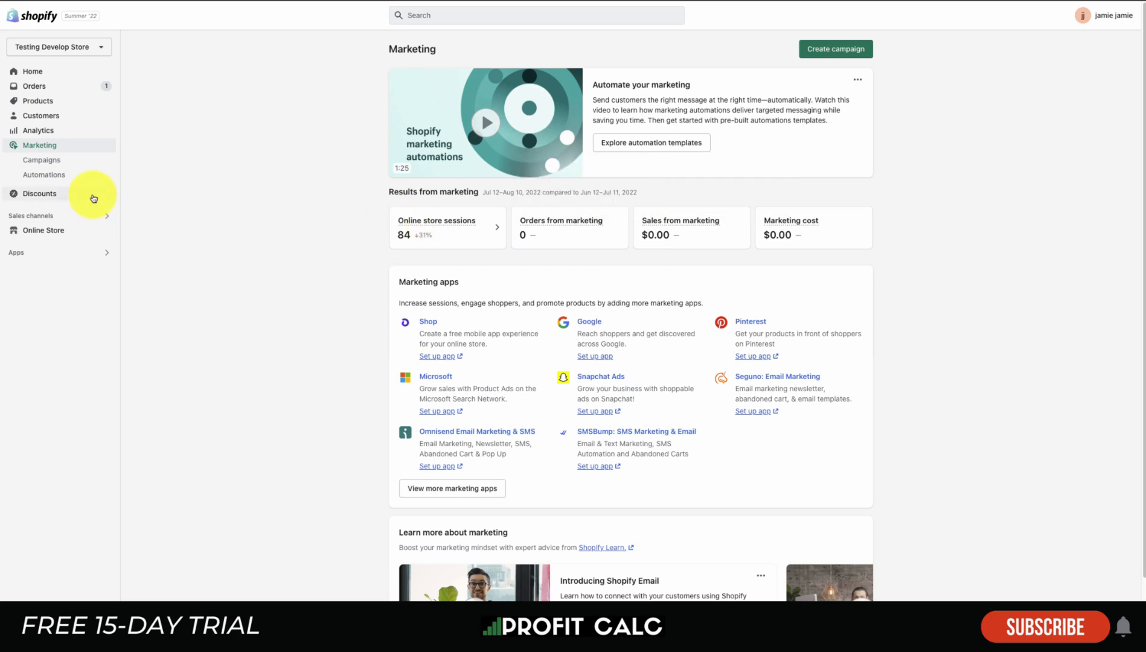
Step: Explore a percentage amount-off-products discount draft coded TESTING12, then leave it for Online Store
click(39, 194)
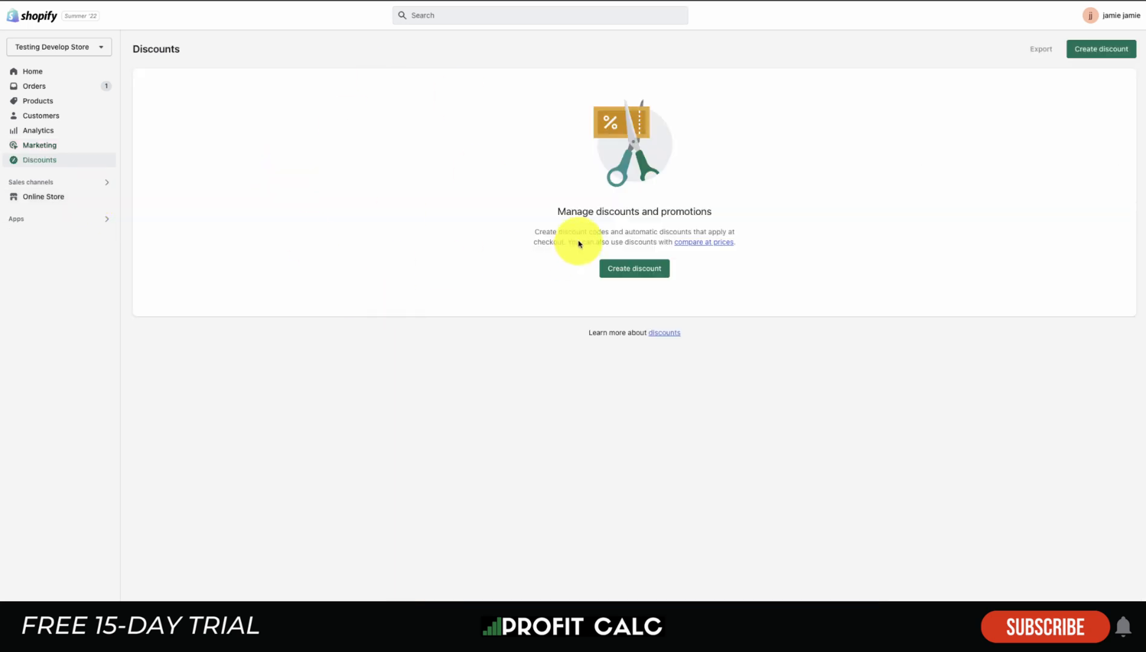
click(633, 268)
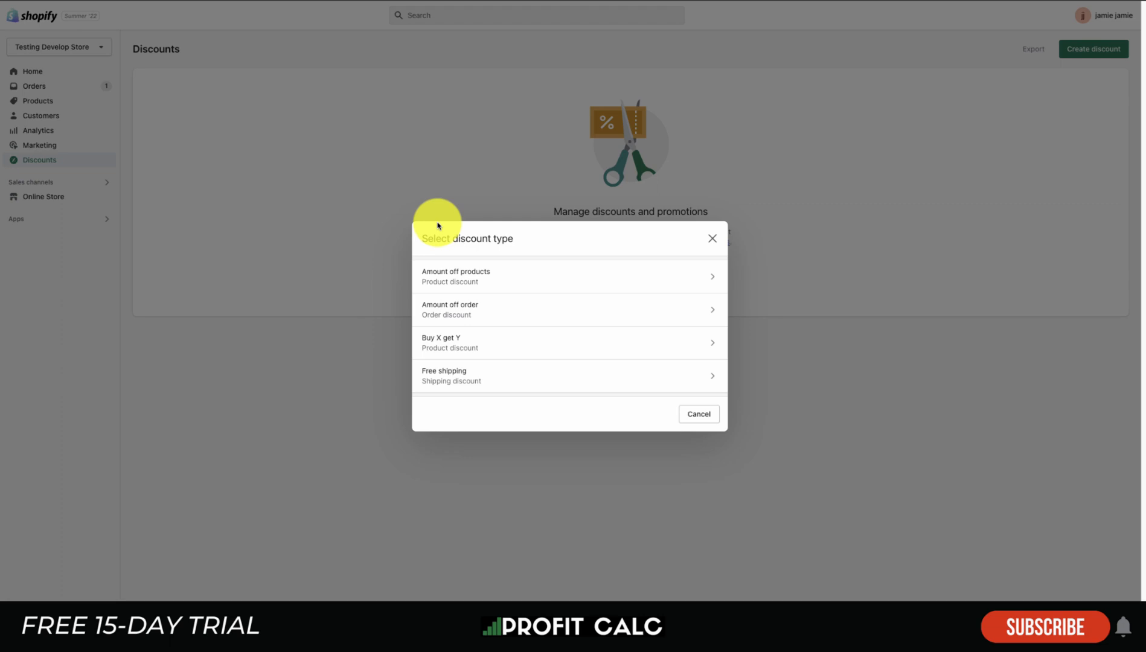
mouse_move(479, 341)
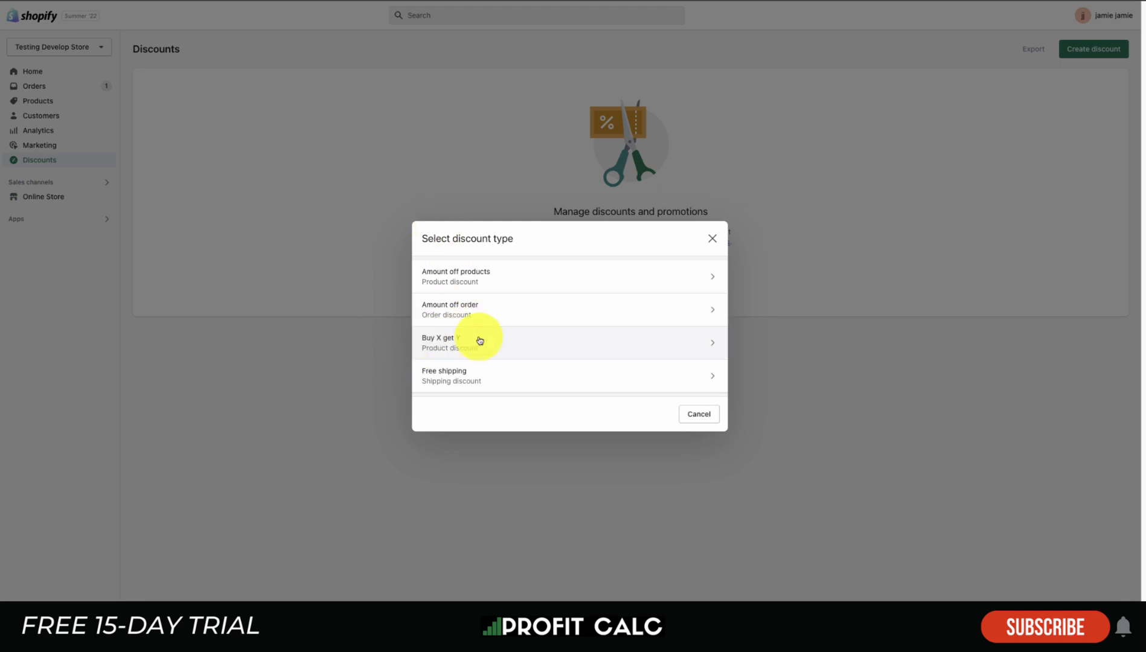
mouse_move(536, 312)
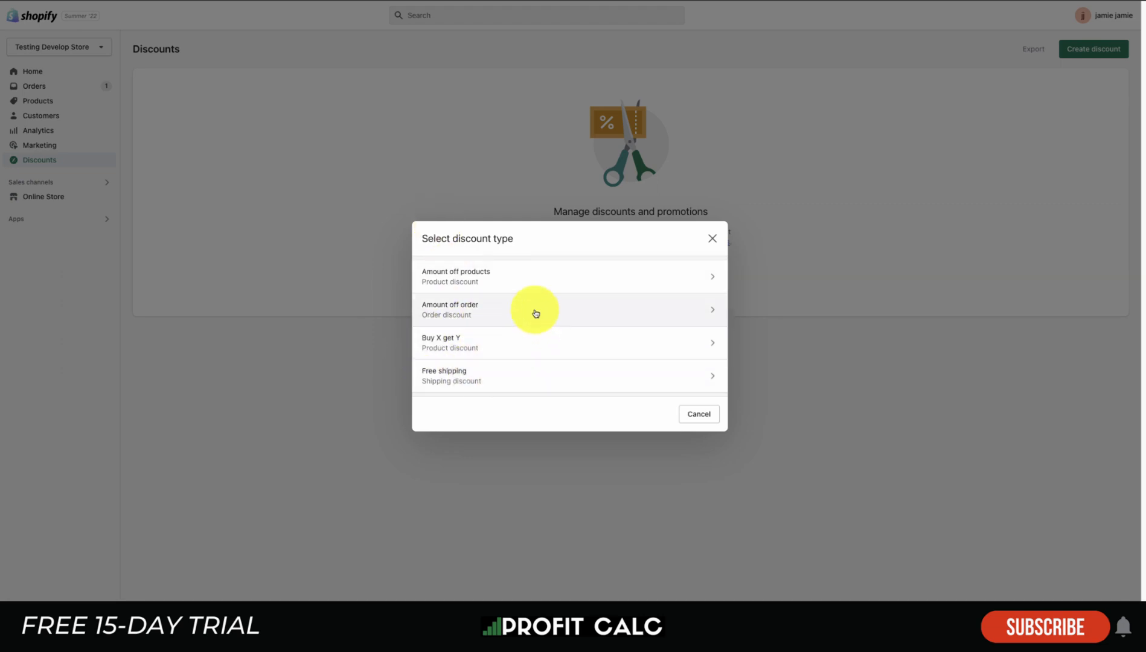
click(455, 276)
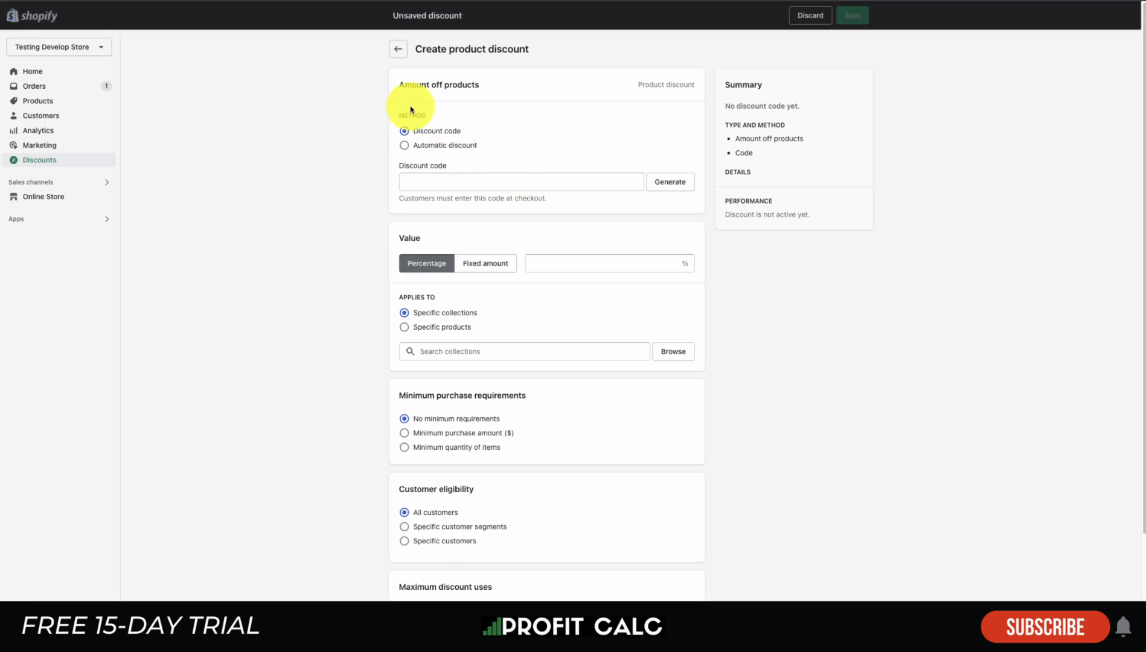
click(521, 181)
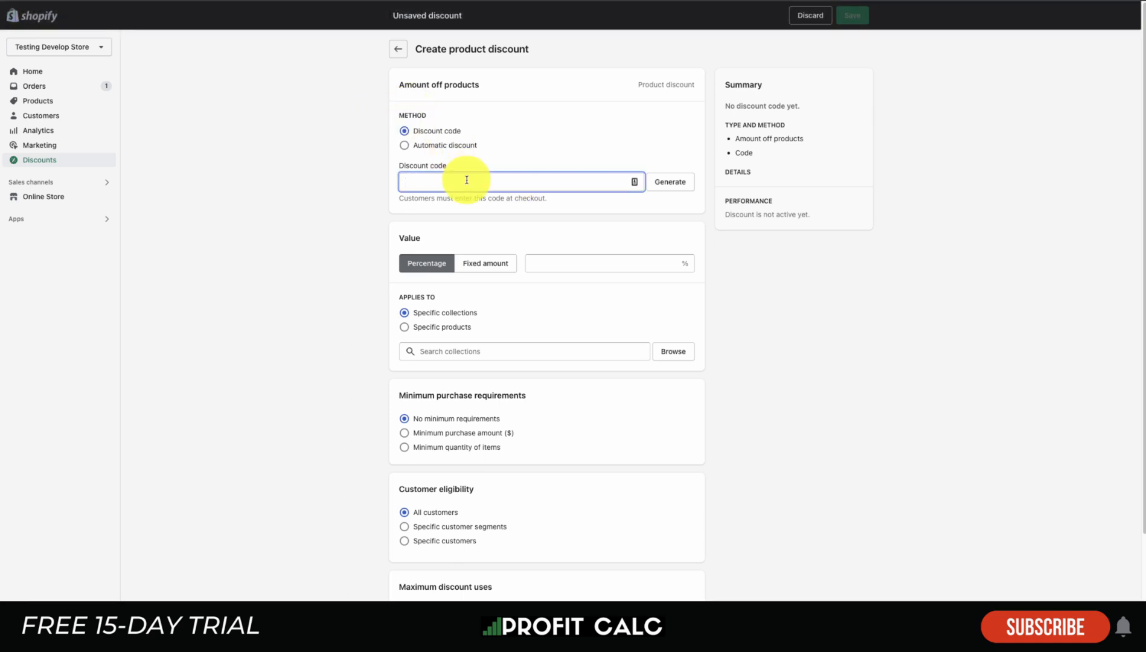
text(TESTING12)
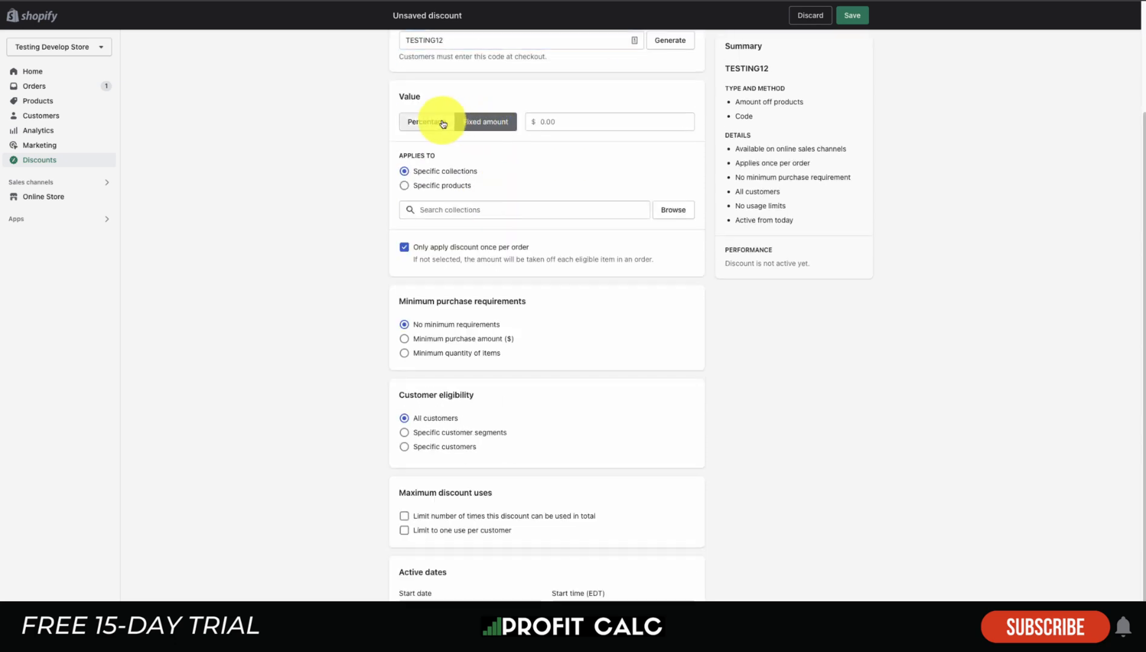
click(425, 122)
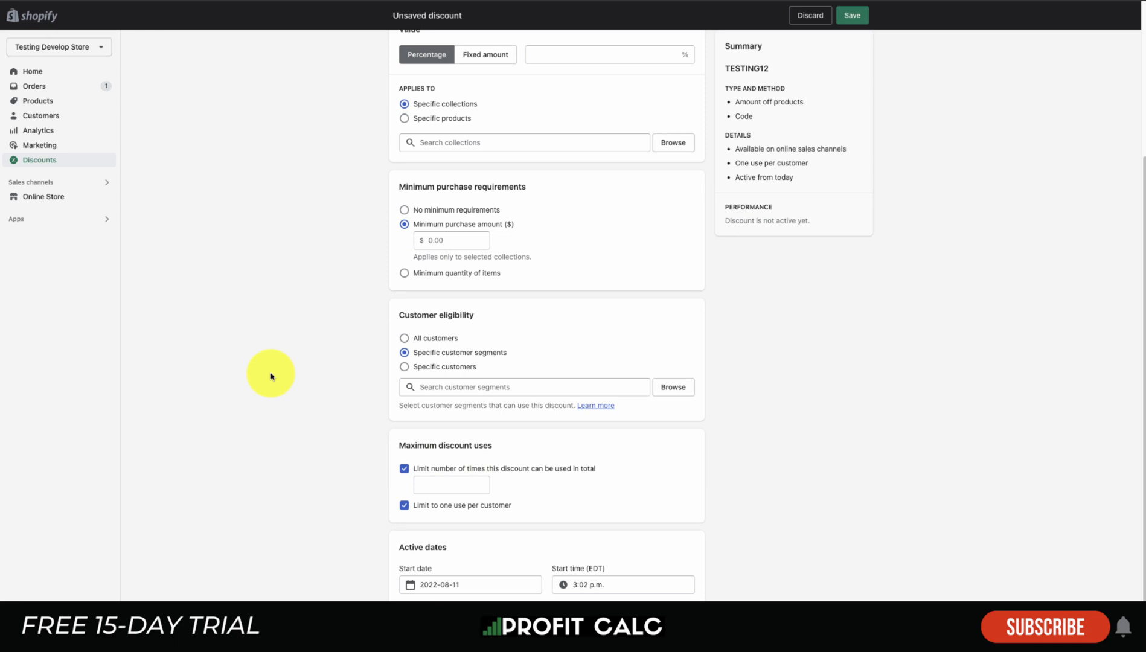
scroll(down, 3)
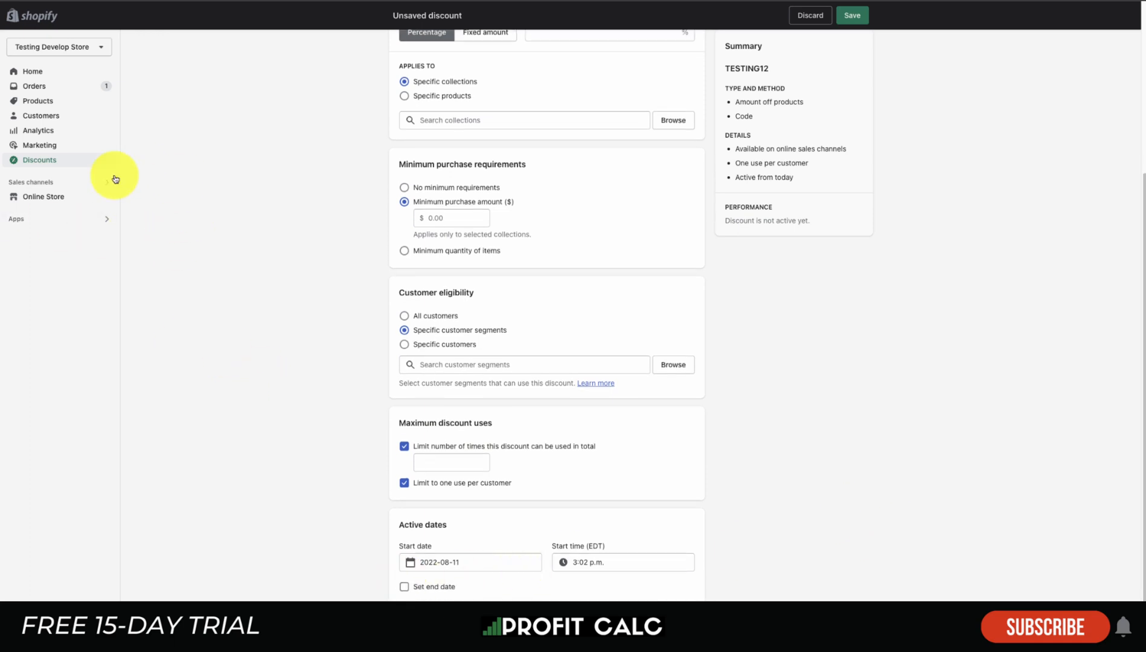
click(42, 197)
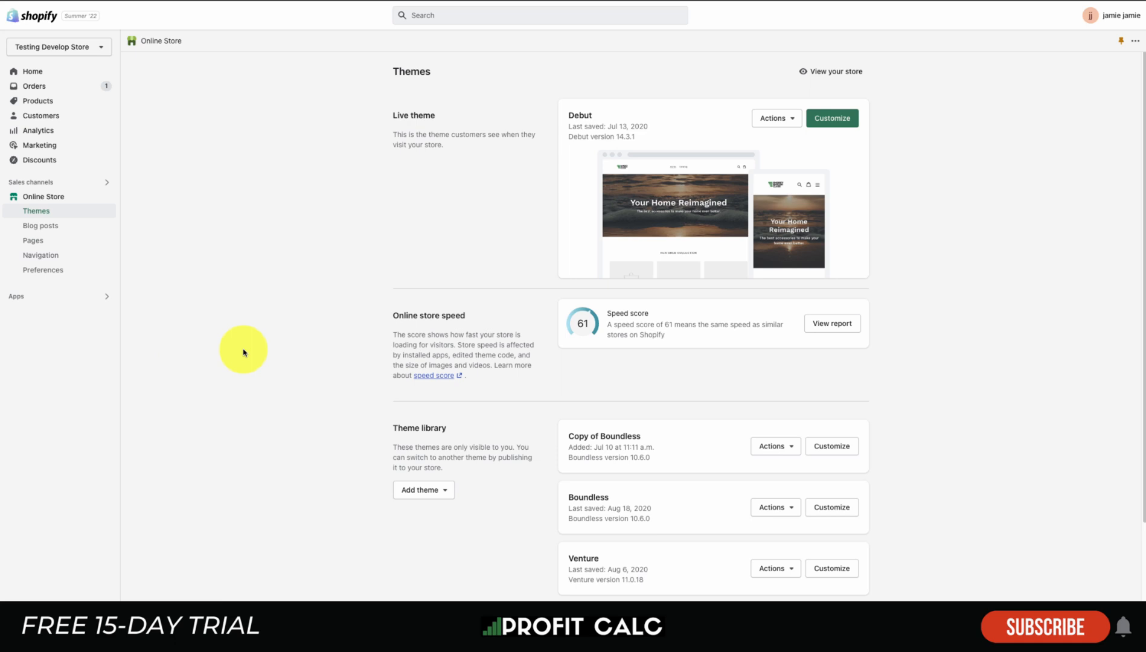
mouse_move(87, 185)
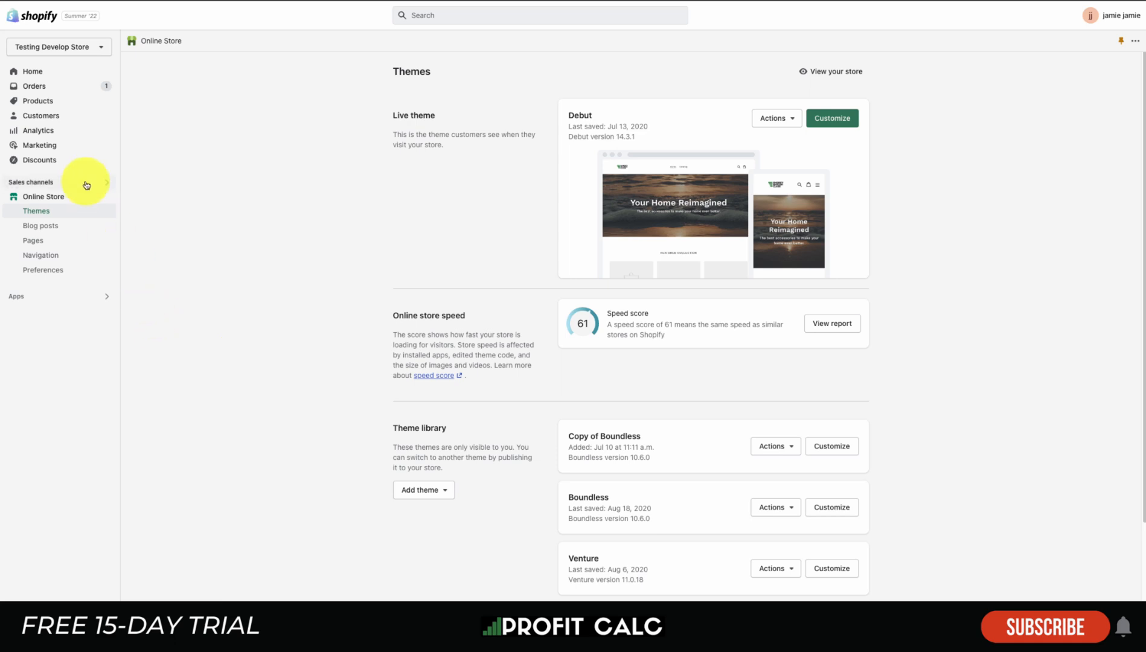
Step: Launch the theme editor for the live Debut theme from the Themes page
scroll(down, 3)
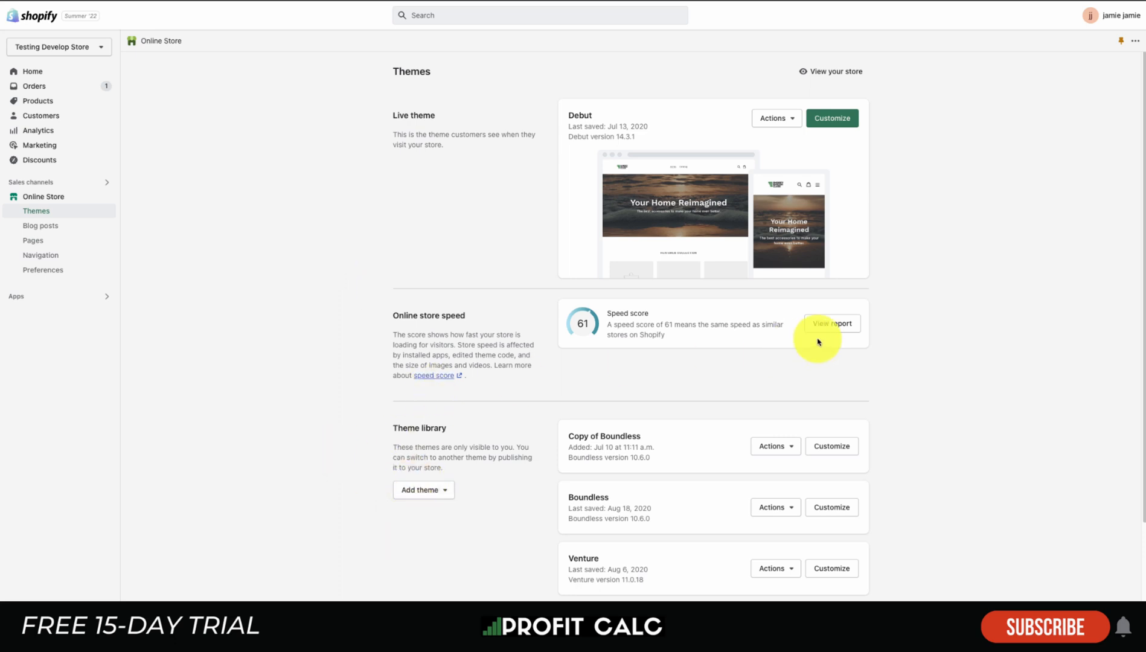
mouse_move(392, 384)
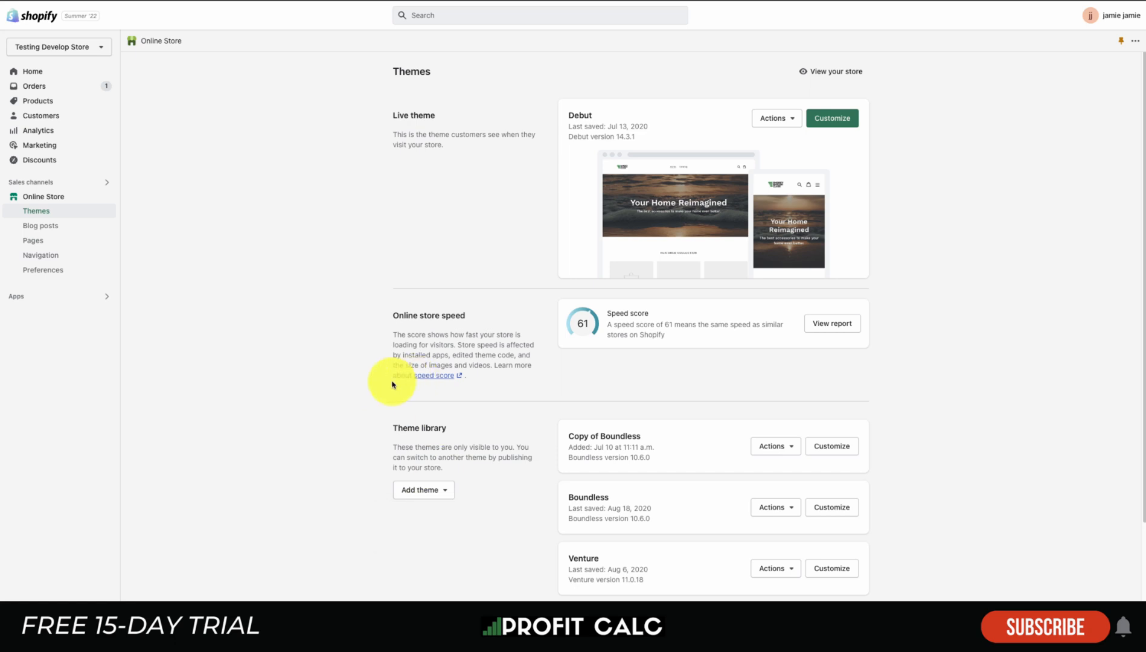
click(774, 118)
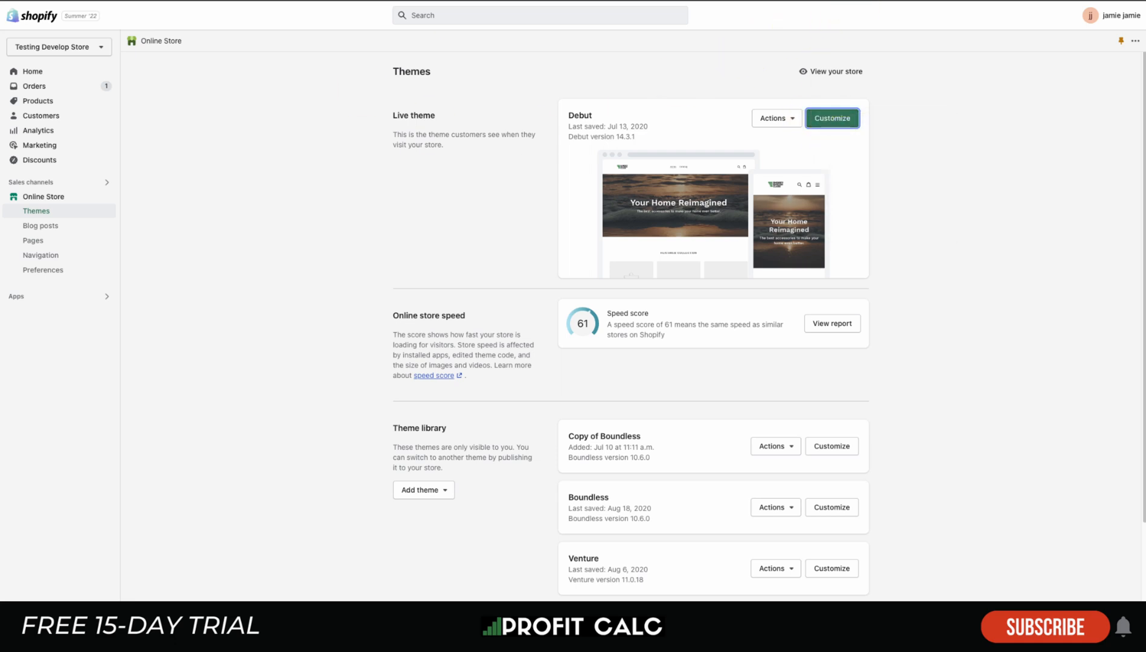
click(831, 118)
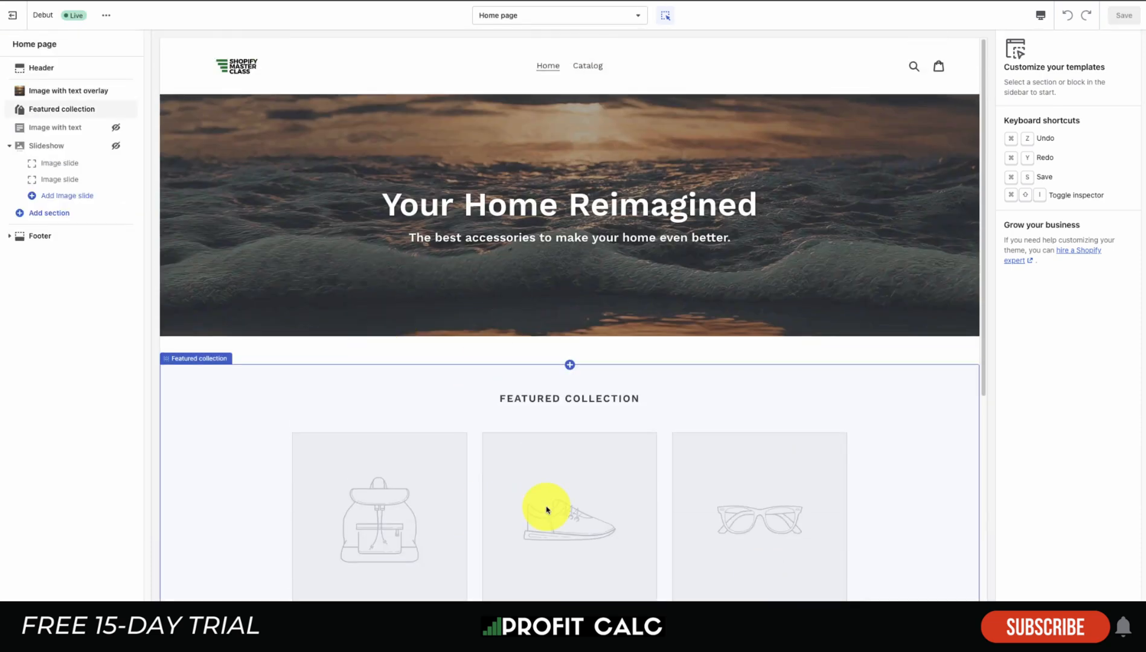
Step: Move the Slideshow section above Image with text, then leave the editor for Blog posts
click(546, 509)
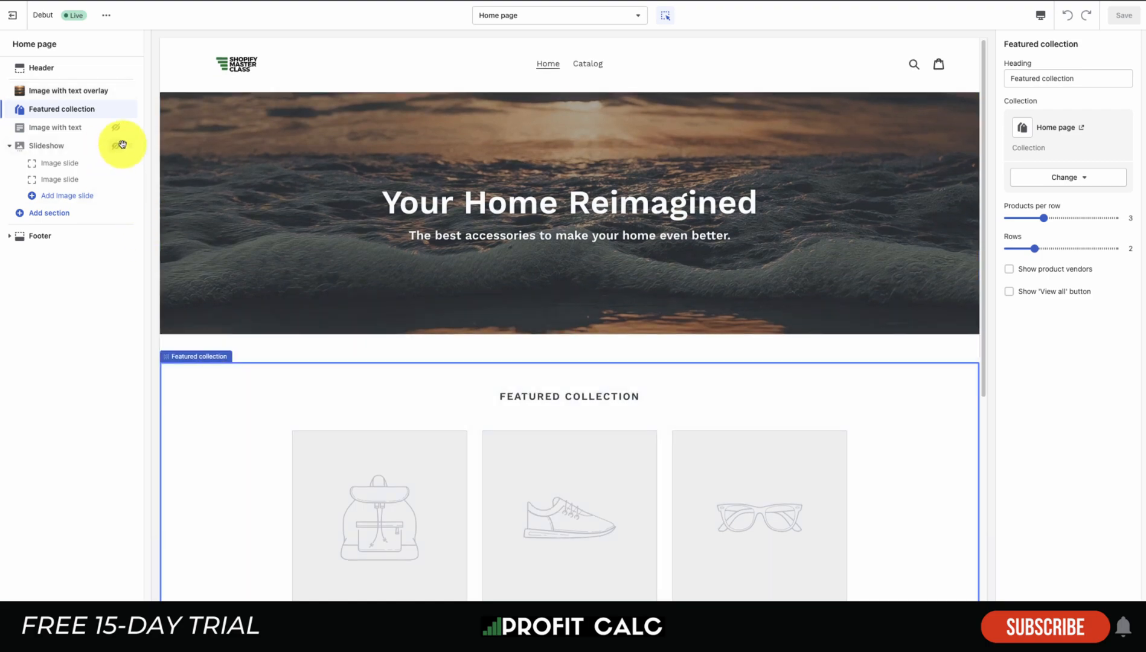
scroll(down, 3)
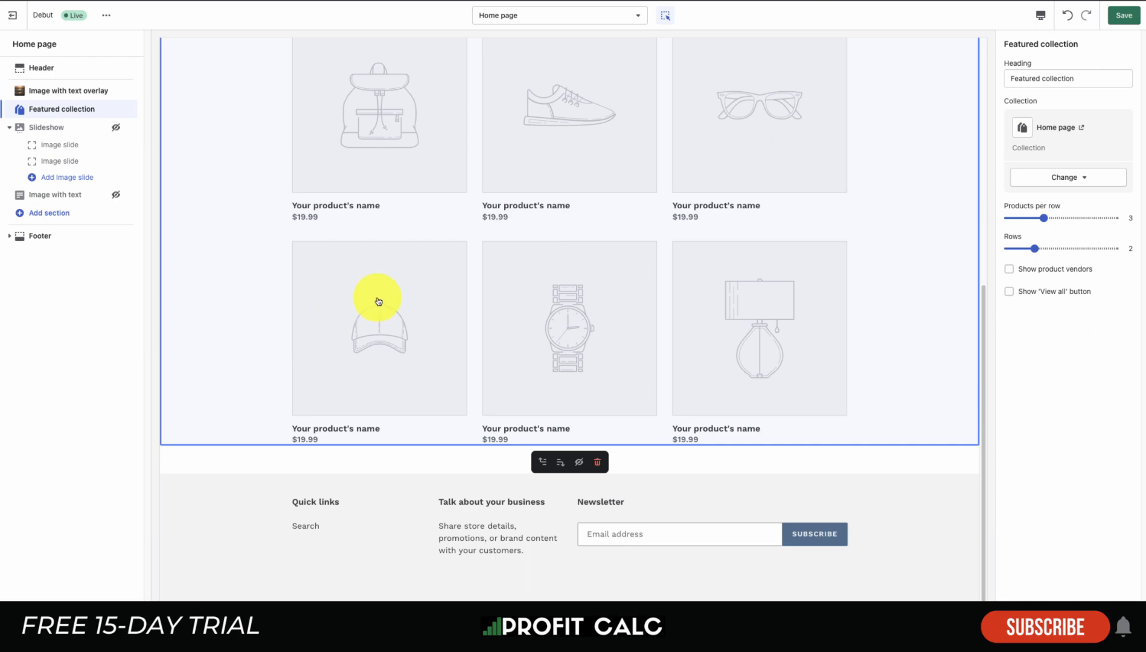
click(49, 212)
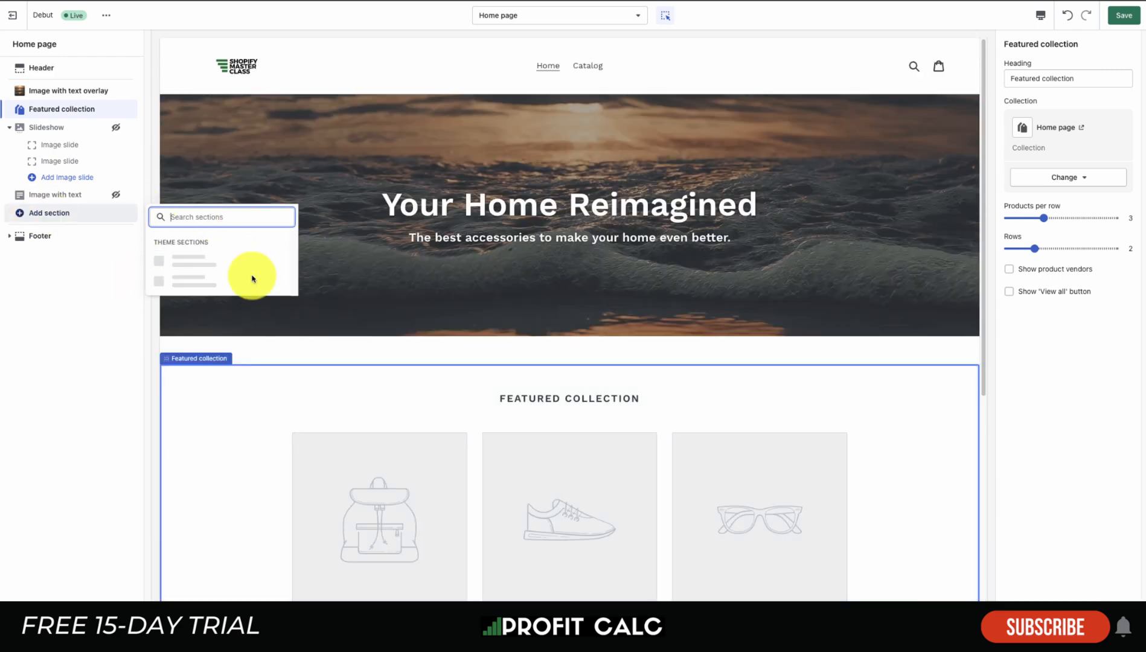
click(192, 270)
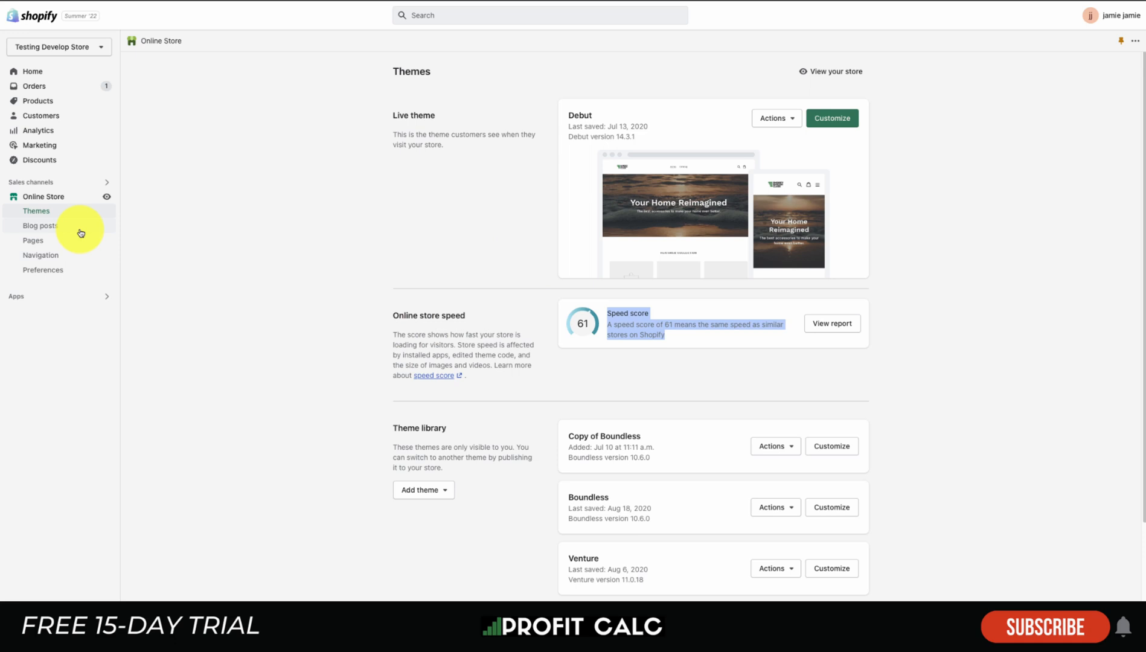
click(41, 225)
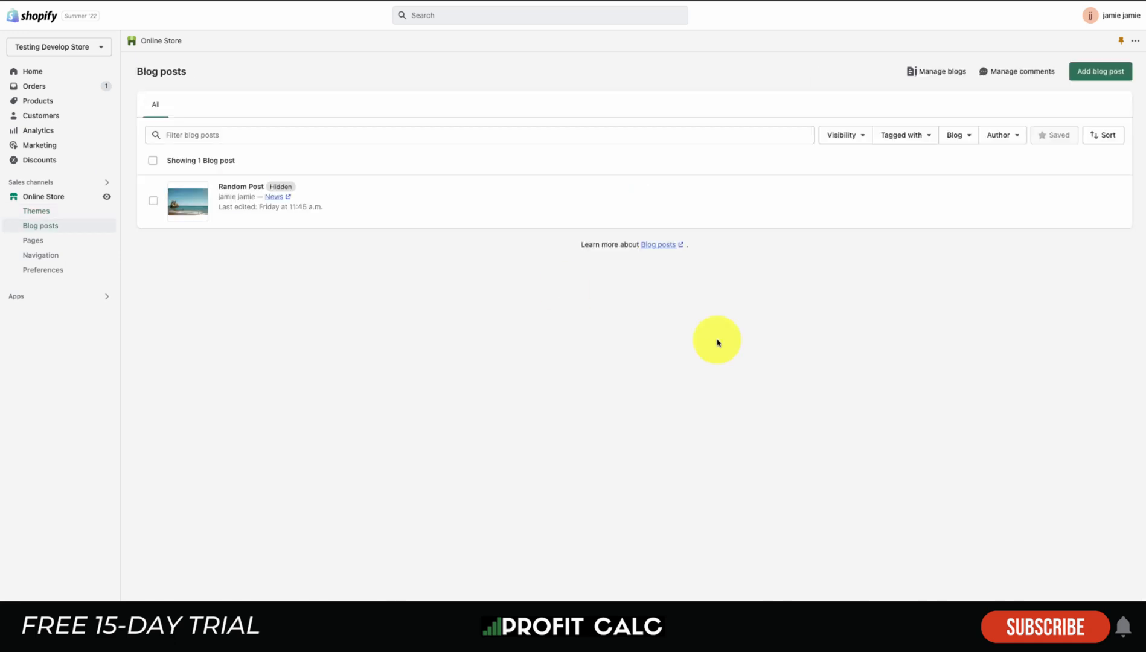
mouse_move(311, 209)
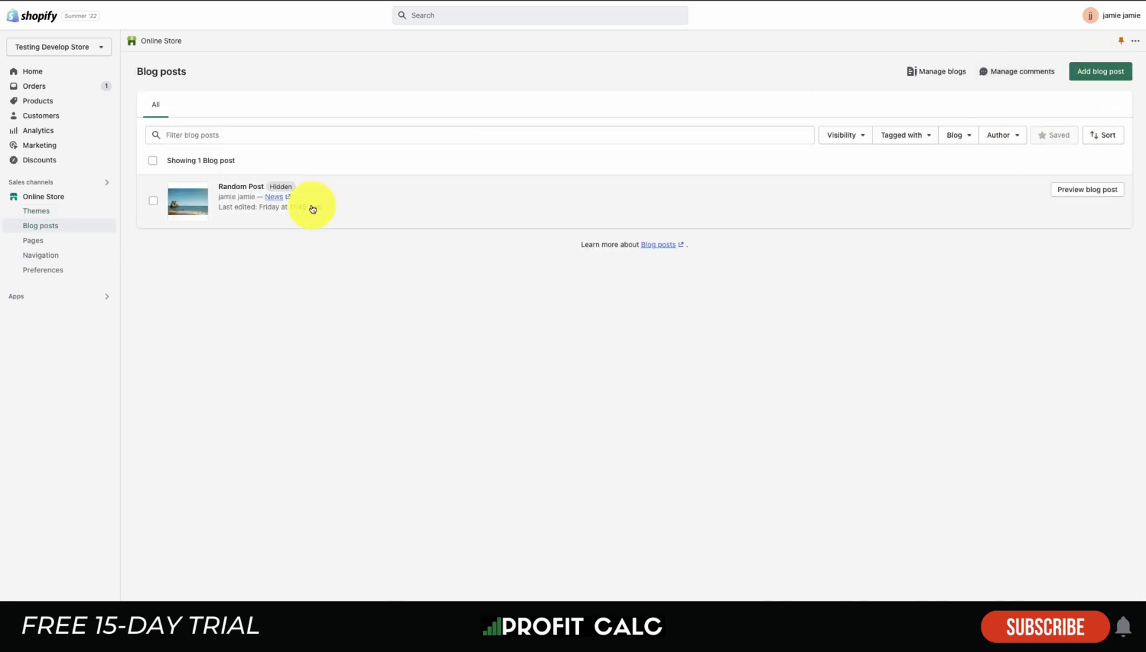
Step: Look through the Random Post blog post's content and settings, then go to Pages
click(240, 186)
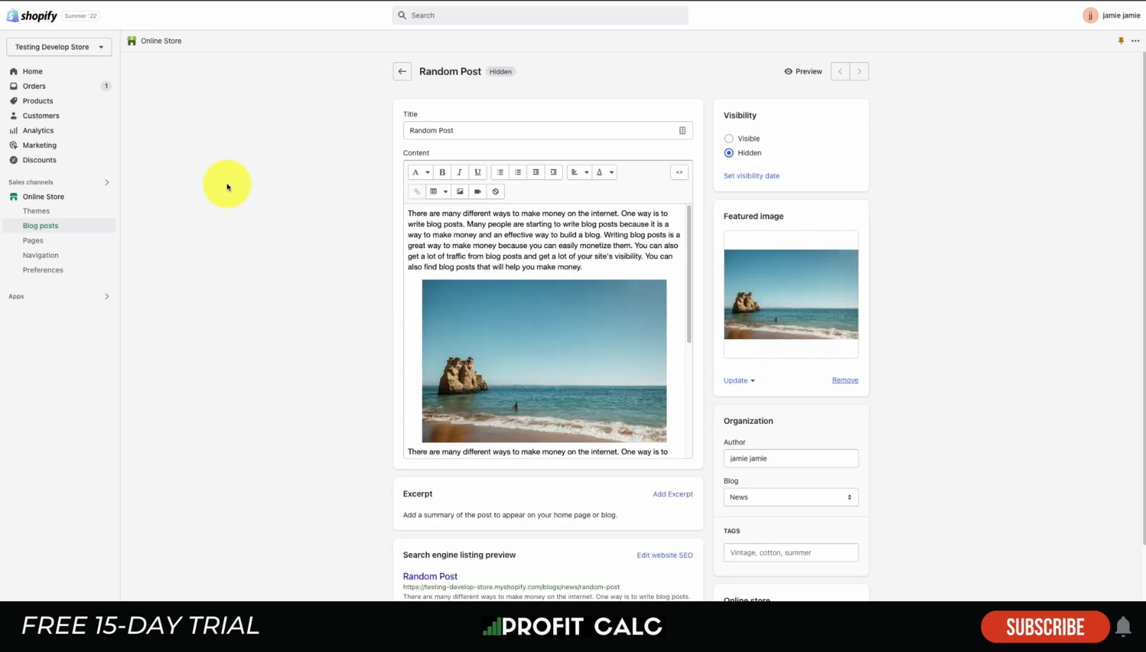
scroll(down, 3)
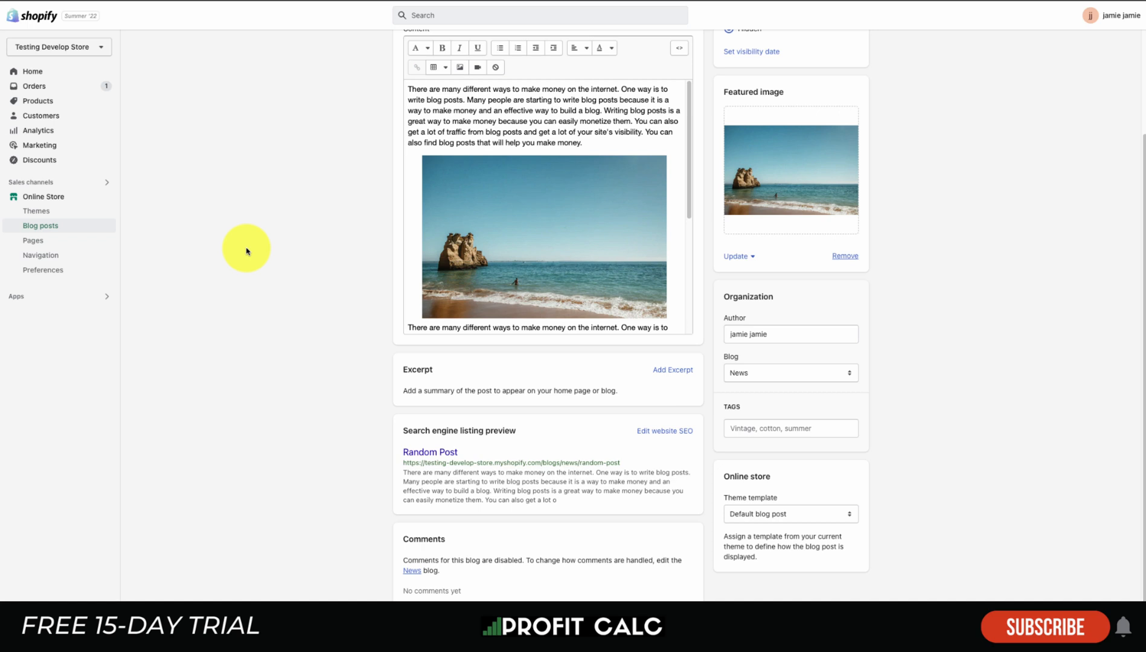
click(32, 240)
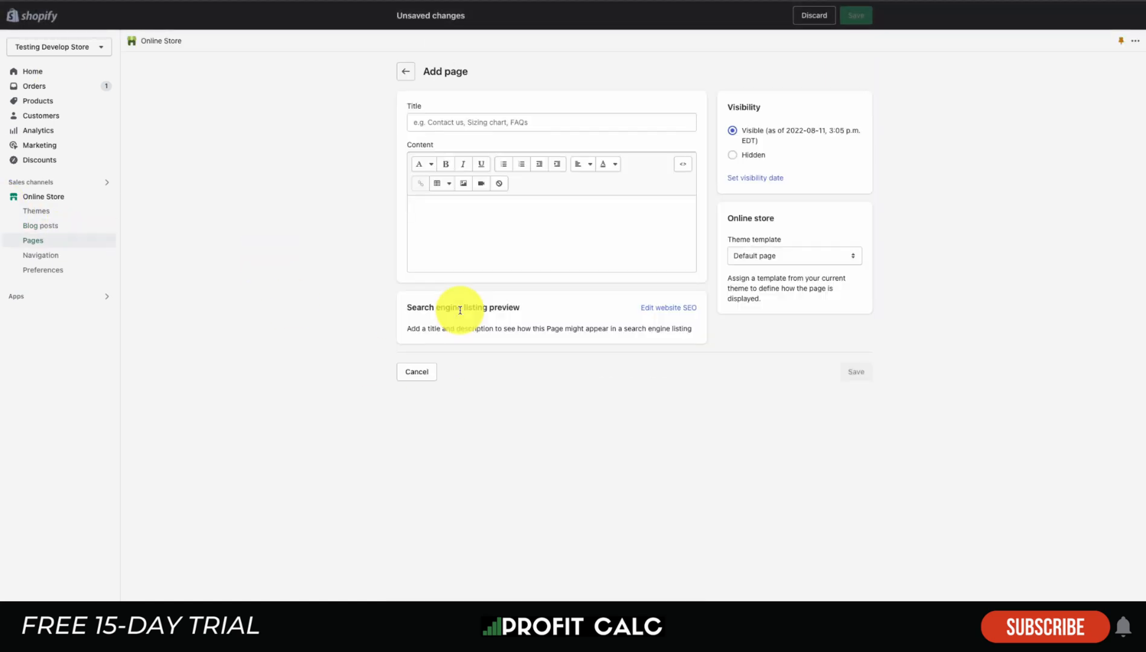
mouse_move(456, 122)
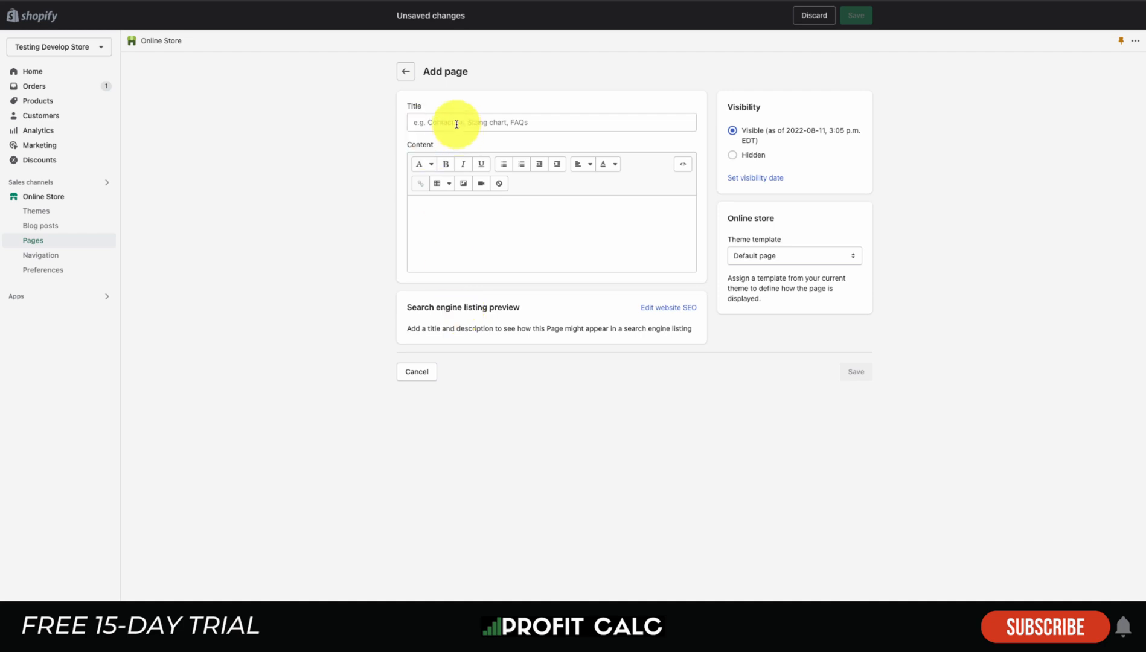
Step: Title the new page 'About US' and place the cursor in its Content editor
text(About)
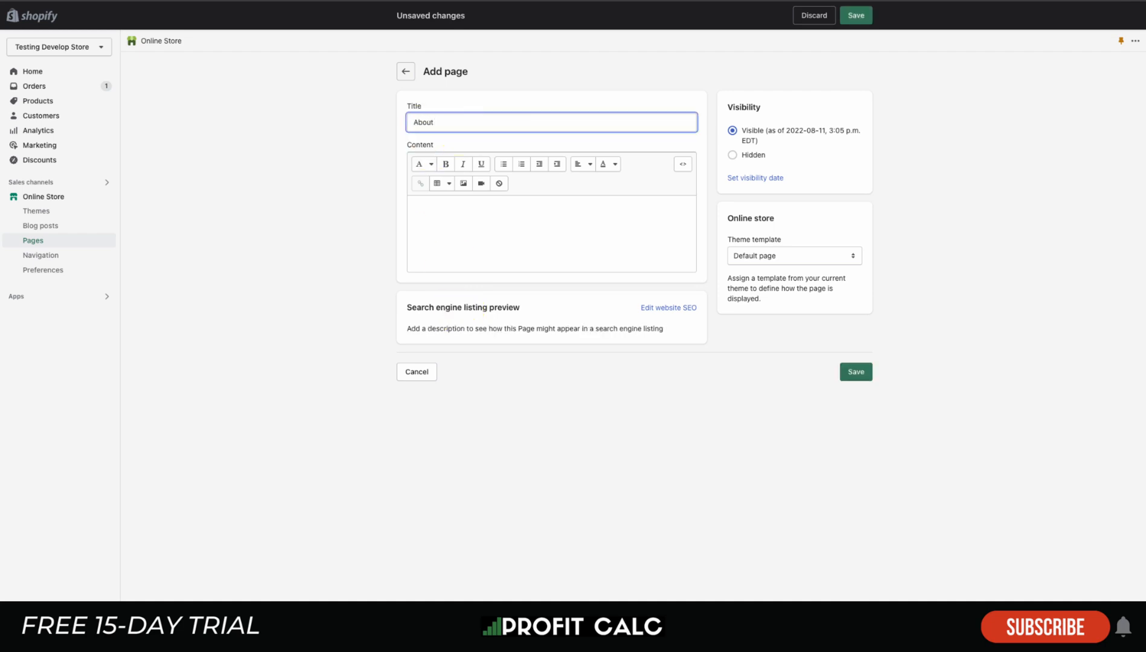
text(US)
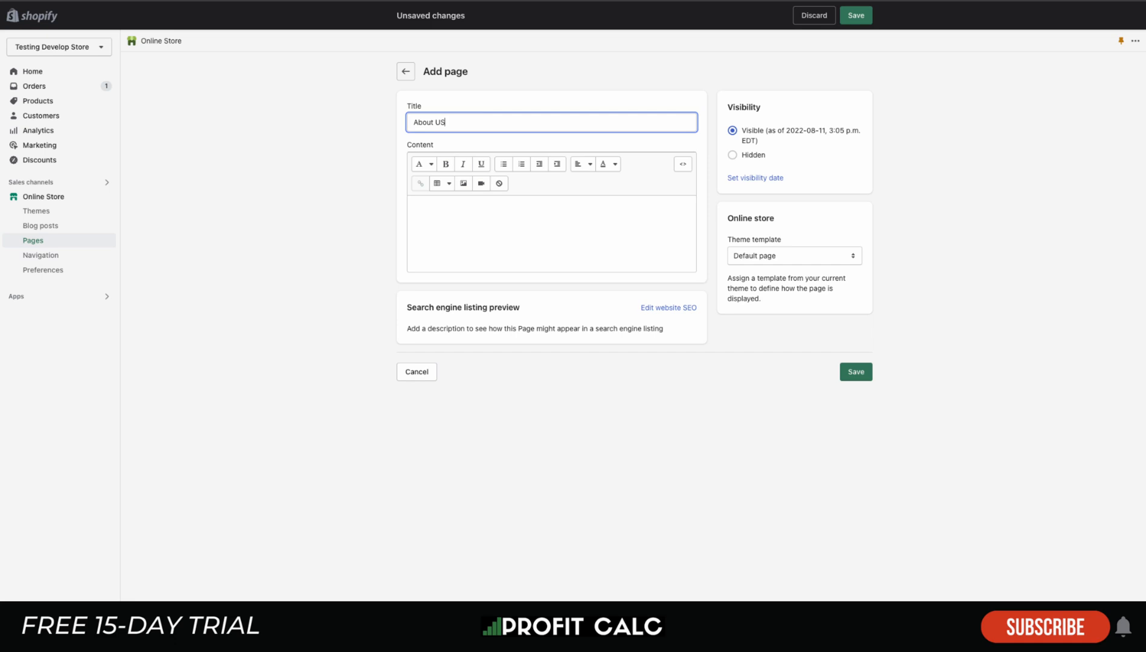
click(468, 234)
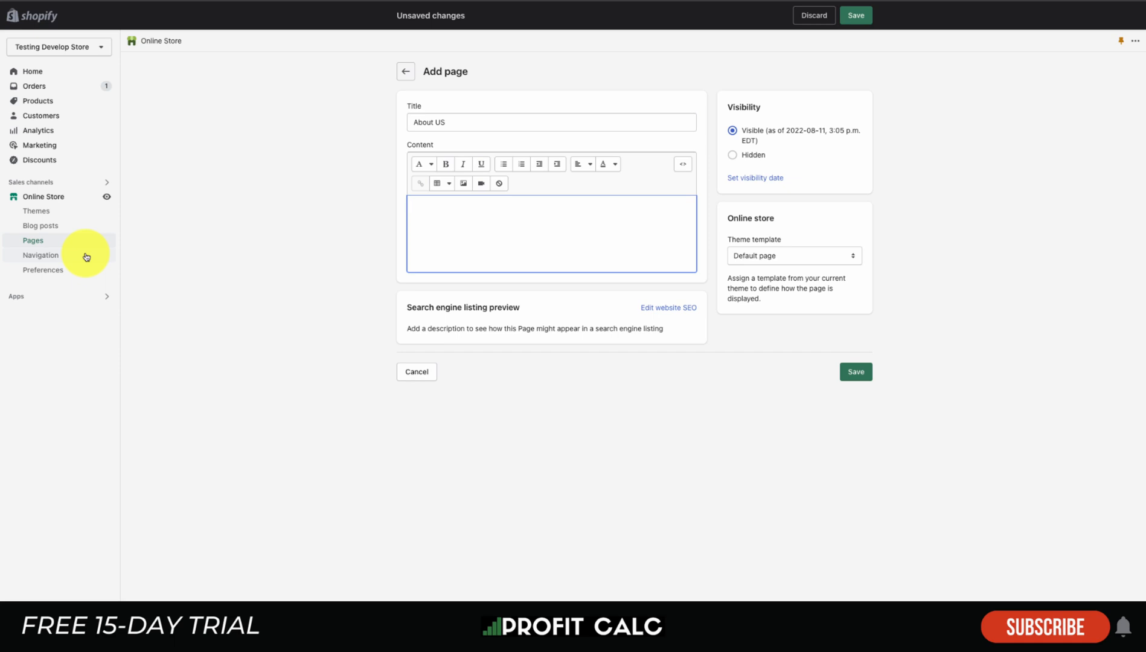
Step: Draft a new navigation menu with an 'About Us' item, then discard it unsaved
click(41, 254)
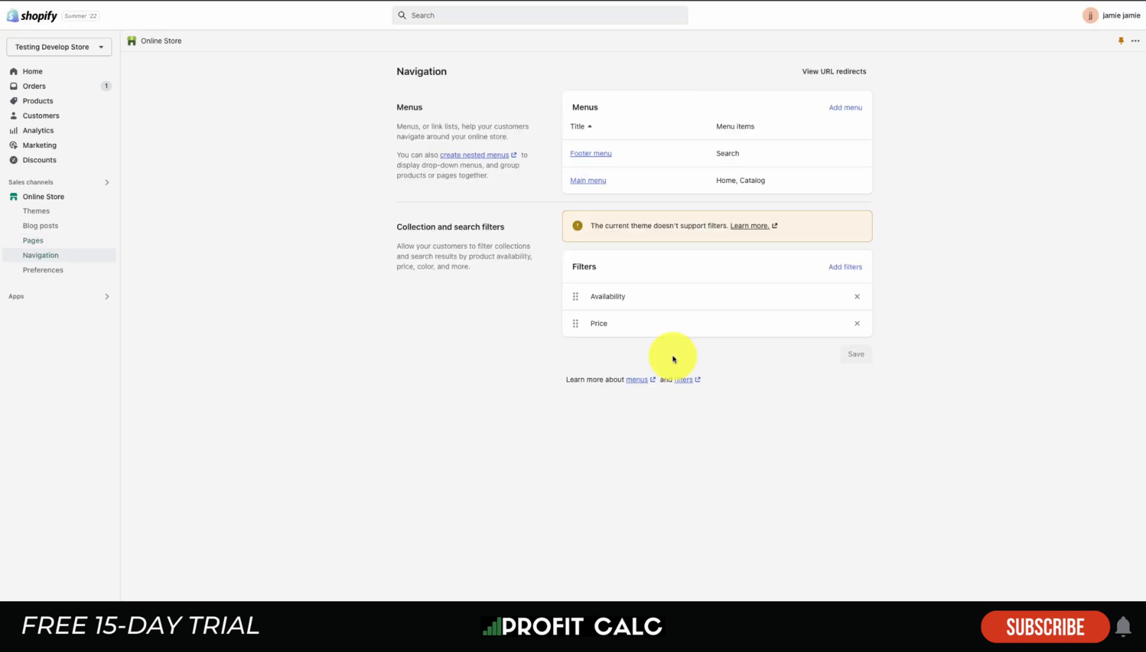
mouse_move(598, 212)
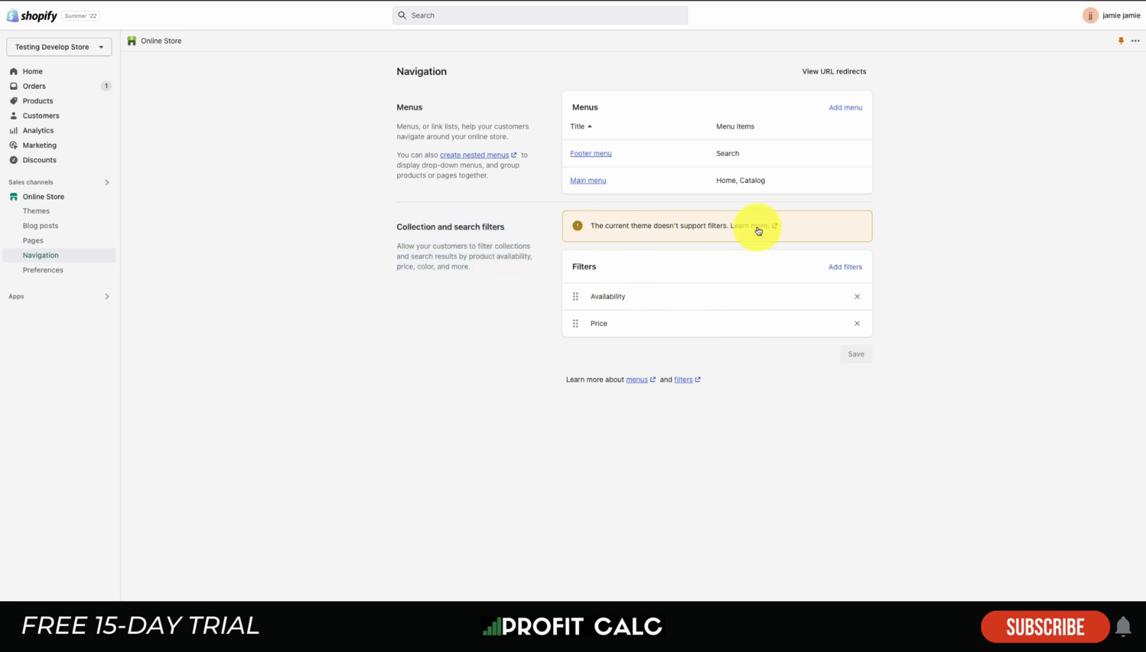
click(844, 107)
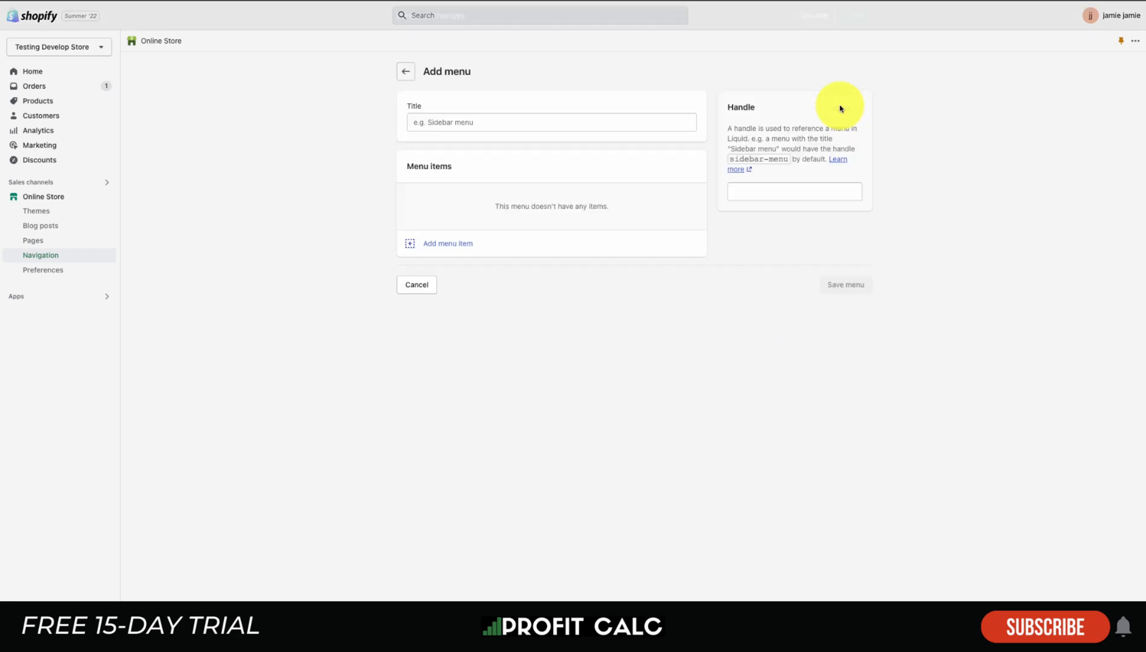
click(448, 243)
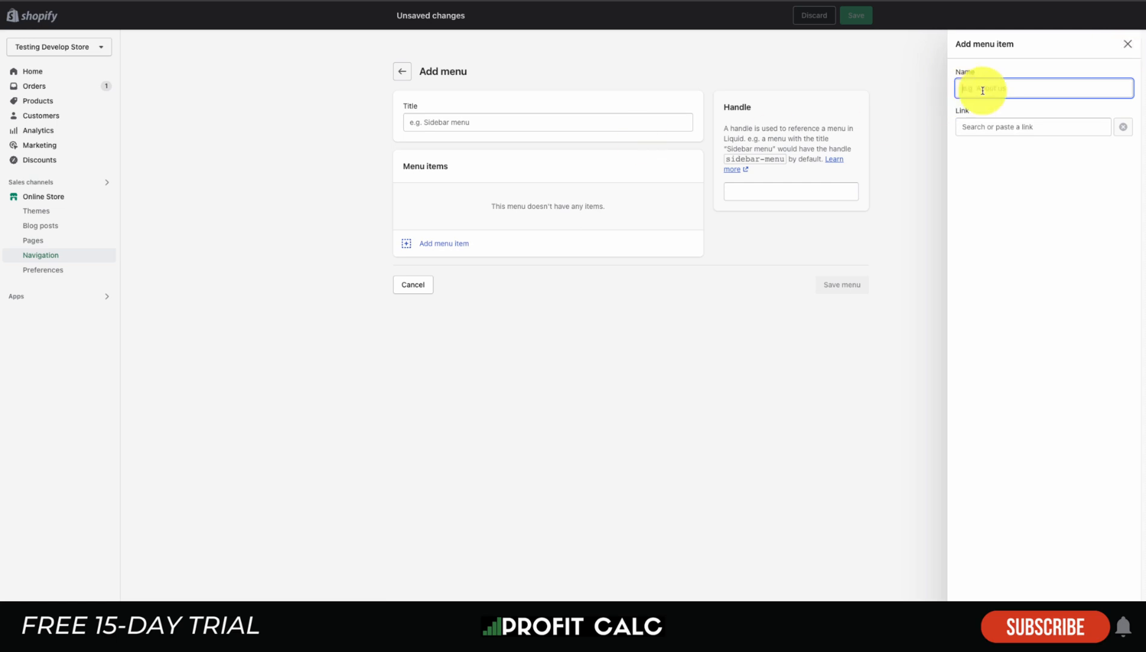
text(About Us)
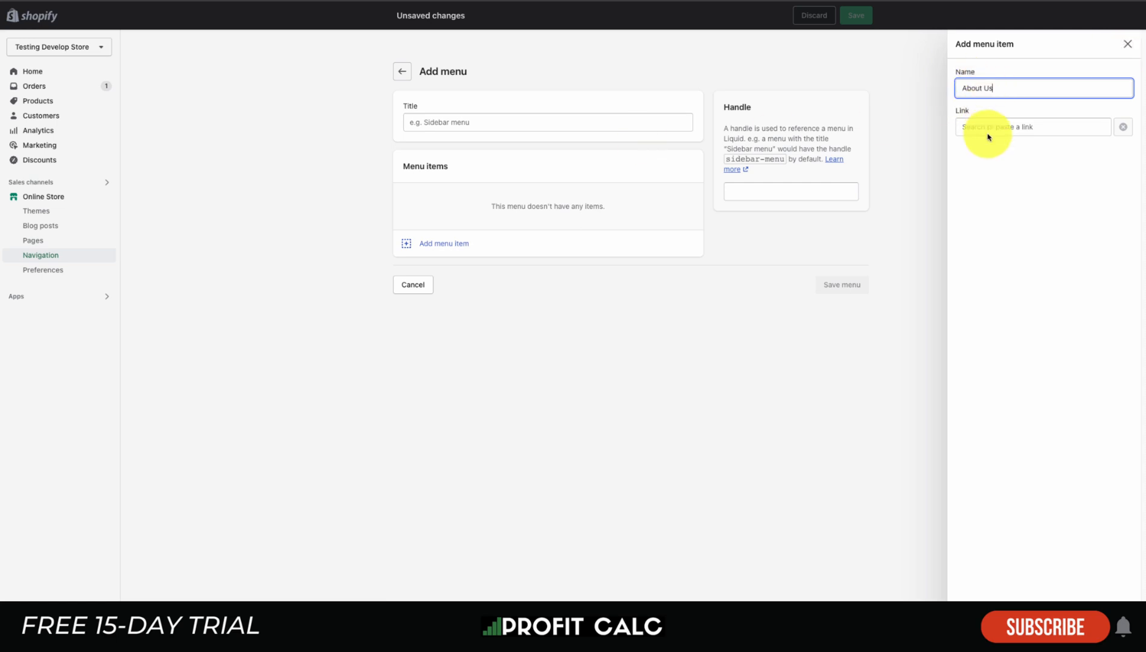
click(994, 126)
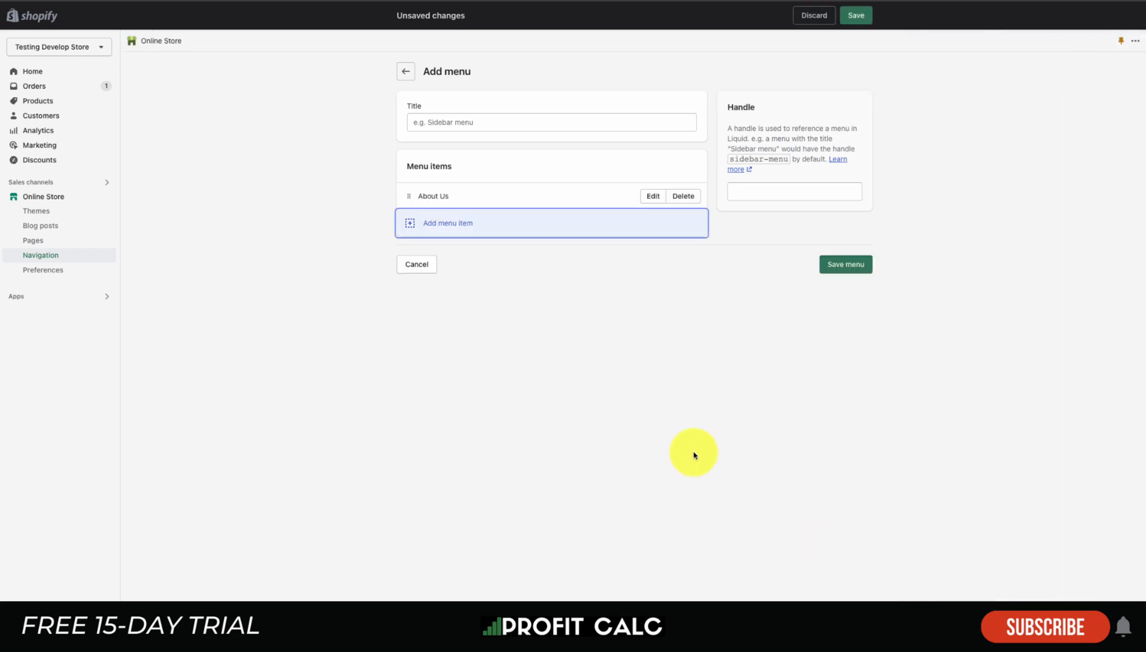
click(405, 70)
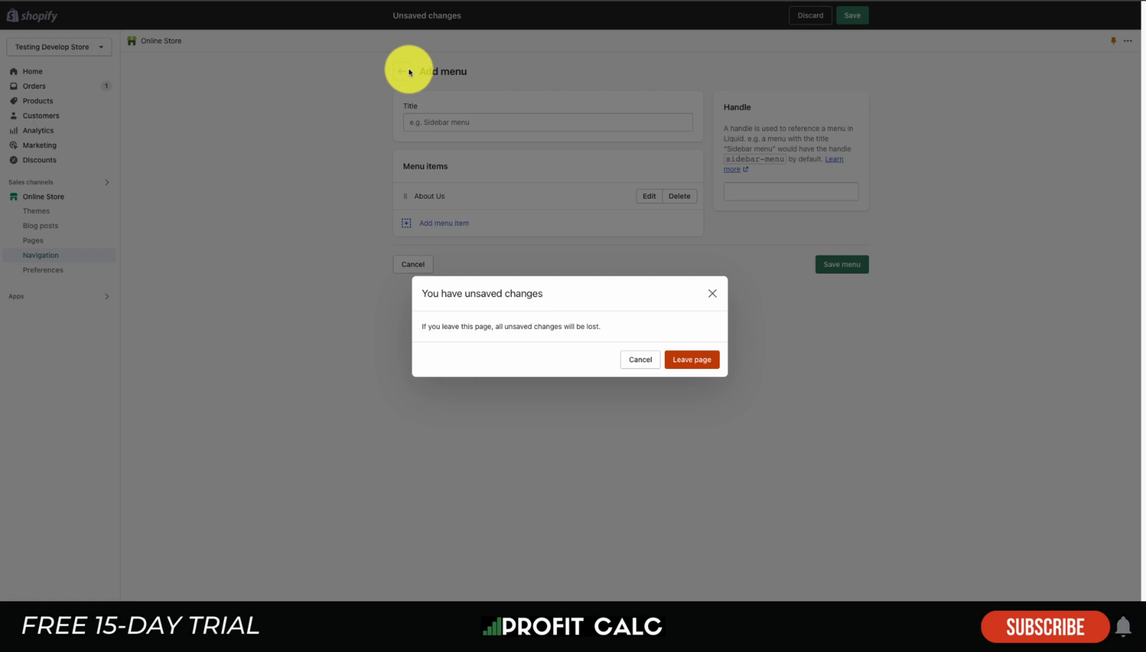
click(690, 358)
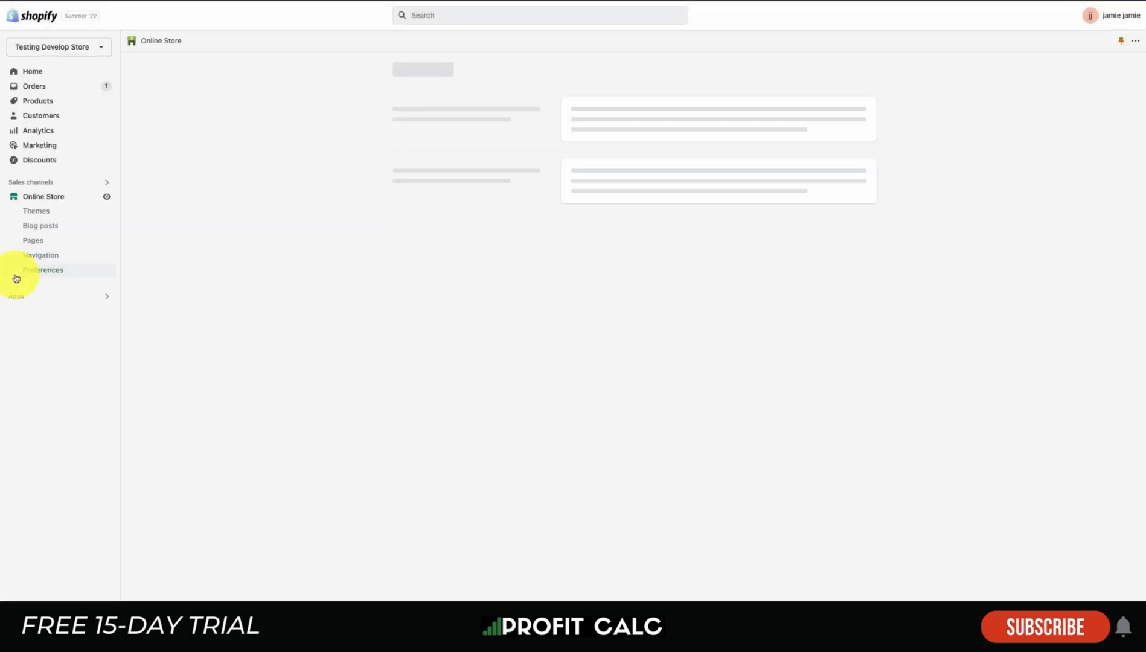
Step: Review the homepage title, analytics and privacy preferences, toggling Password protected
click(43, 270)
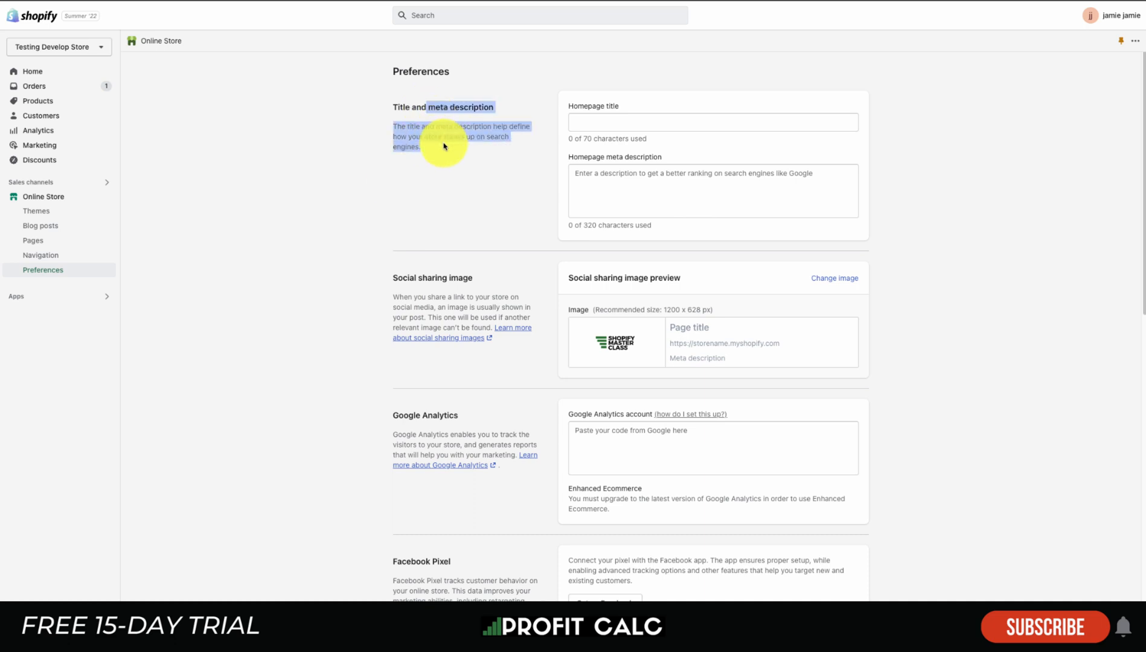
click(711, 122)
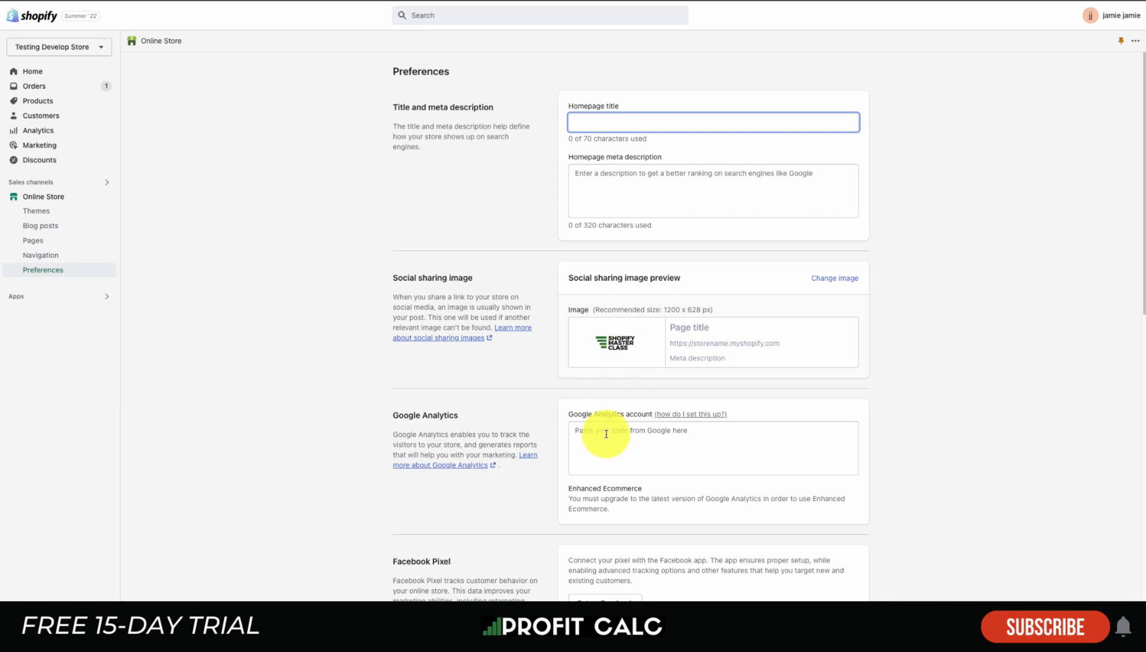
scroll(down, 3)
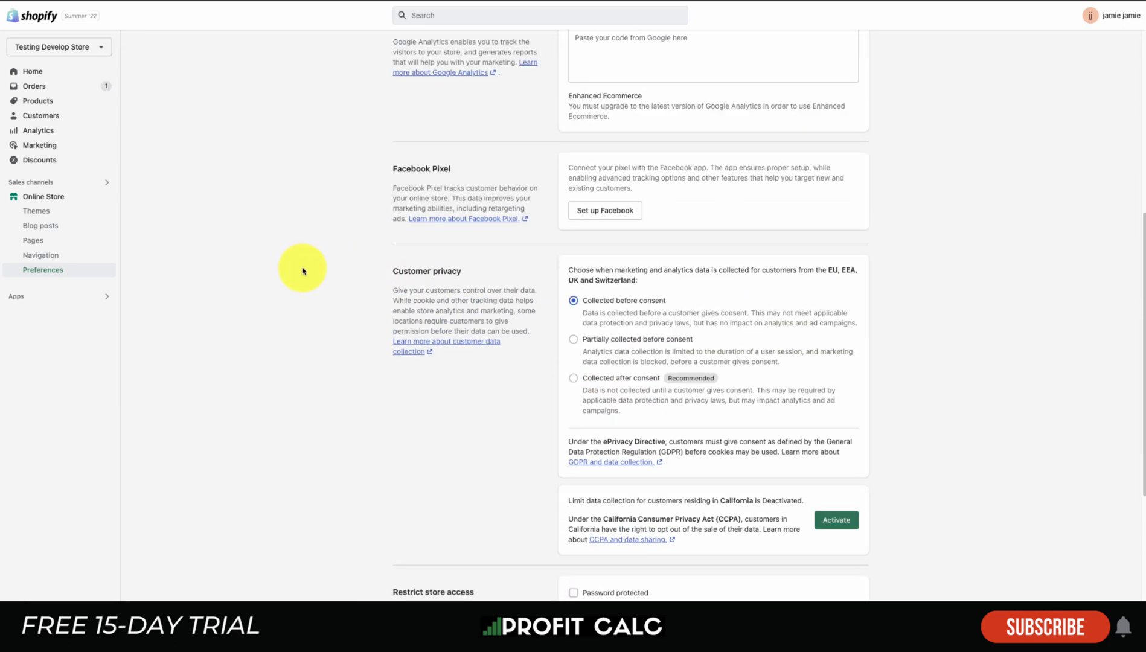
scroll(down, 3)
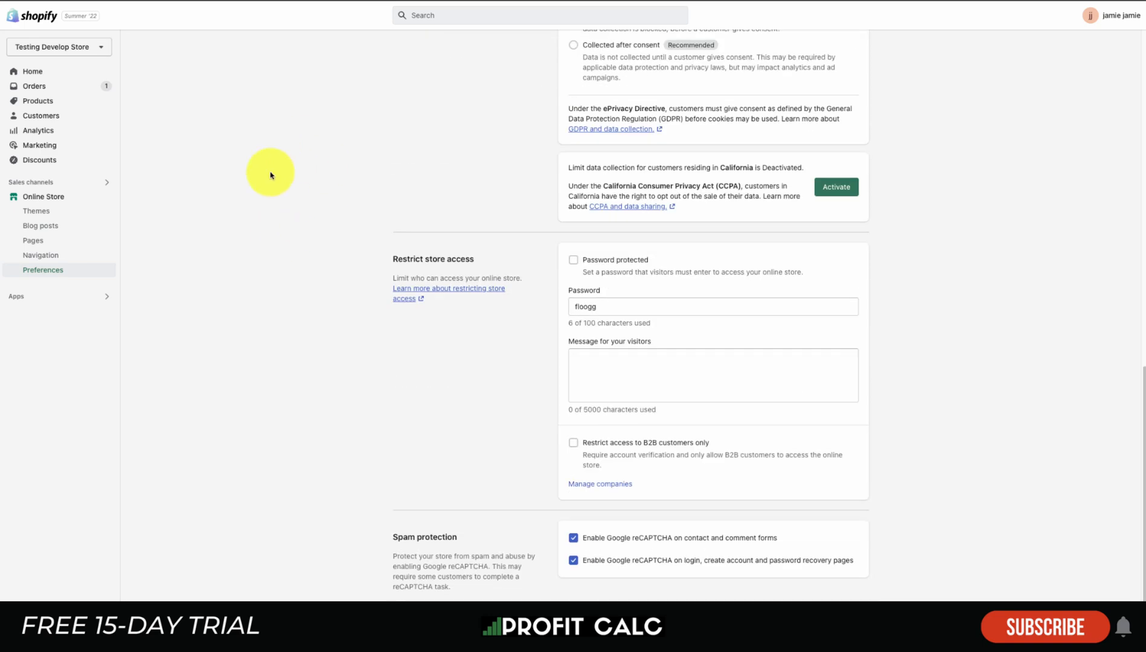
click(574, 260)
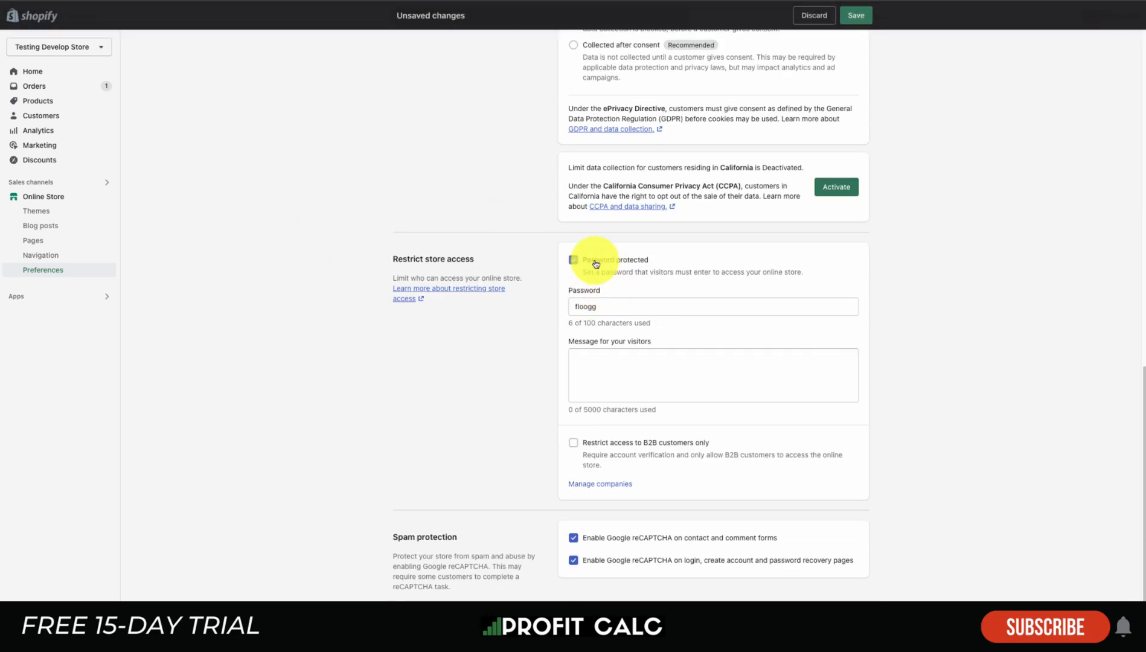
scroll(up, 3)
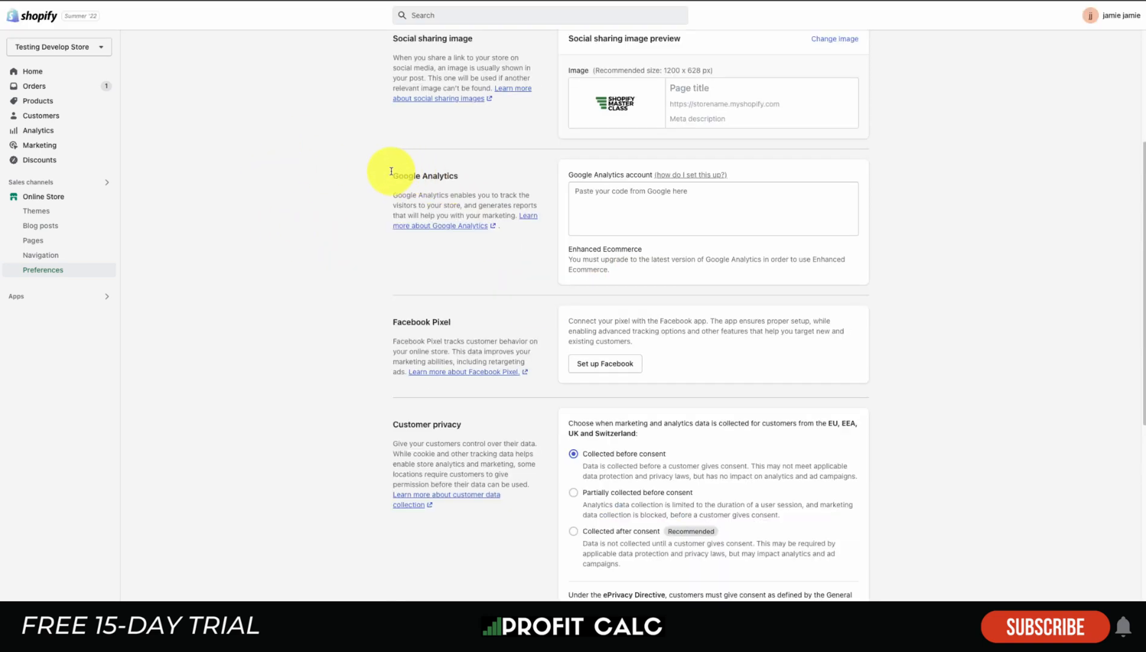
mouse_move(440, 322)
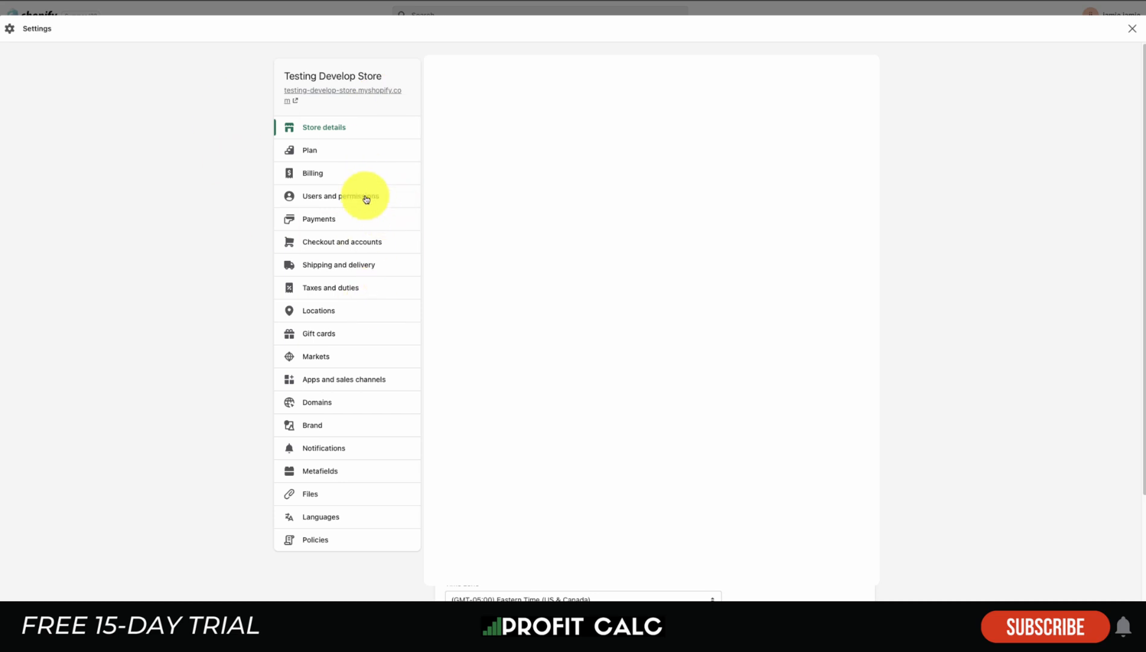
Step: Browse the Plan, Payments, and Checkout and accounts settings pages
scroll(down, 3)
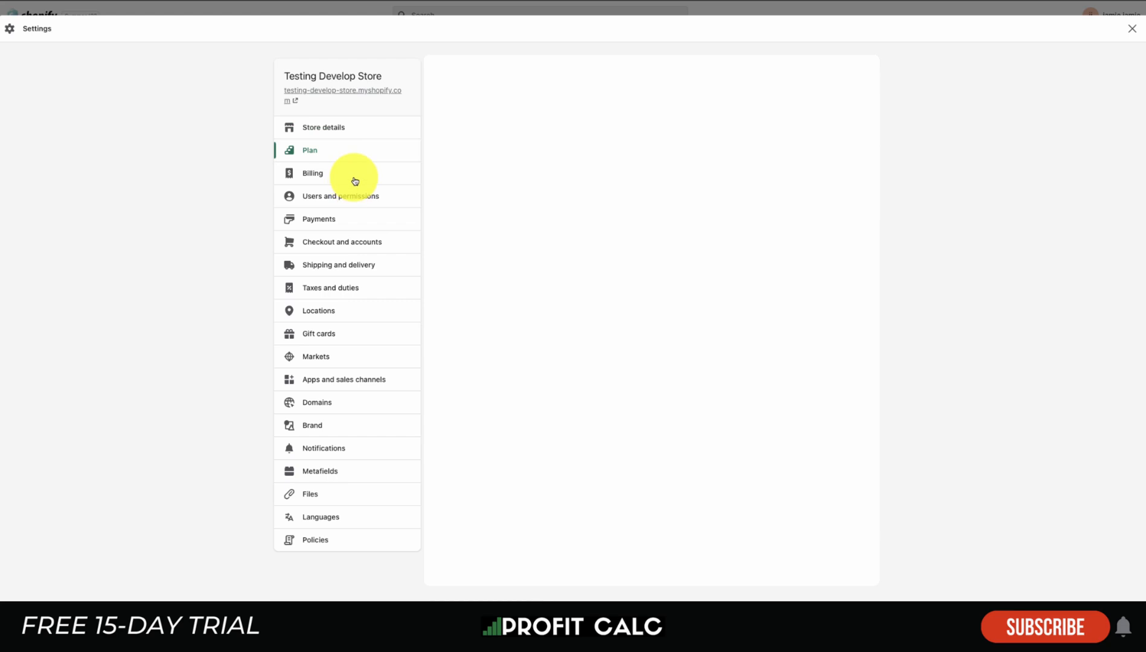
click(319, 218)
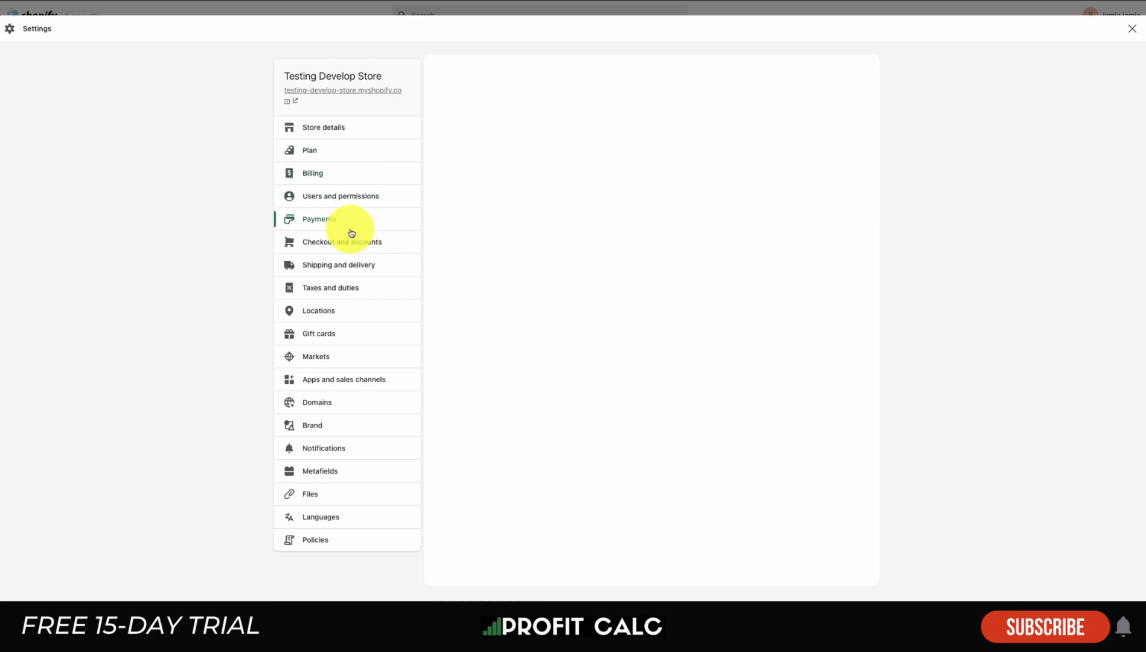
click(341, 241)
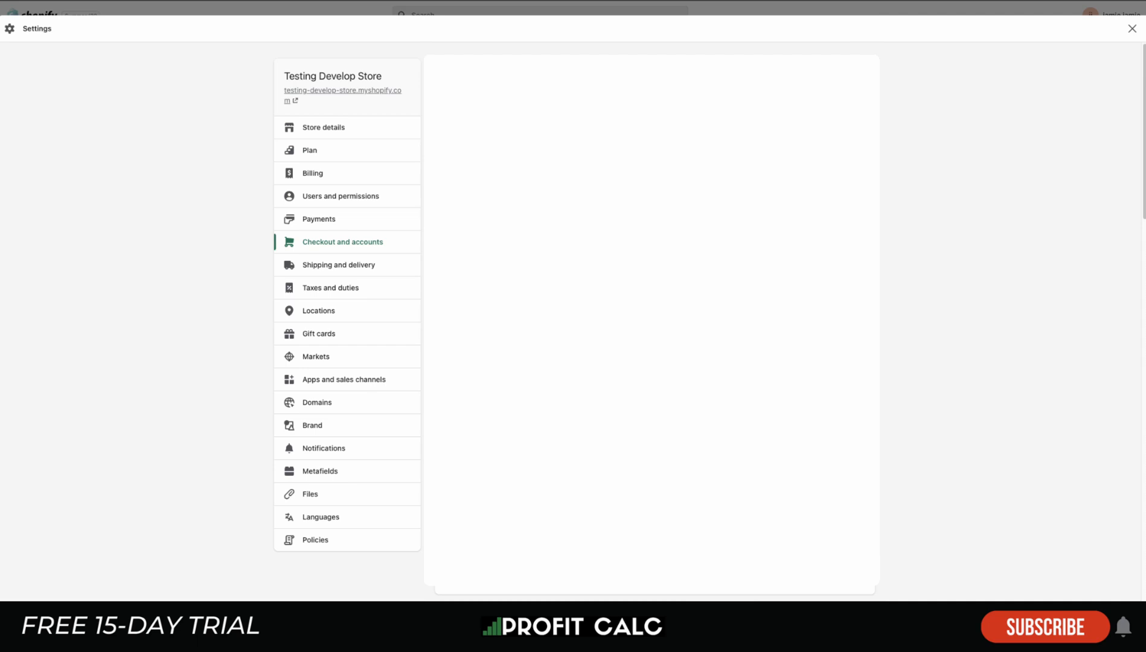
click(338, 264)
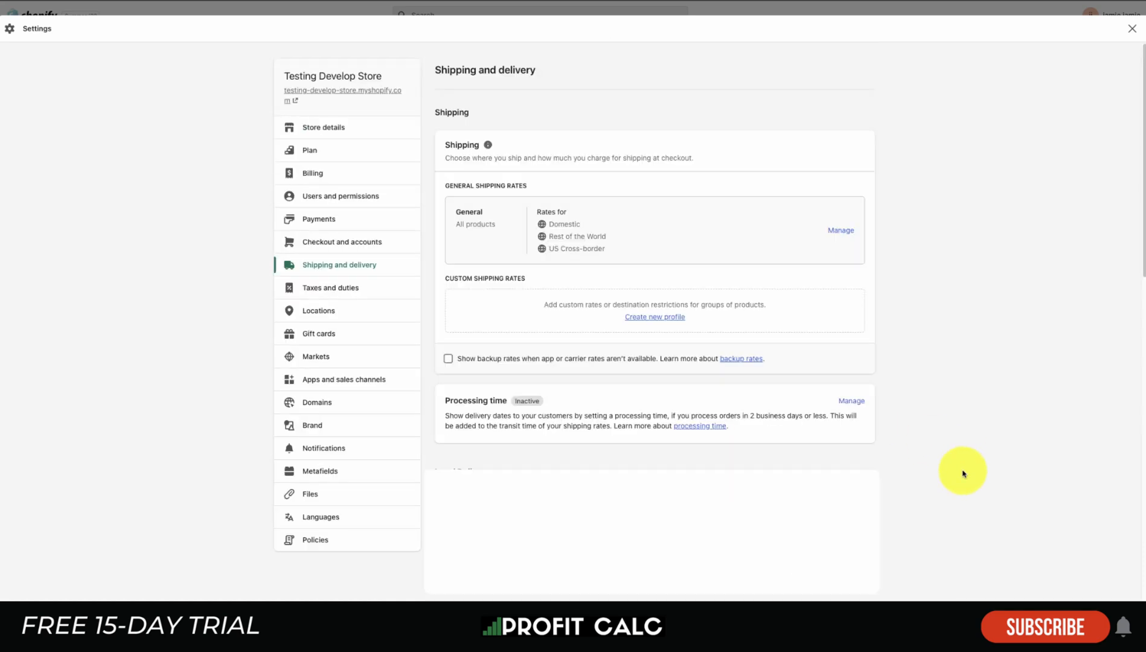
Step: View the Taxes and duties and Locations settings pages
click(330, 287)
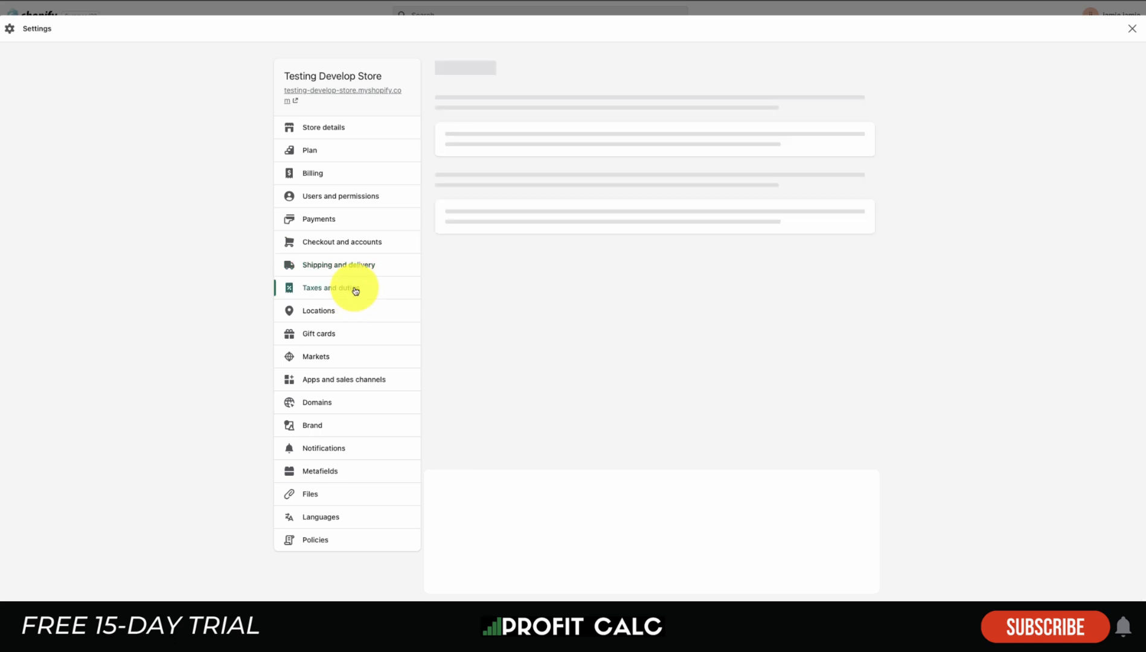
click(325, 287)
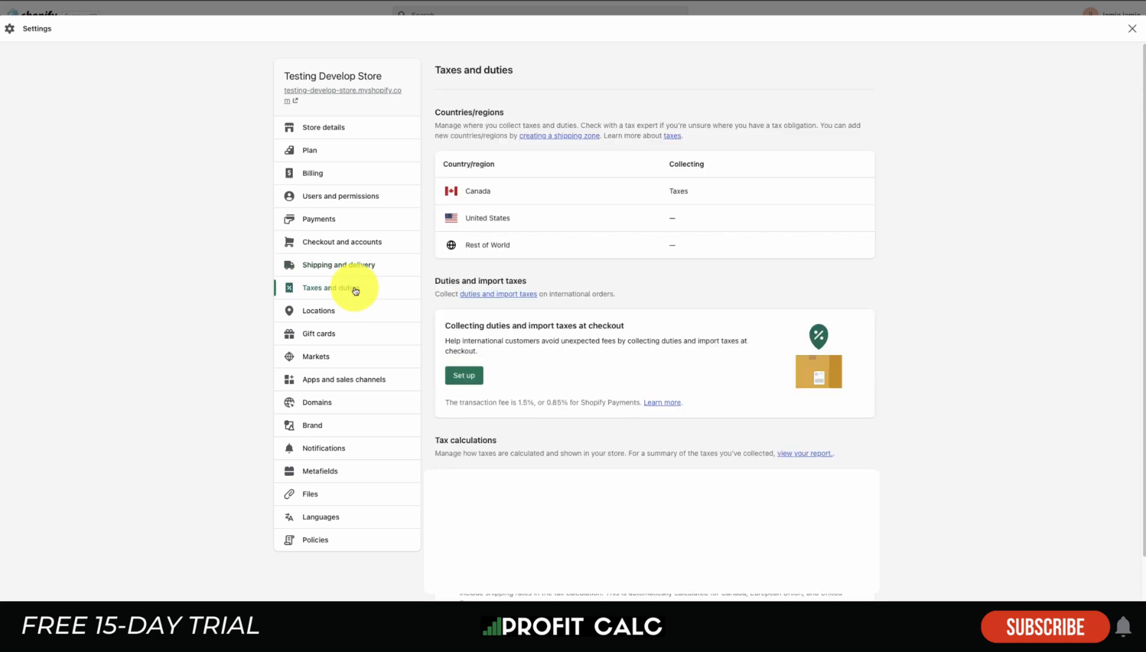
mouse_move(333, 323)
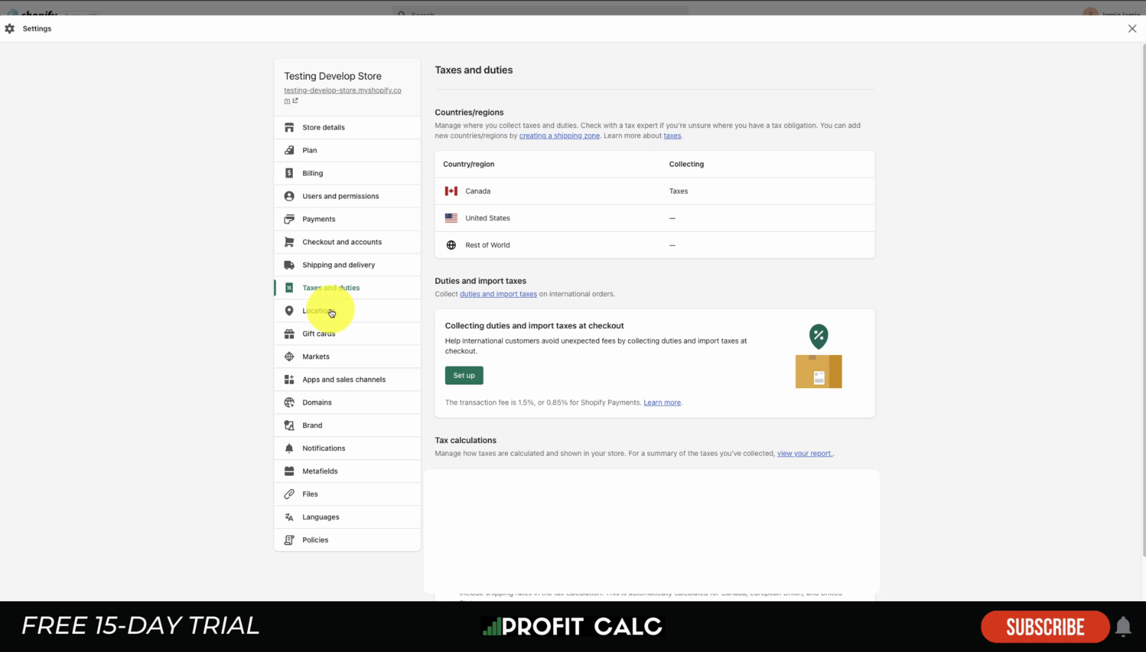
scroll(down, 3)
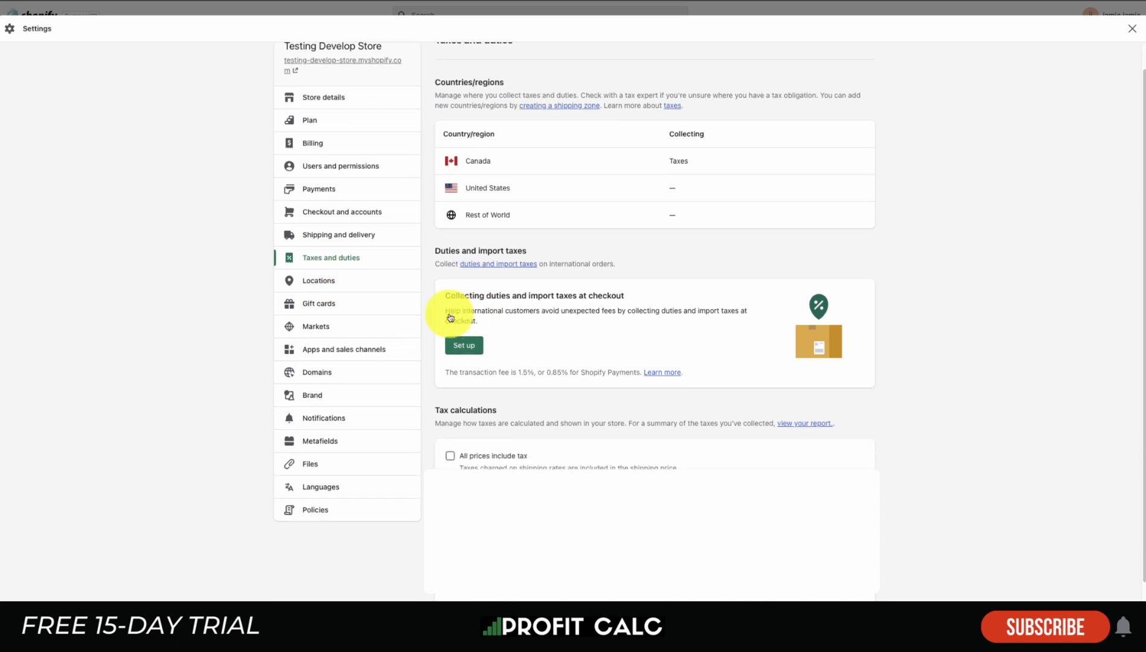
click(319, 310)
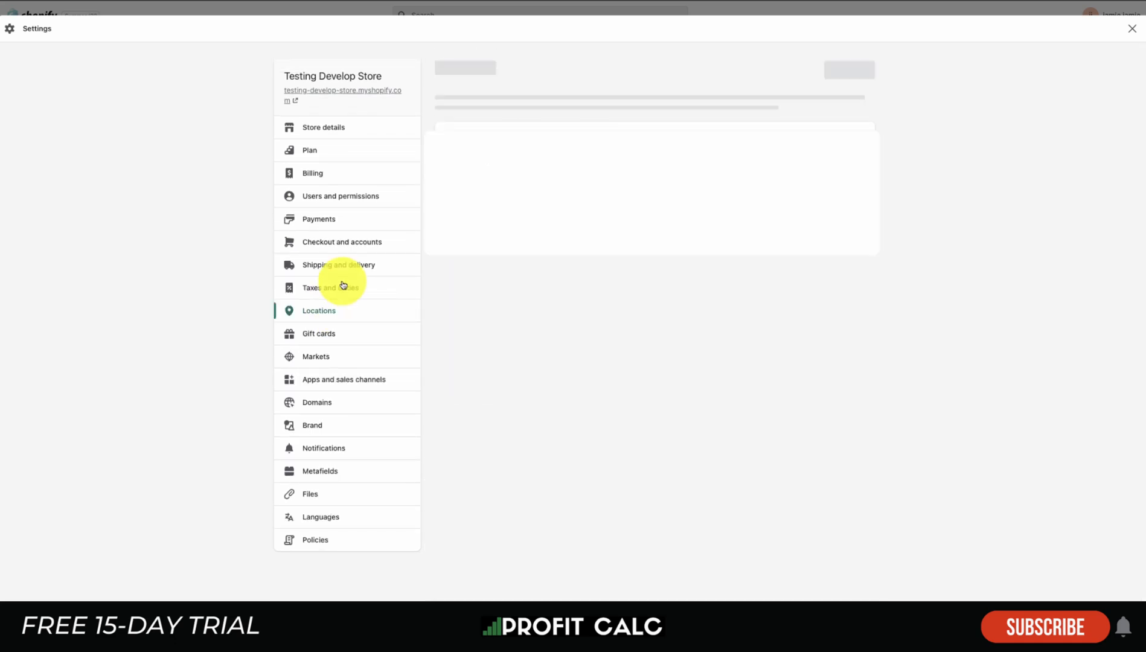
Step: View the Domains and Notifications settings, then close Settings and return Home
click(317, 402)
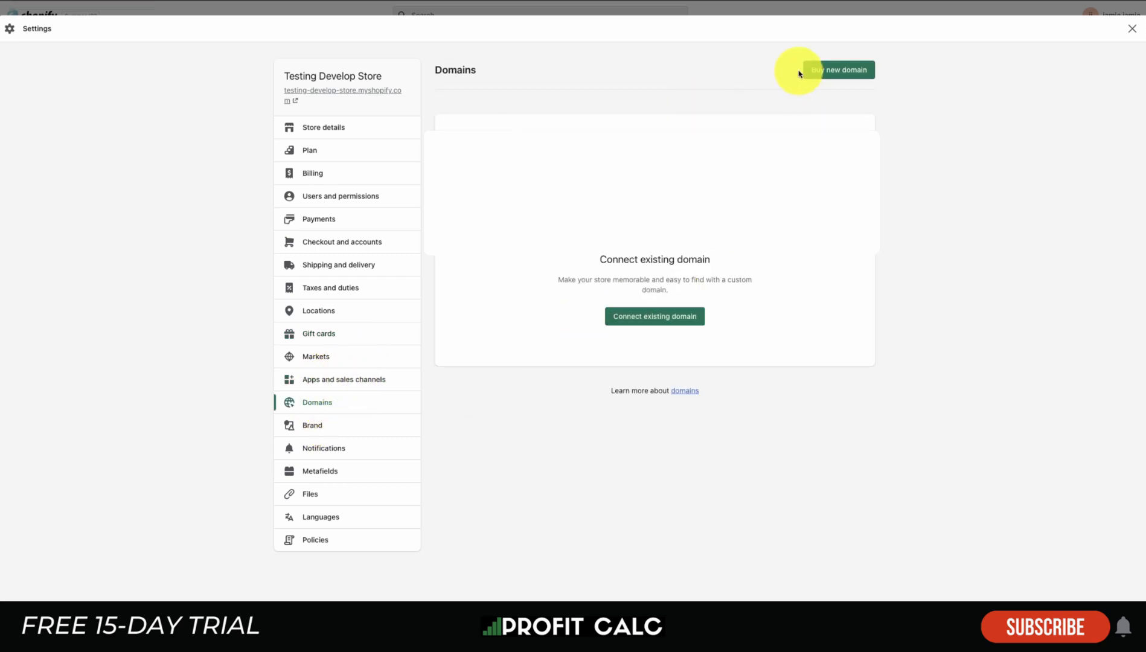
click(324, 448)
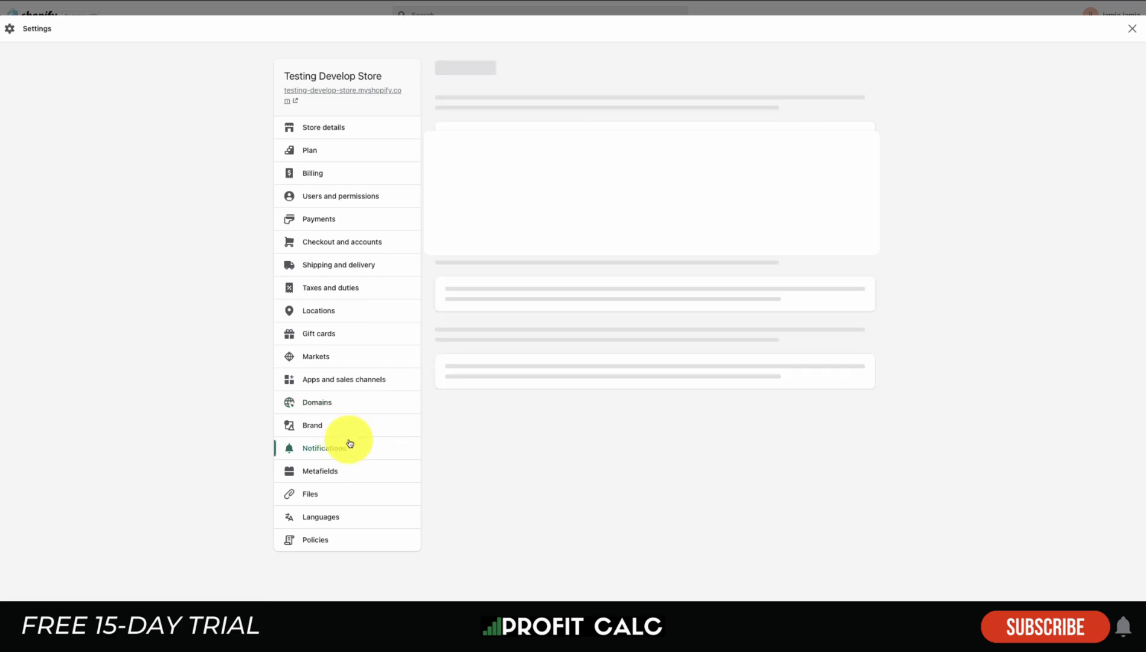
click(324, 447)
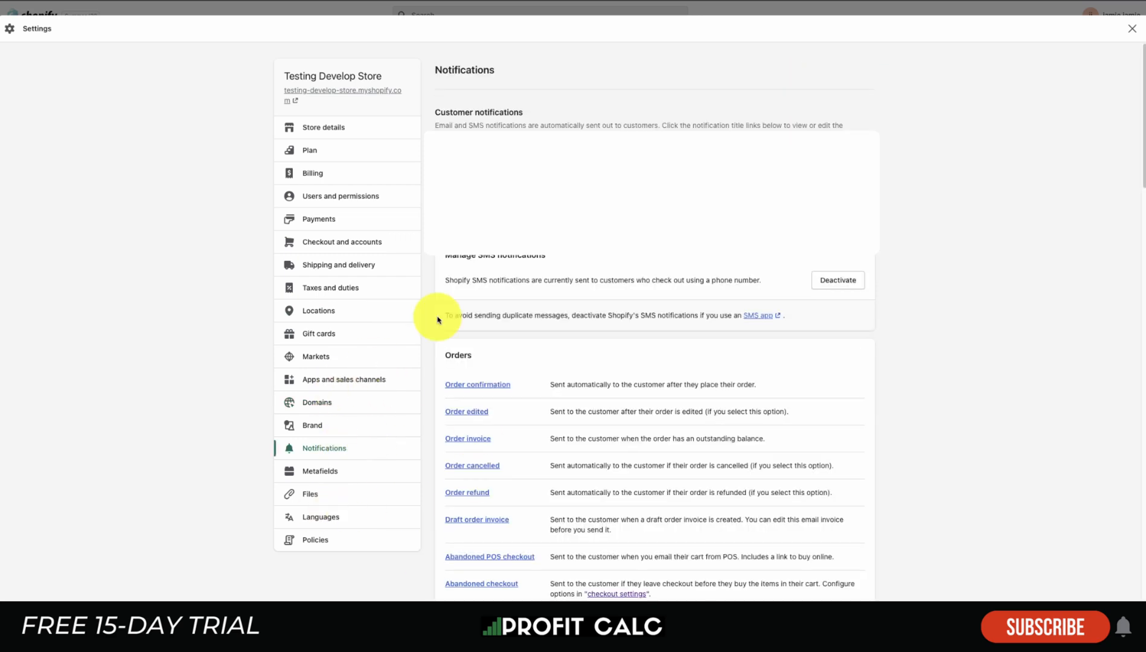
click(1132, 28)
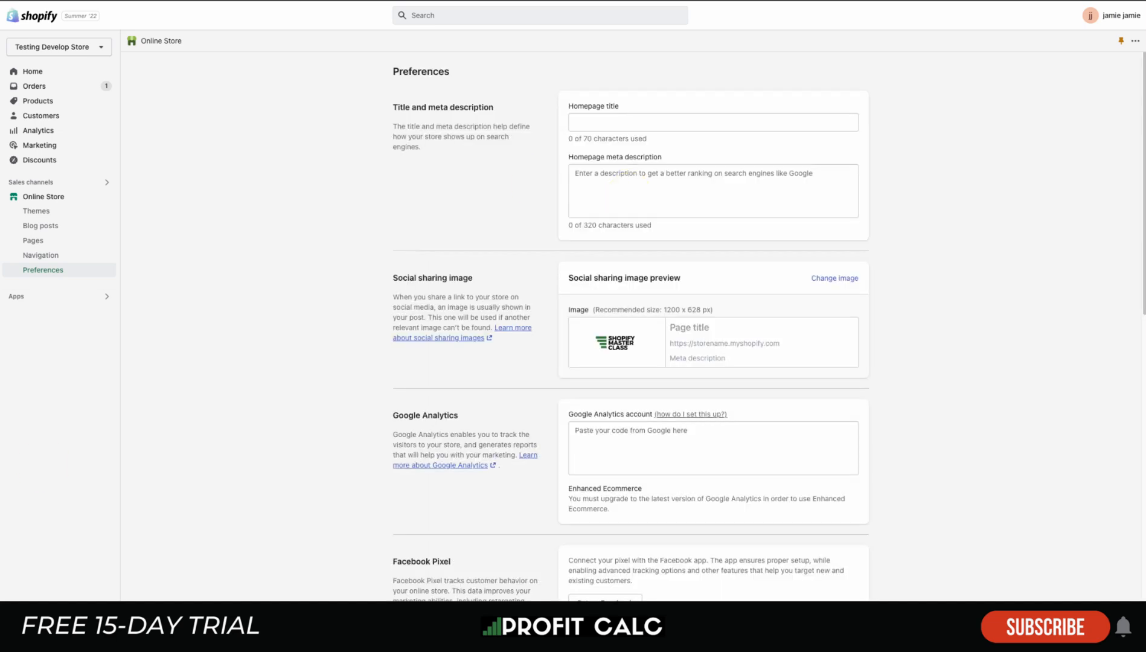
click(32, 71)
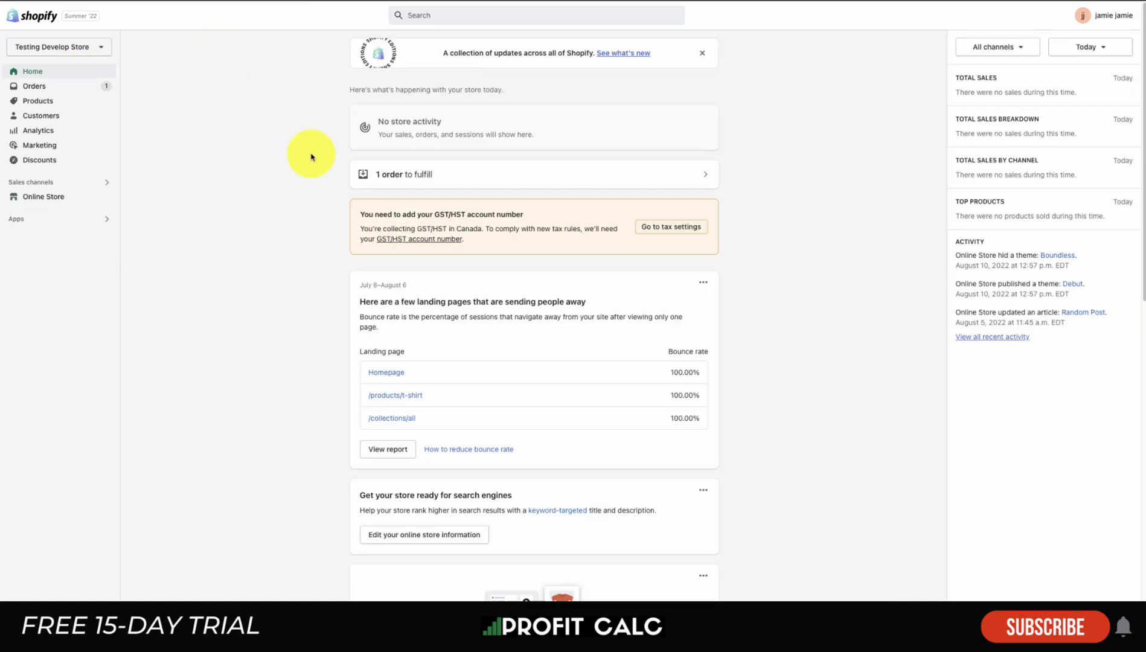